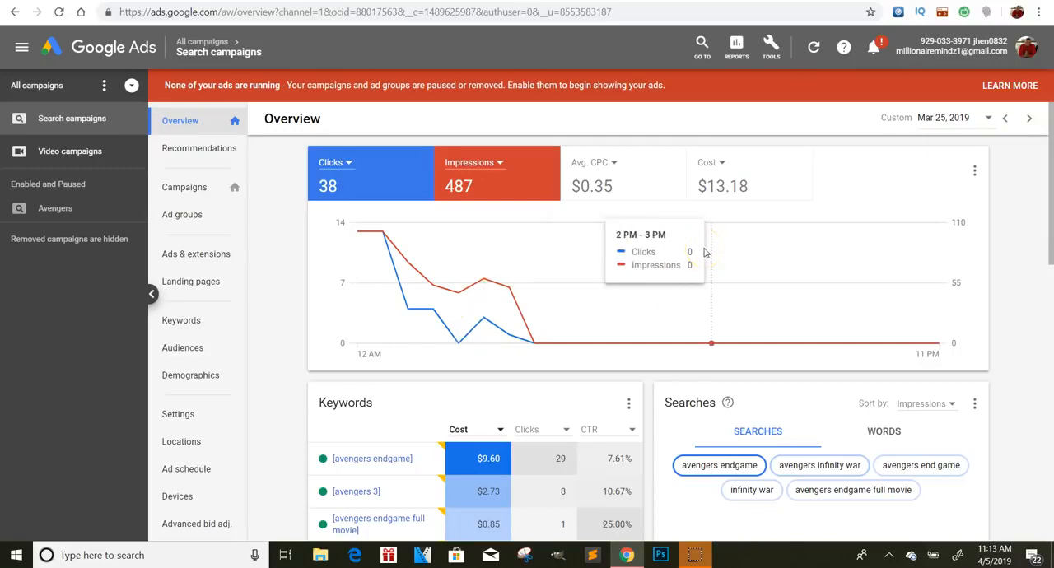
pyautogui.moveTo(826, 191)
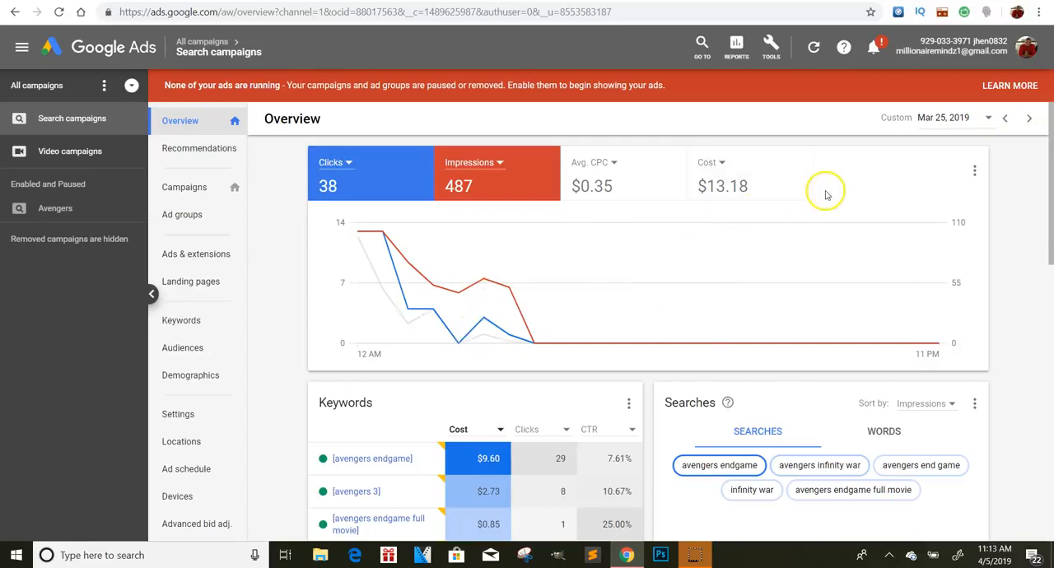
pyautogui.moveTo(881, 202)
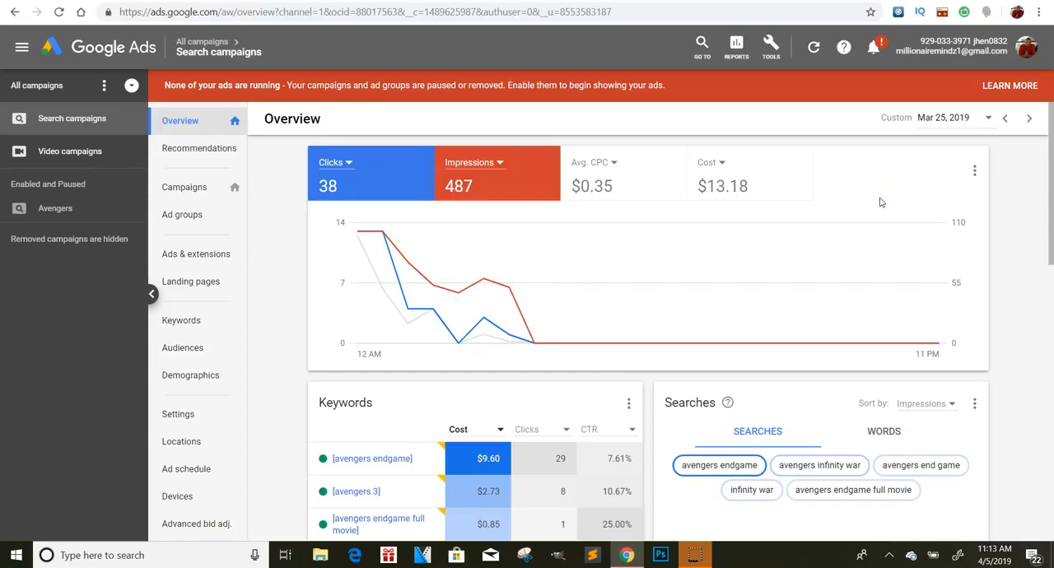
pyautogui.moveTo(878, 203)
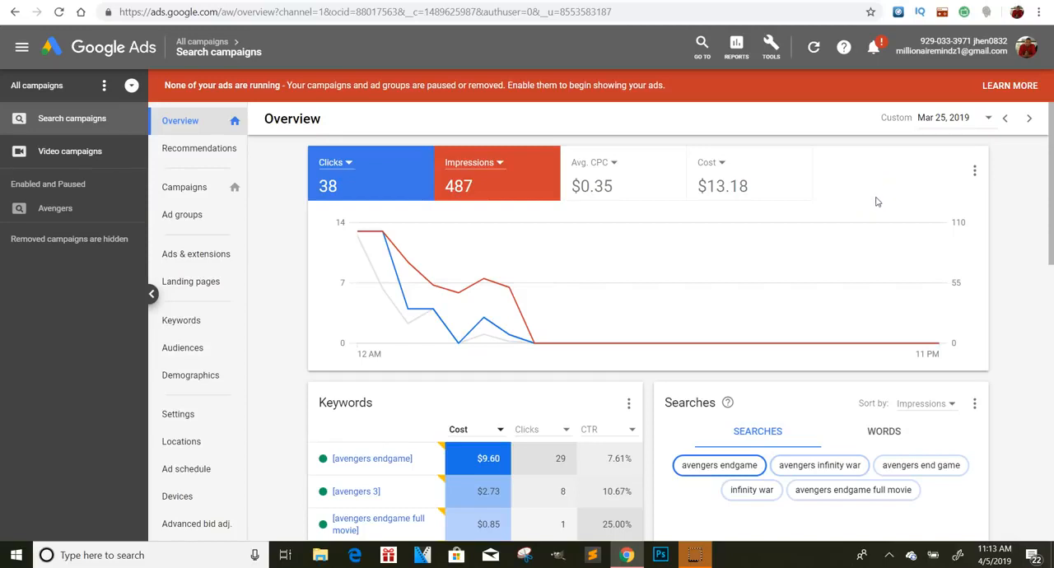
# Review the Avengers Endgame search term and preview the ad's landing page.
pyautogui.click(718, 465)
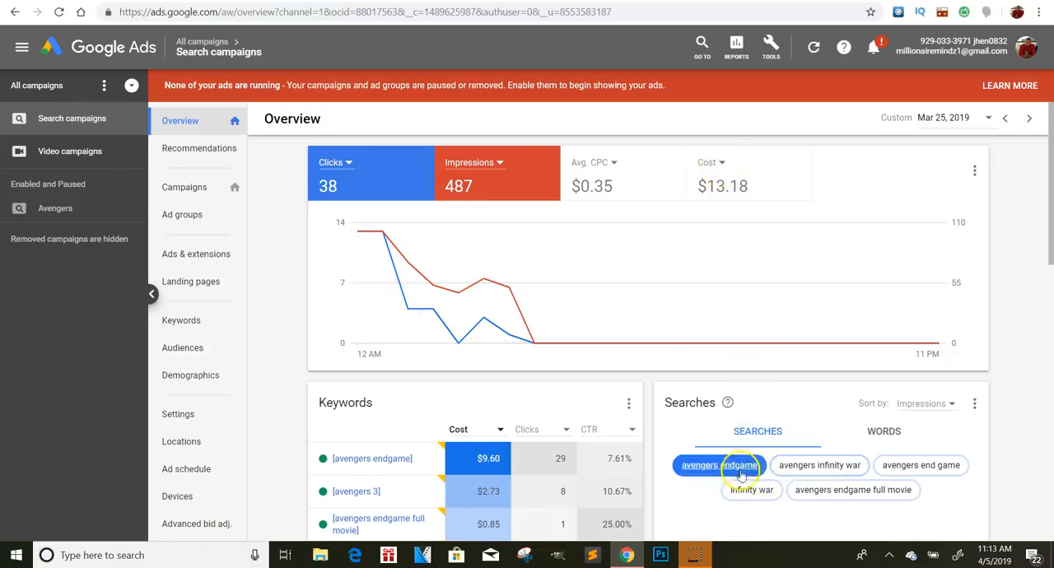
pyautogui.moveTo(762, 342)
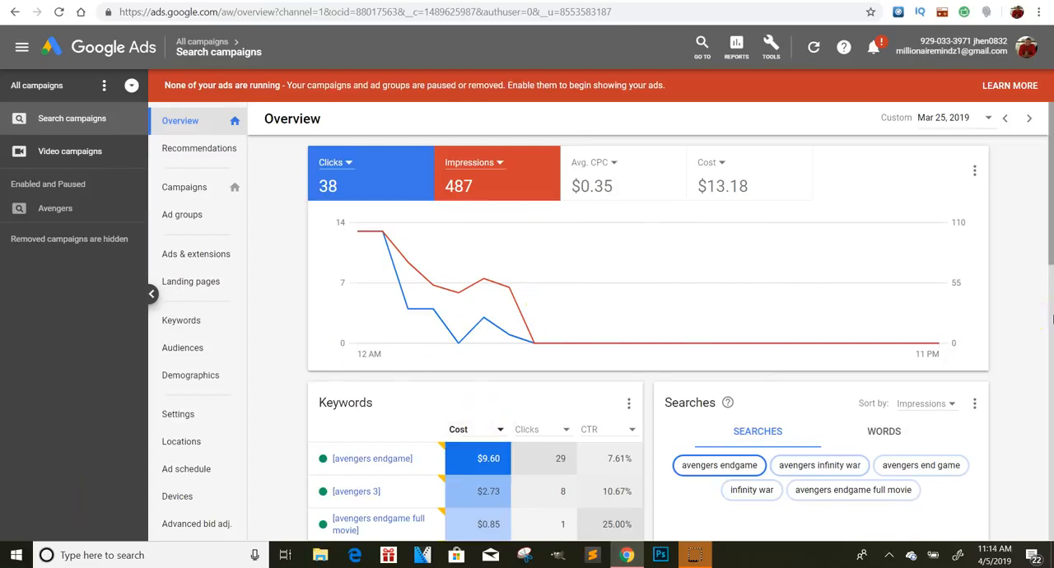
pyautogui.moveTo(466, 407)
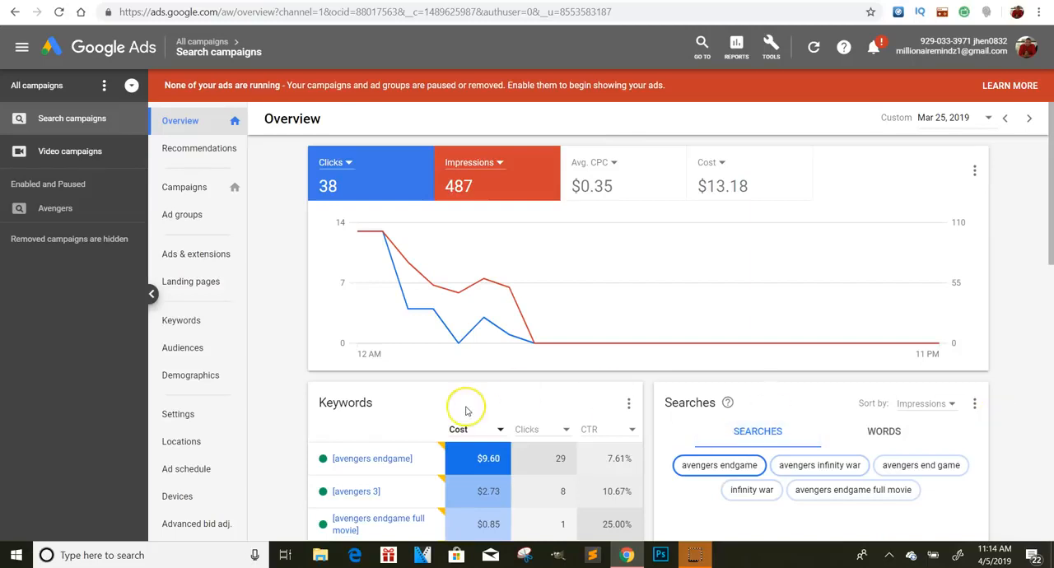
pyautogui.moveTo(434, 262)
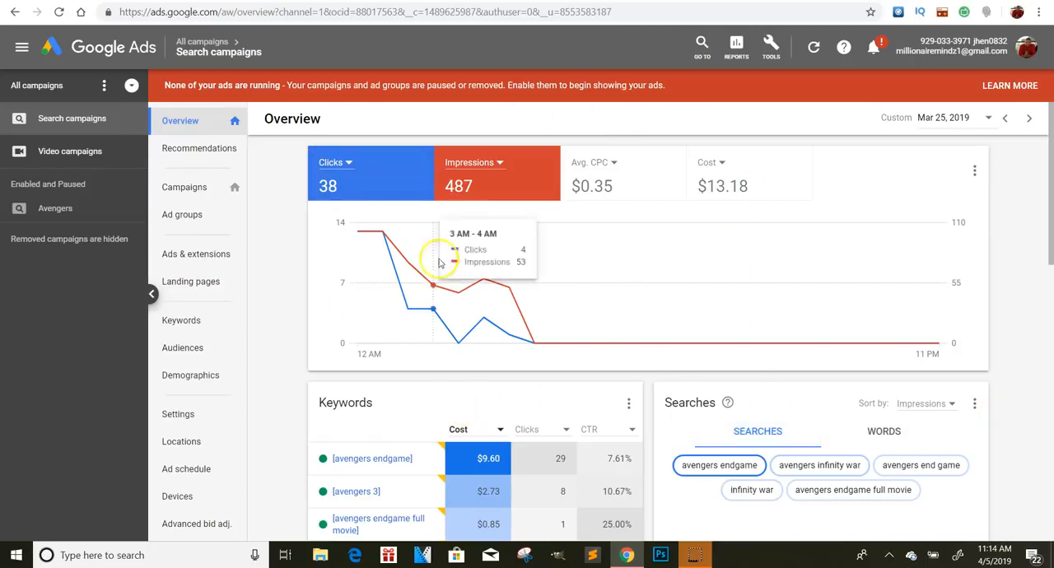
pyautogui.moveTo(642, 120)
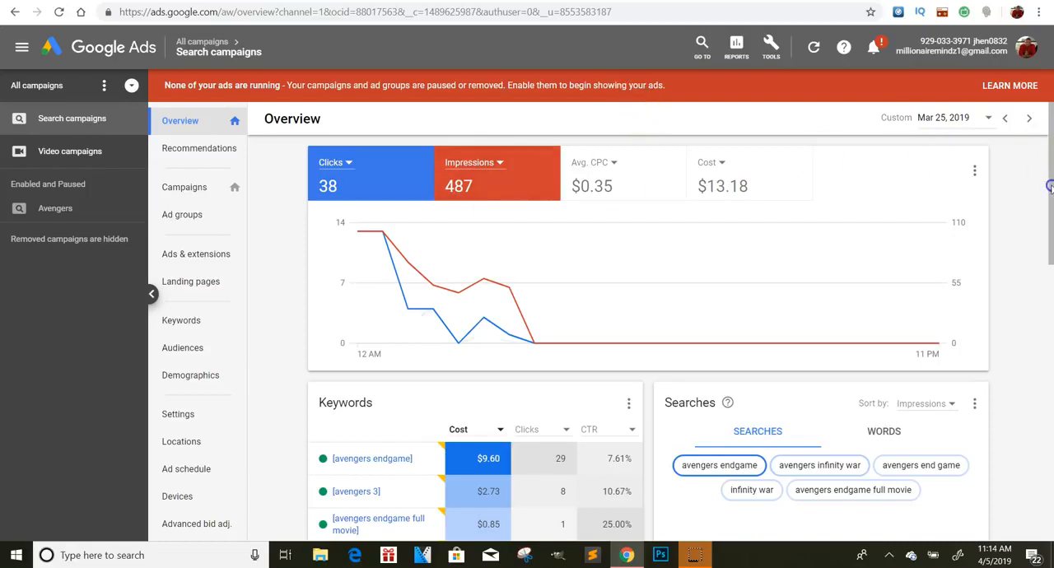
pyautogui.scroll(-3)
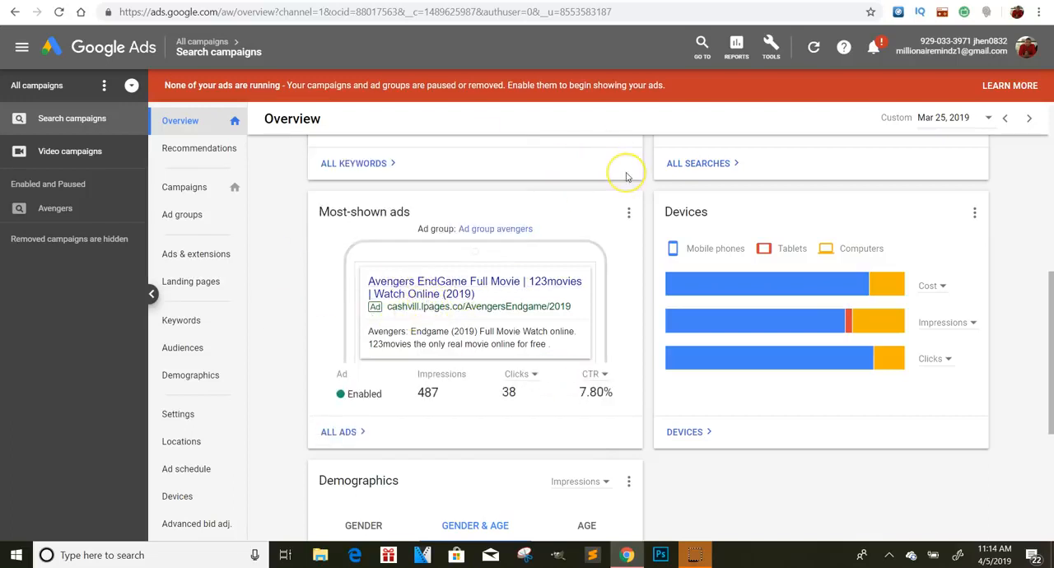
pyautogui.moveTo(588, 187)
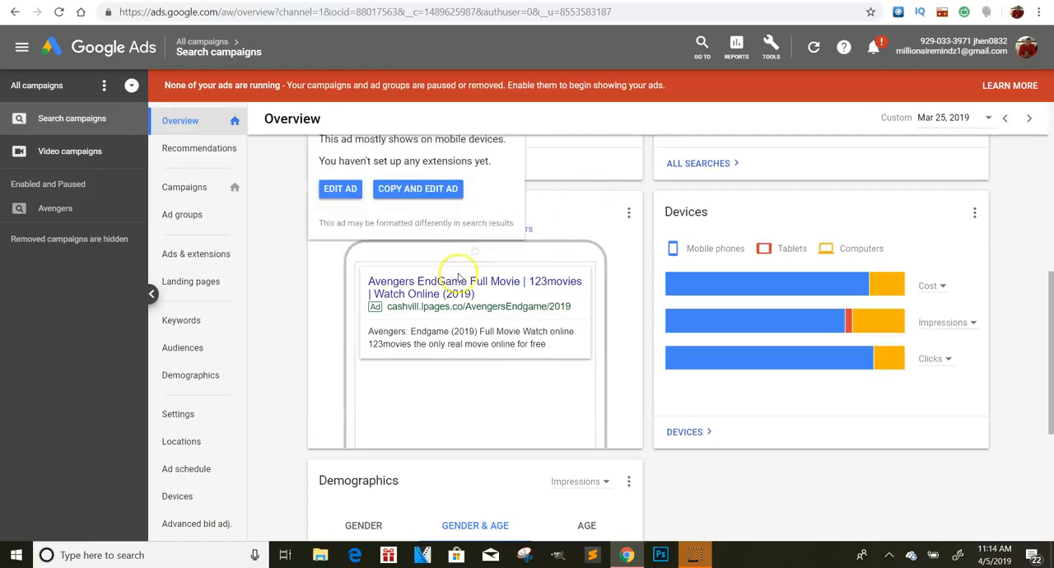
pyautogui.moveTo(572, 306)
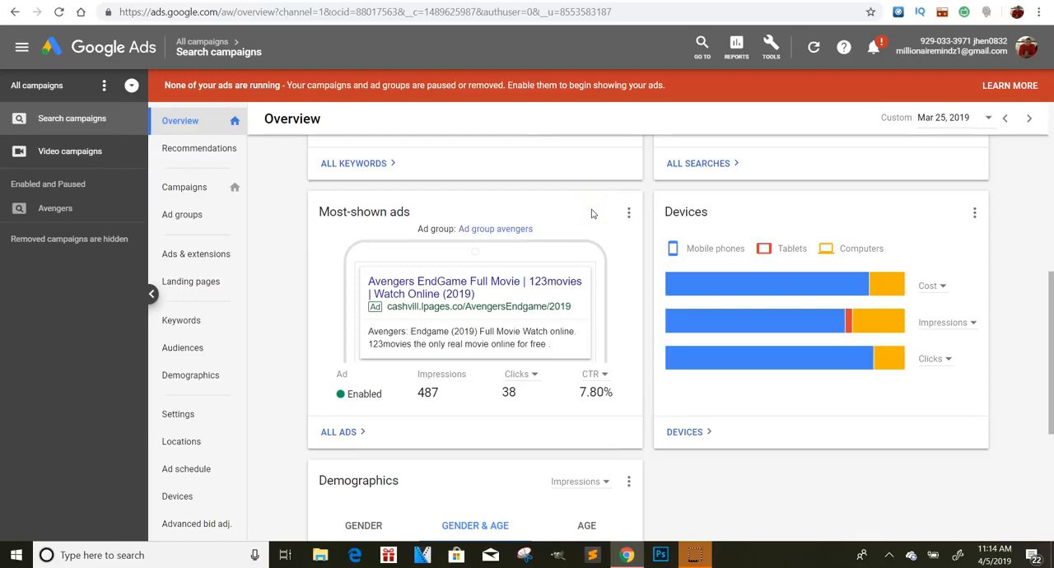
pyautogui.moveTo(592, 214)
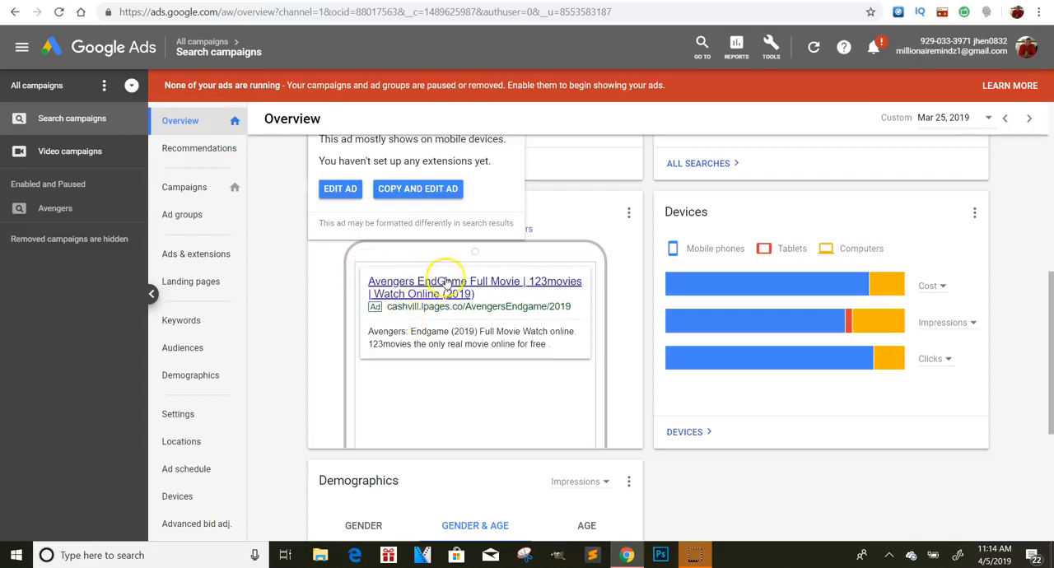
pyautogui.moveTo(498, 282)
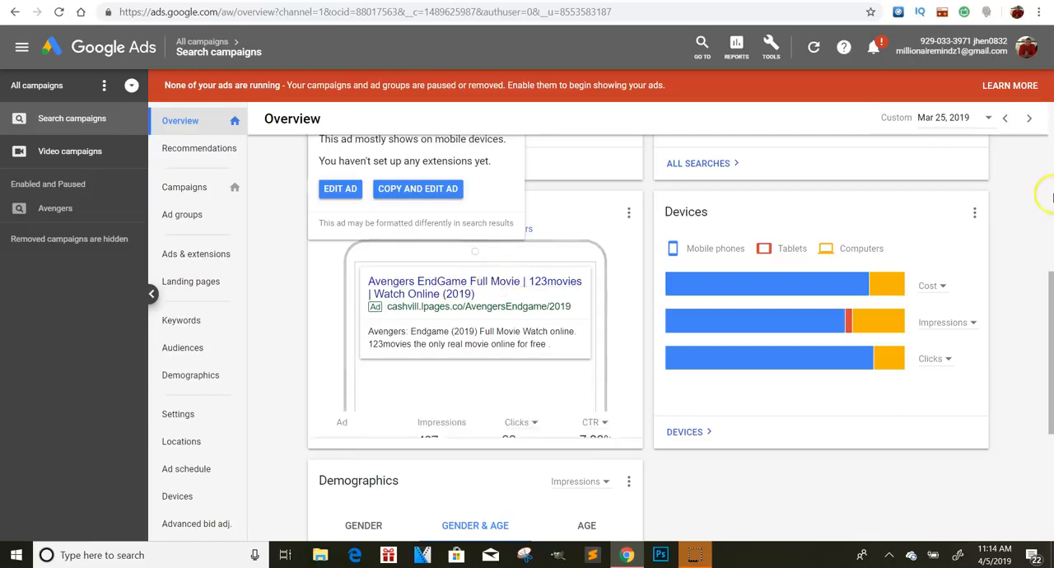
pyautogui.scroll(3)
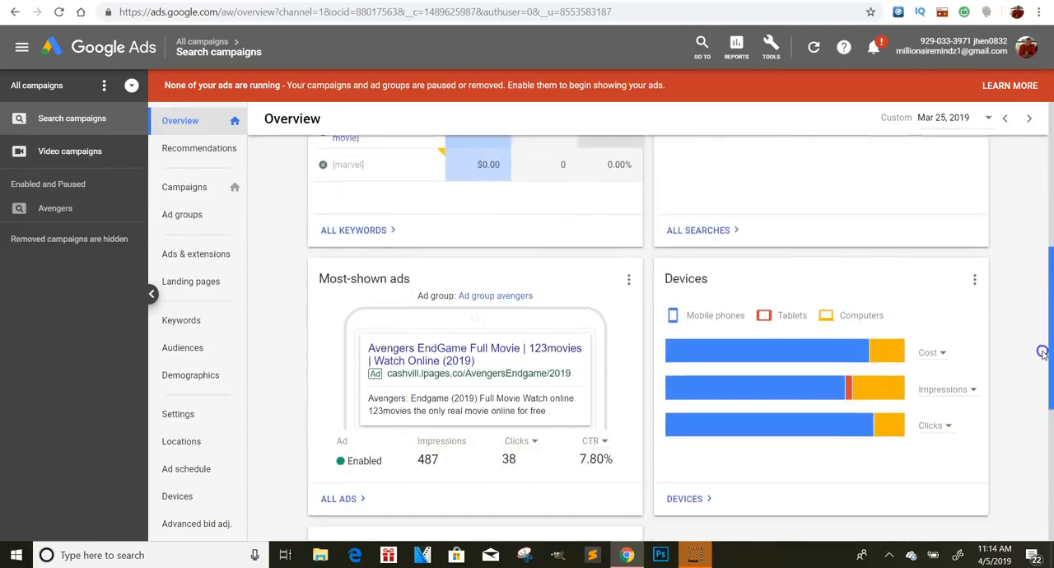
pyautogui.scroll(-3)
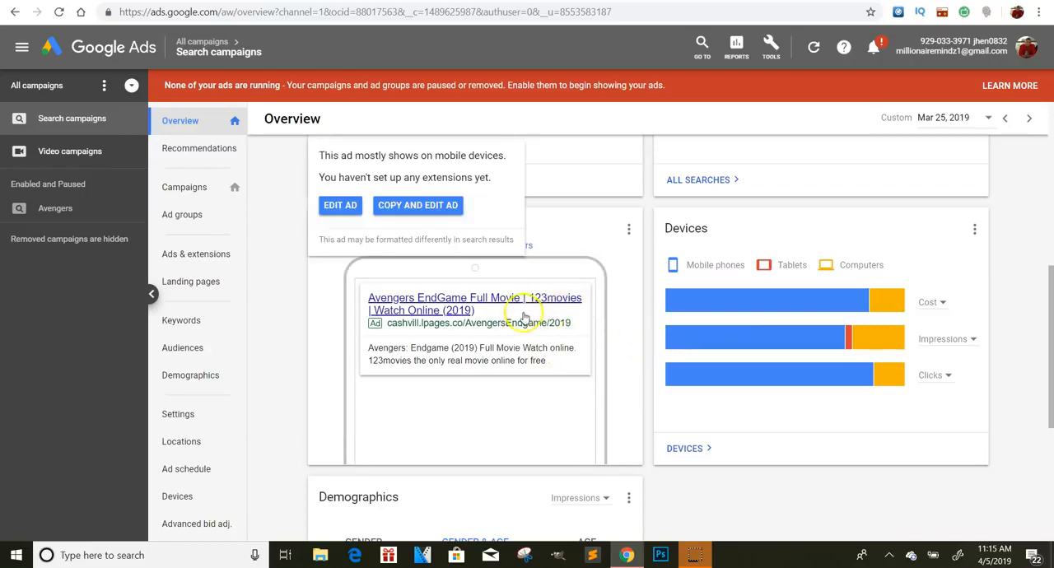
pyautogui.click(474, 304)
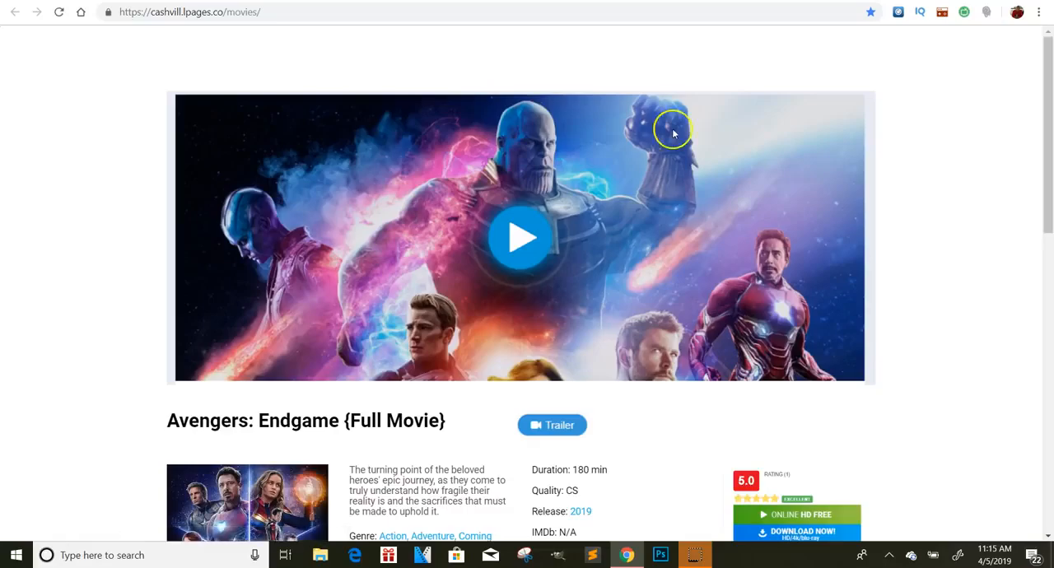
pyautogui.click(520, 237)
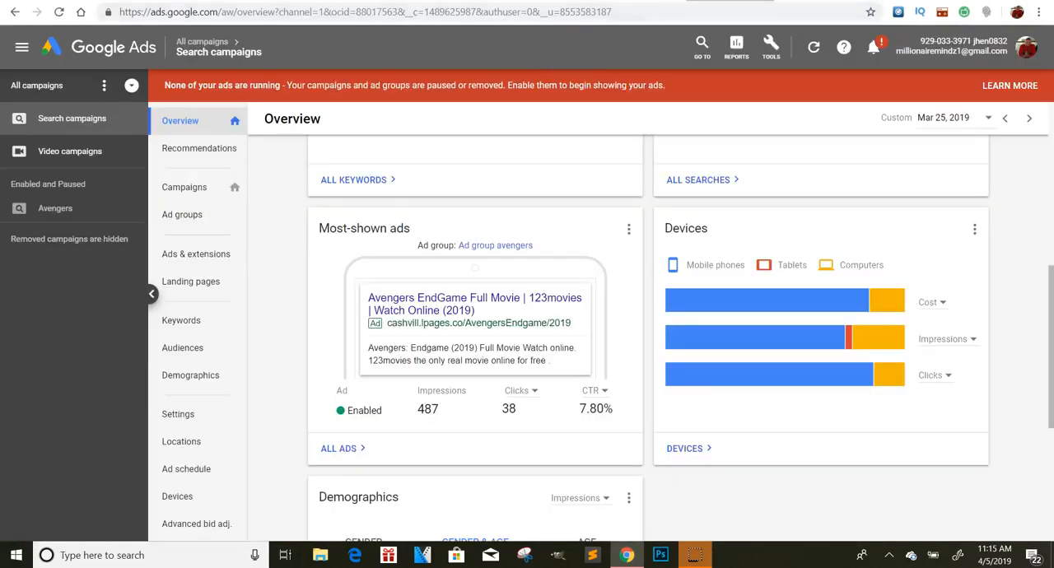
# Go to the All campaigns list and start creating a new campaign.
pyautogui.click(36, 85)
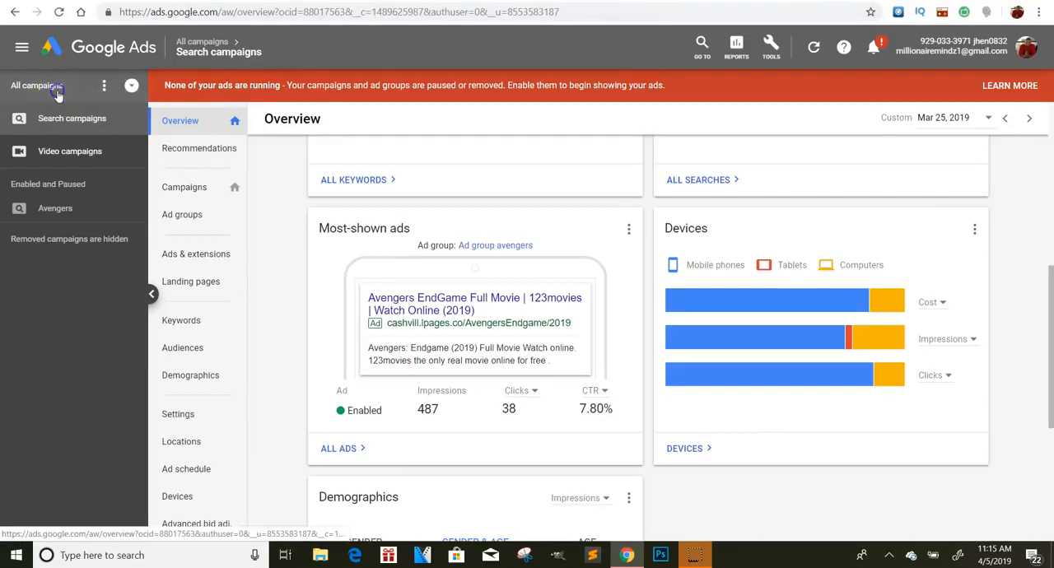
pyautogui.click(36, 85)
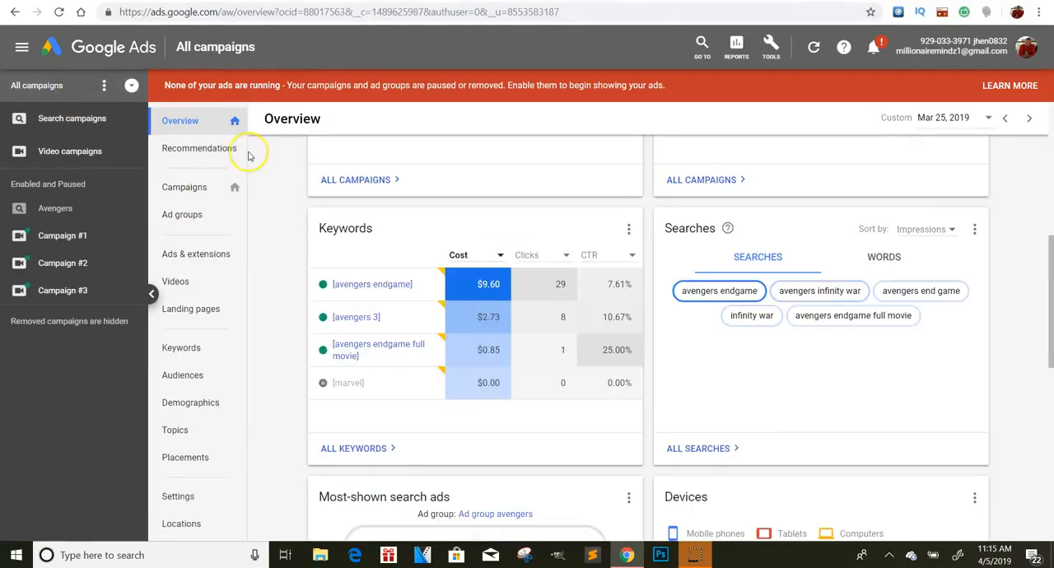
pyautogui.moveTo(249, 155)
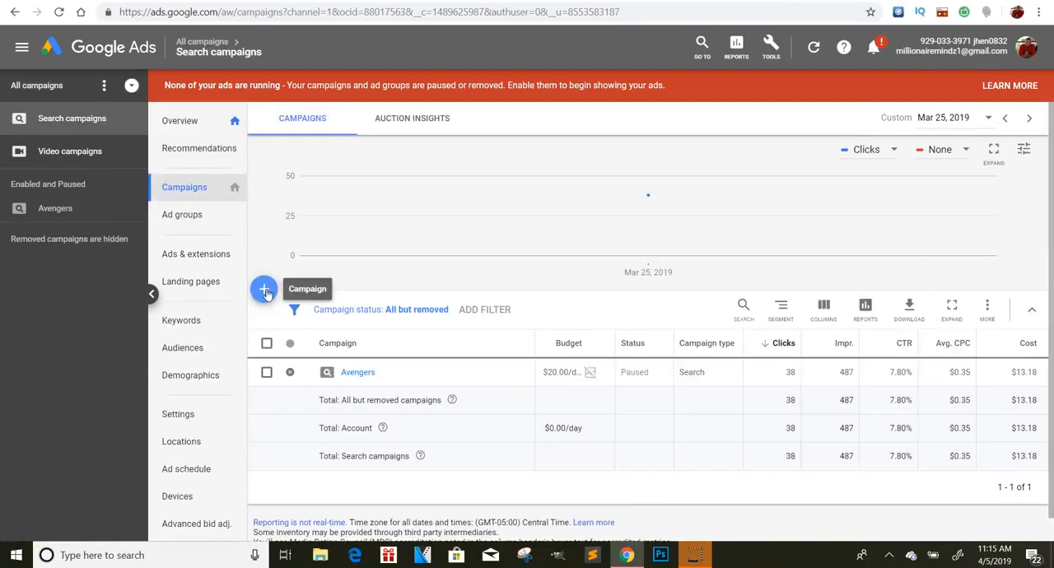
pyautogui.moveTo(264, 290)
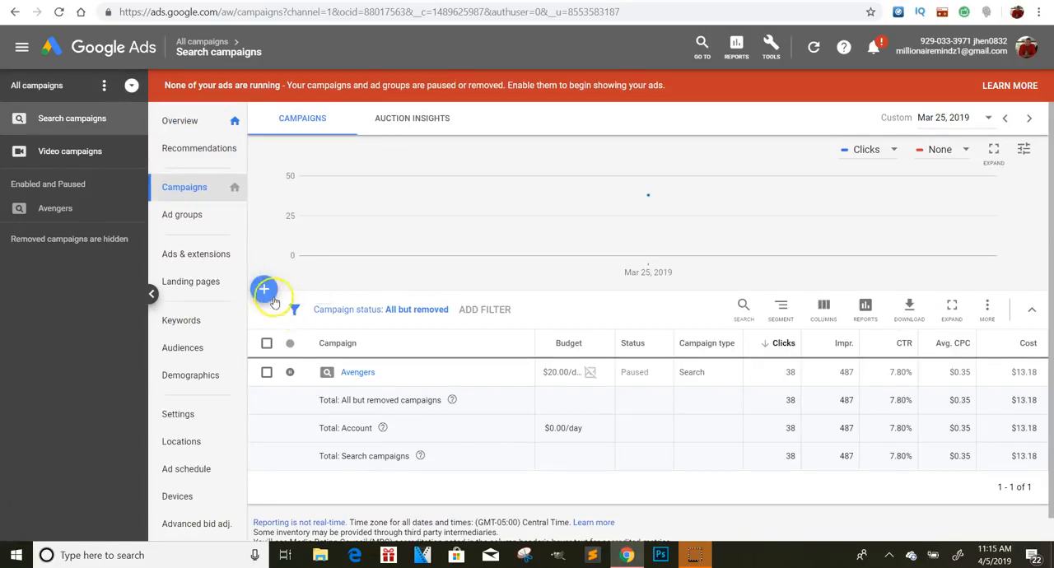
pyautogui.click(264, 289)
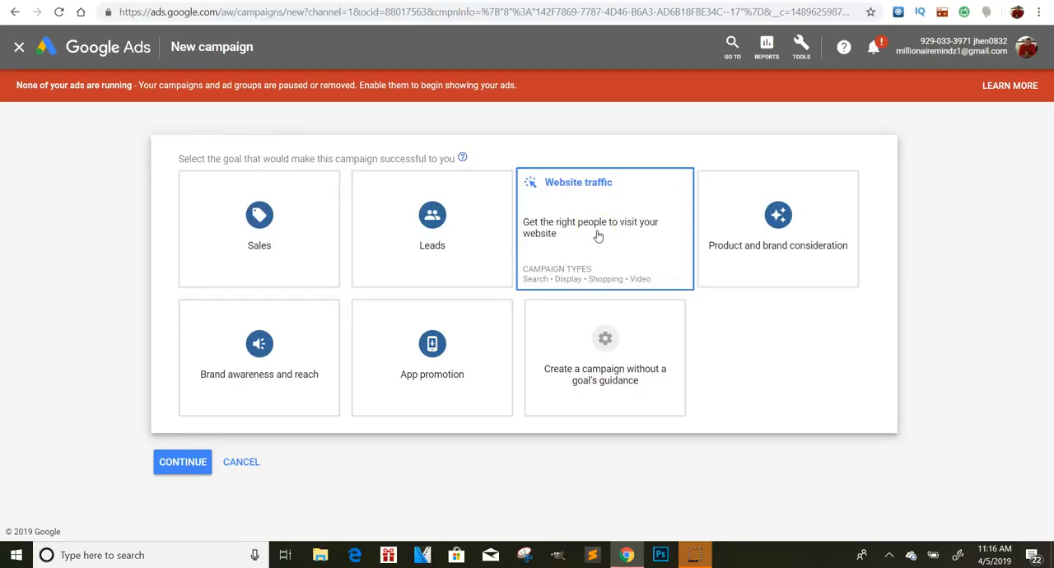
# Choose Website traffic as the goal and Search as the campaign type, then continue.
pyautogui.click(604, 229)
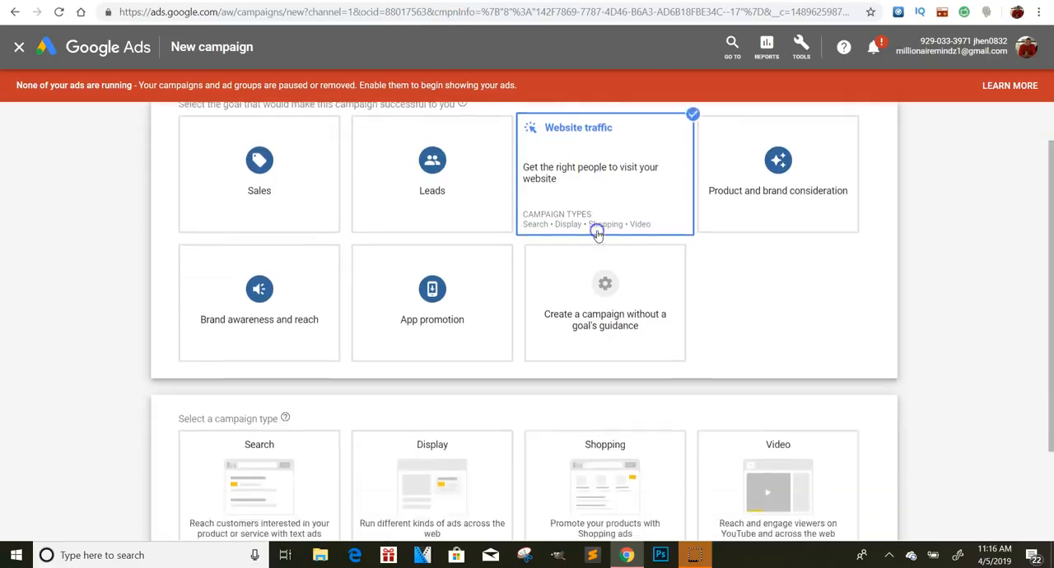
pyautogui.scroll(-3)
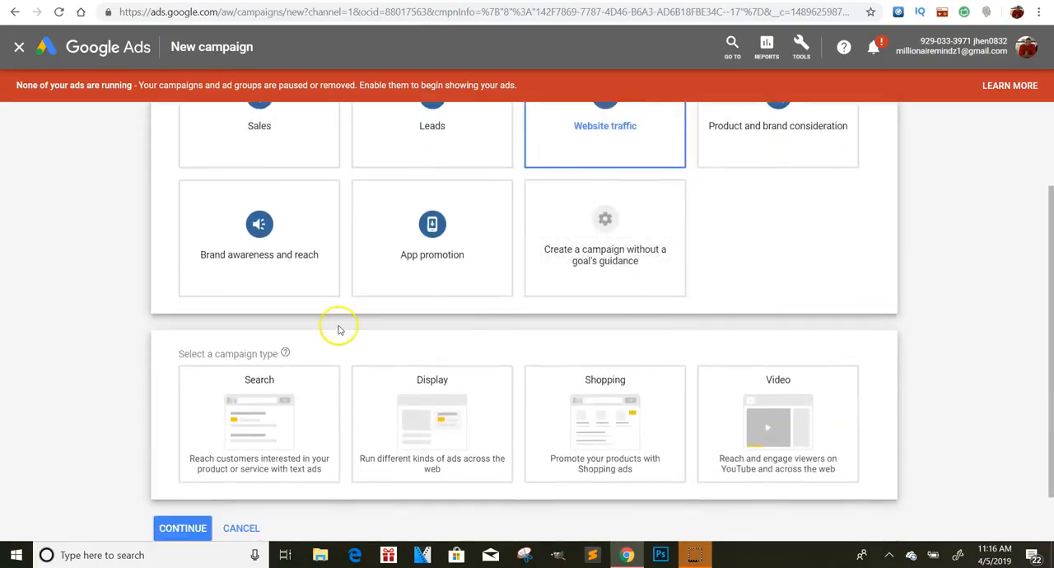
pyautogui.moveTo(411, 360)
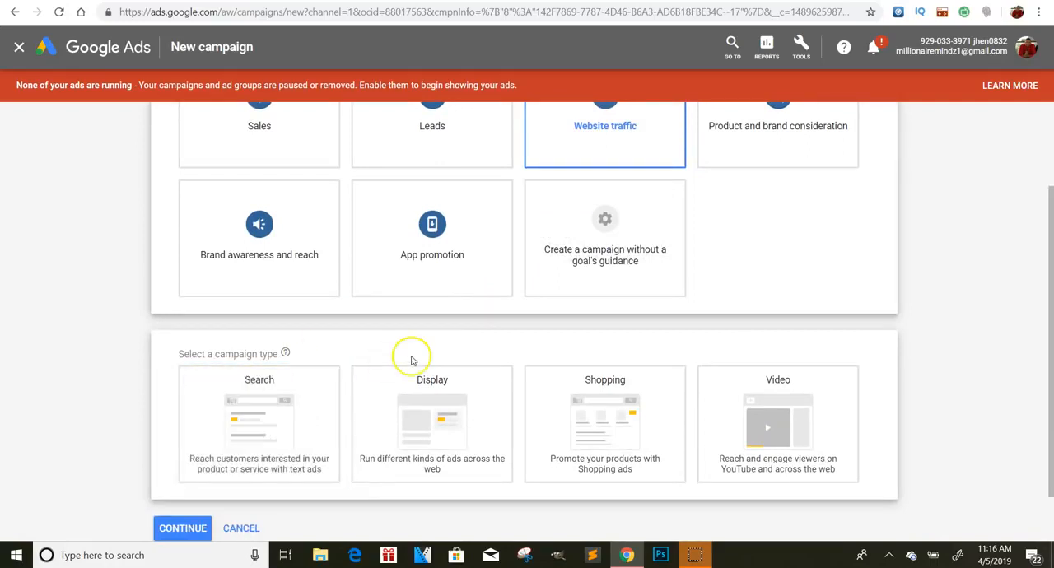
pyautogui.click(778, 424)
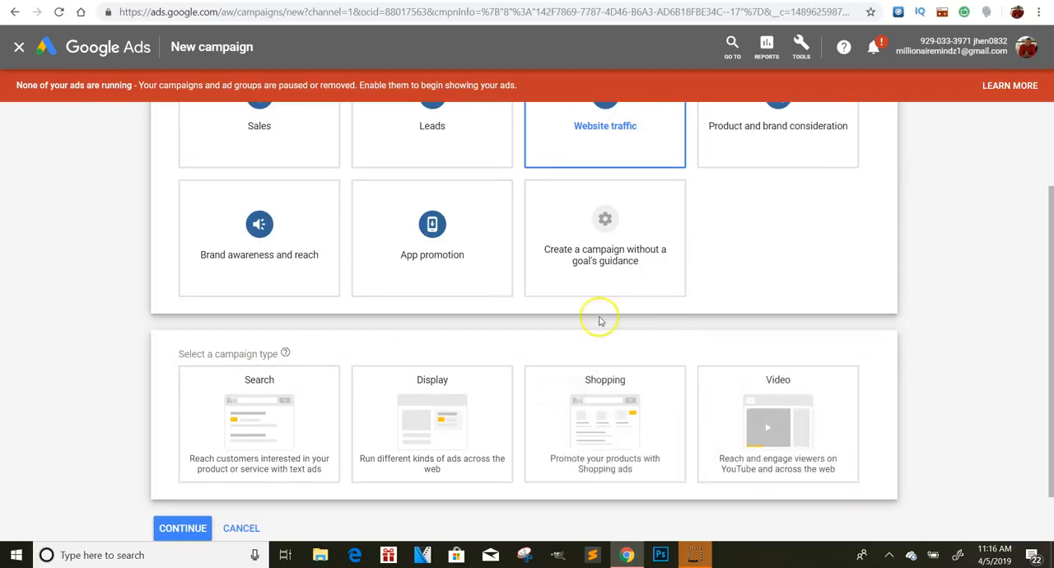
pyautogui.moveTo(560, 532)
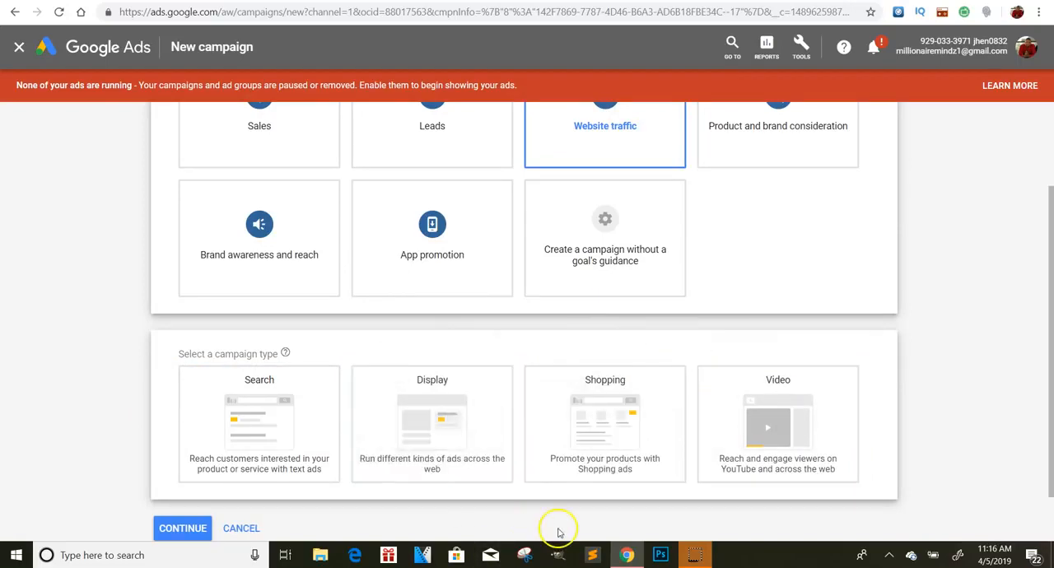
pyautogui.click(258, 420)
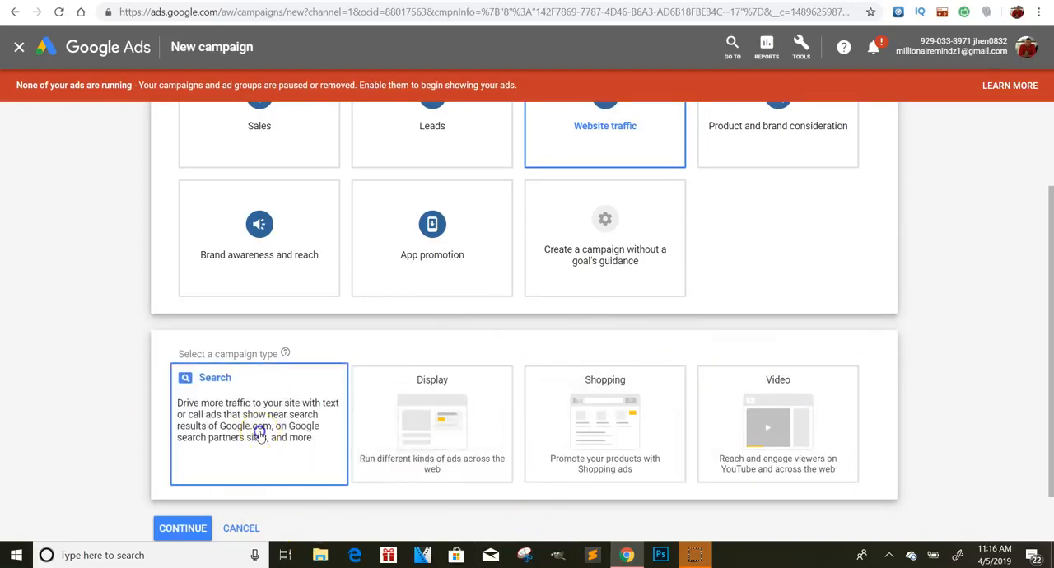
pyautogui.click(259, 424)
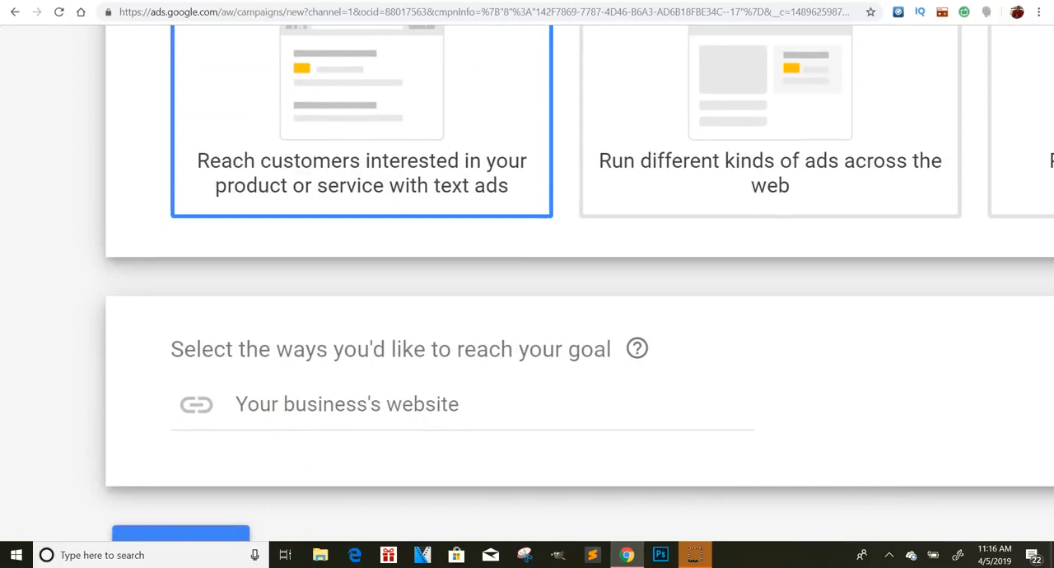
pyautogui.moveTo(35, 493)
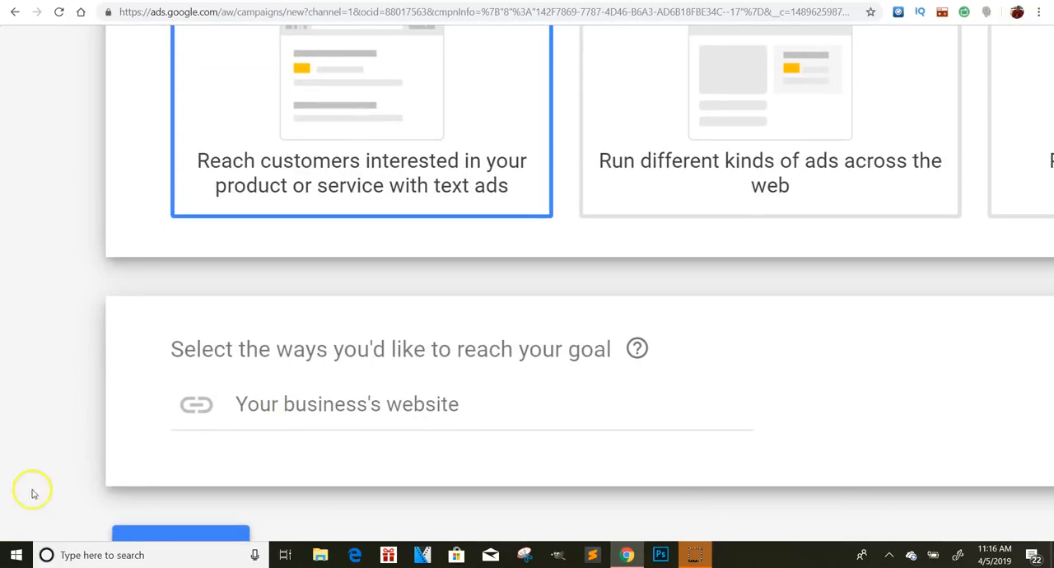
pyautogui.moveTo(278, 457)
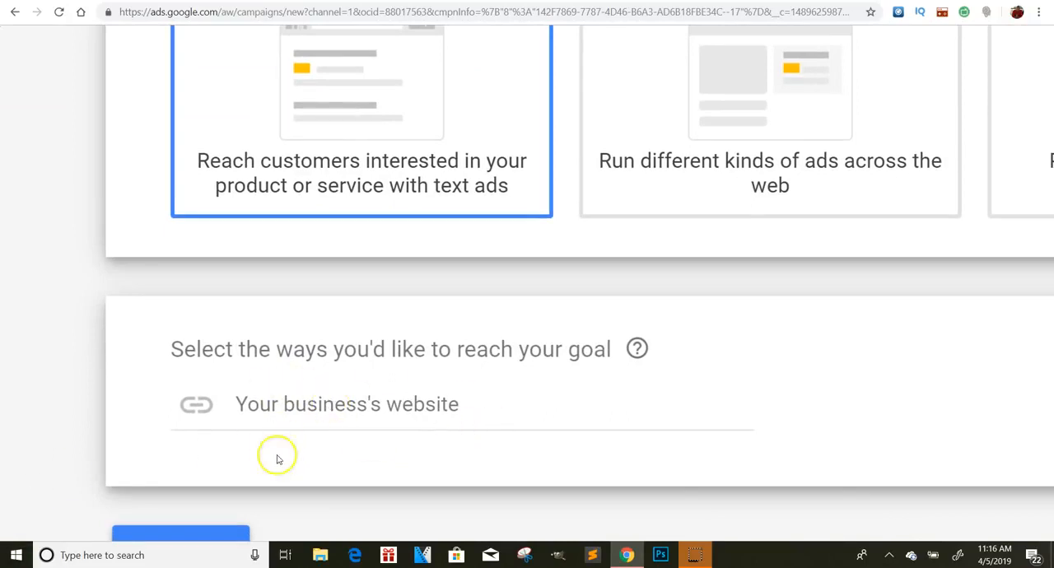
pyautogui.scroll(-3)
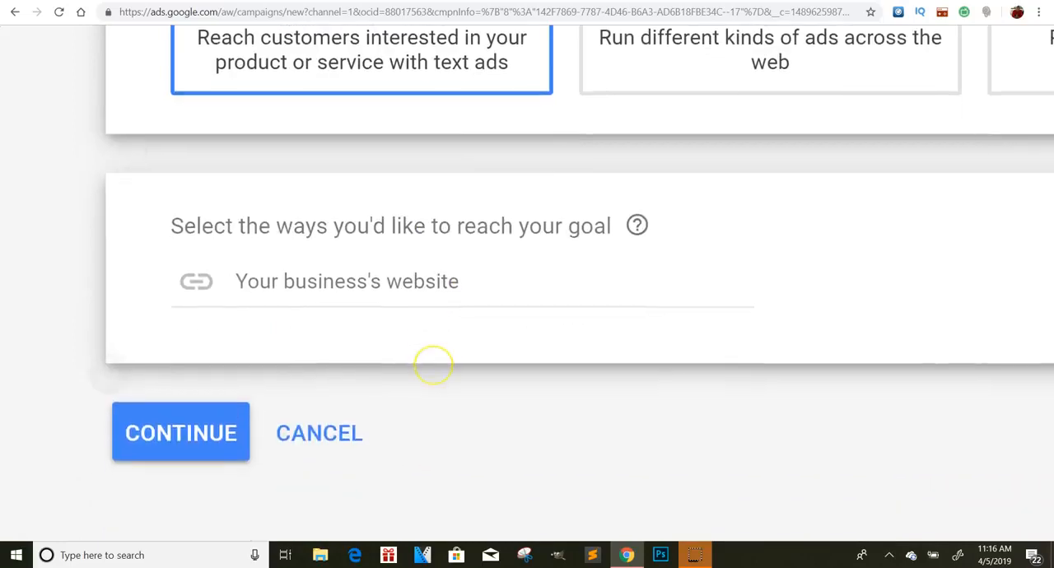
pyautogui.click(180, 432)
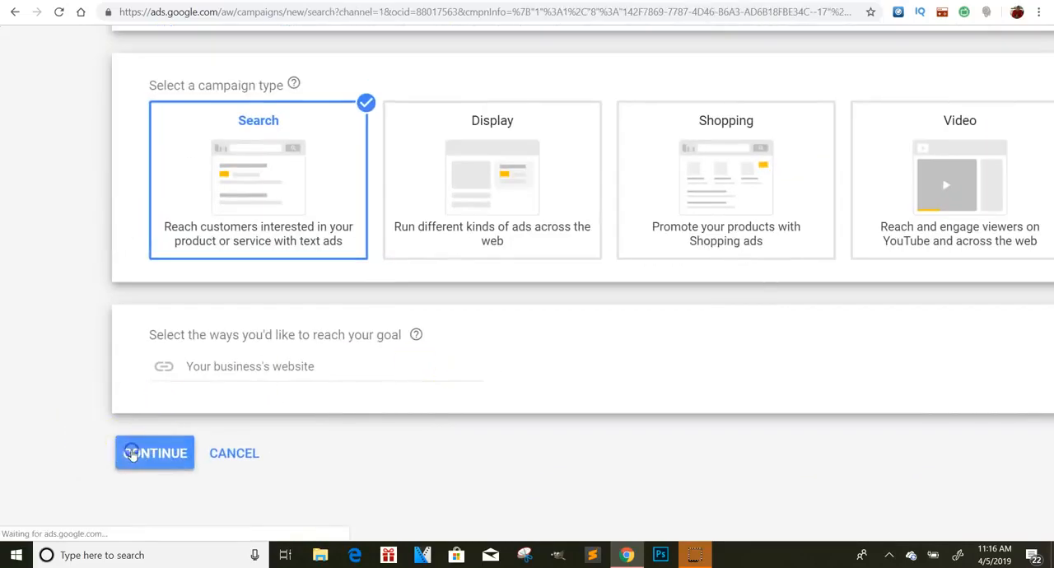
# Delete the default 'Website traffic-Search-2' from the Campaign name field.
pyautogui.click(154, 452)
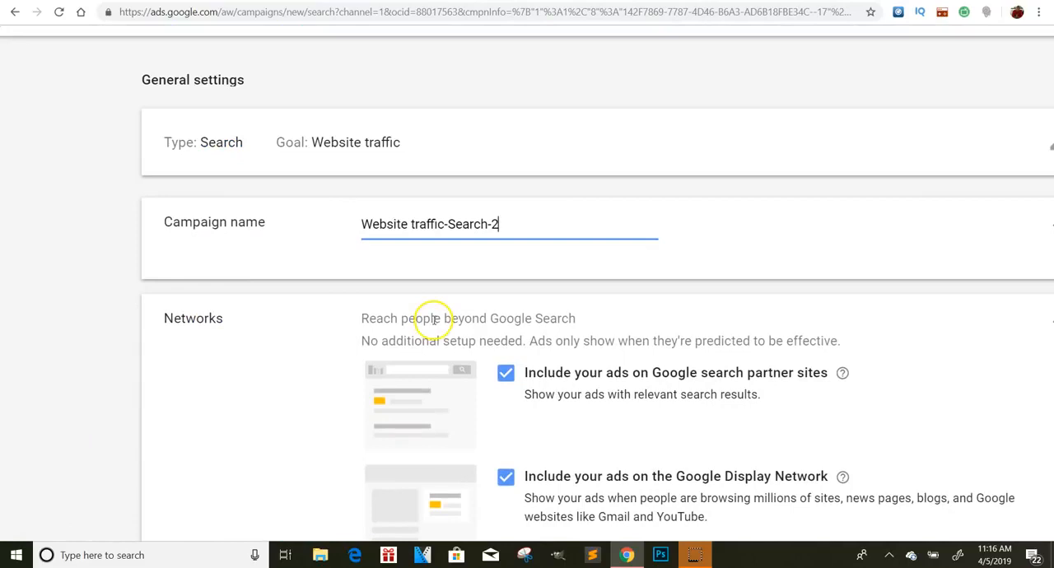
pyautogui.moveTo(472, 204)
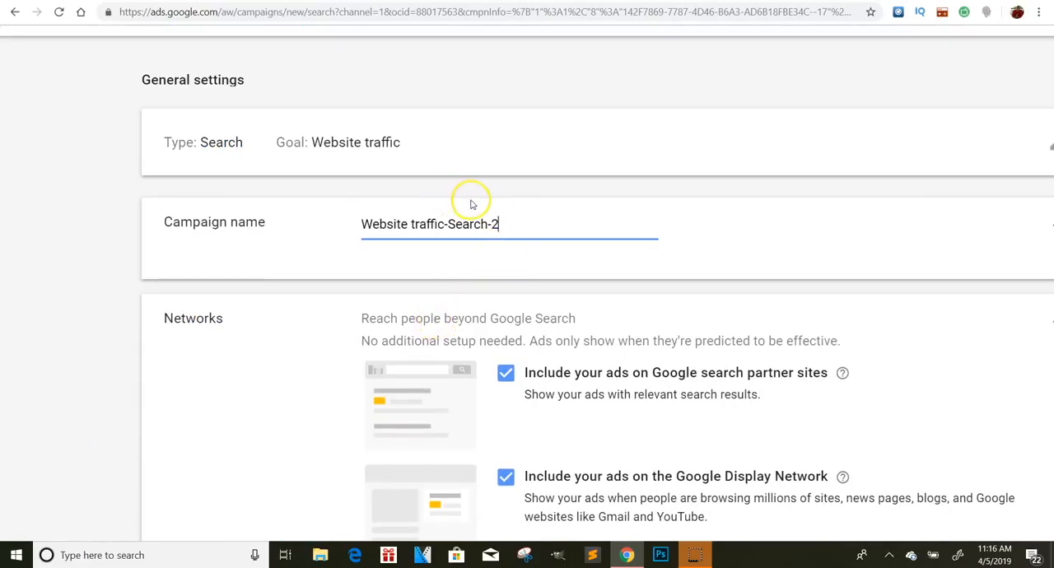
pyautogui.moveTo(509, 189)
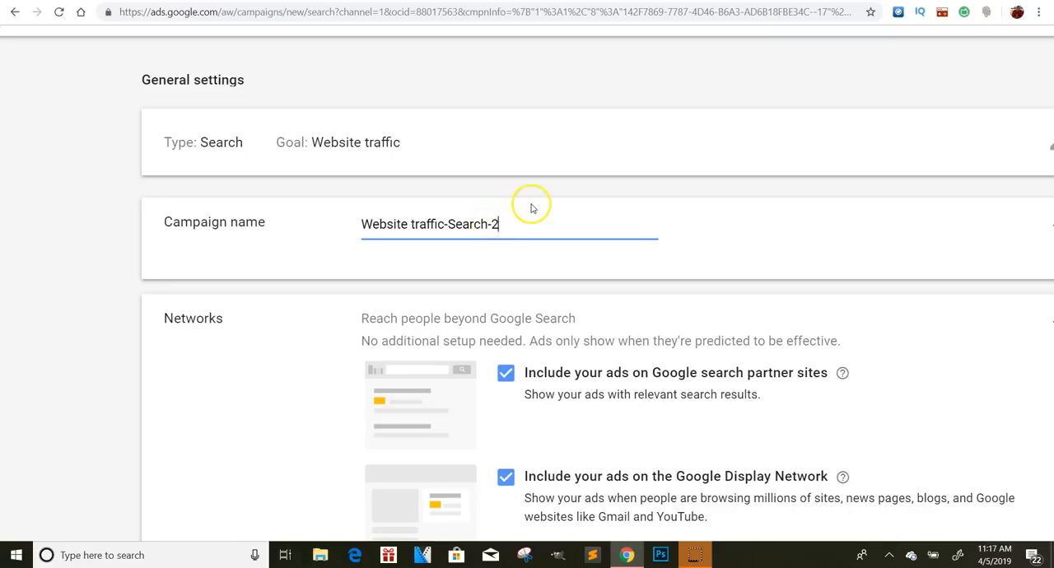
pyautogui.moveTo(529, 214)
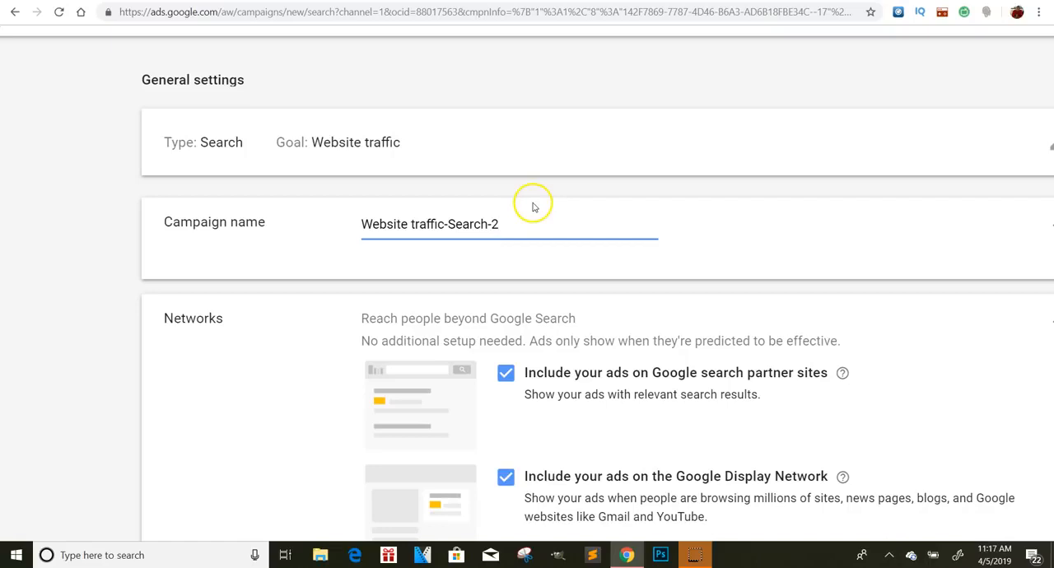
pyautogui.moveTo(514, 219)
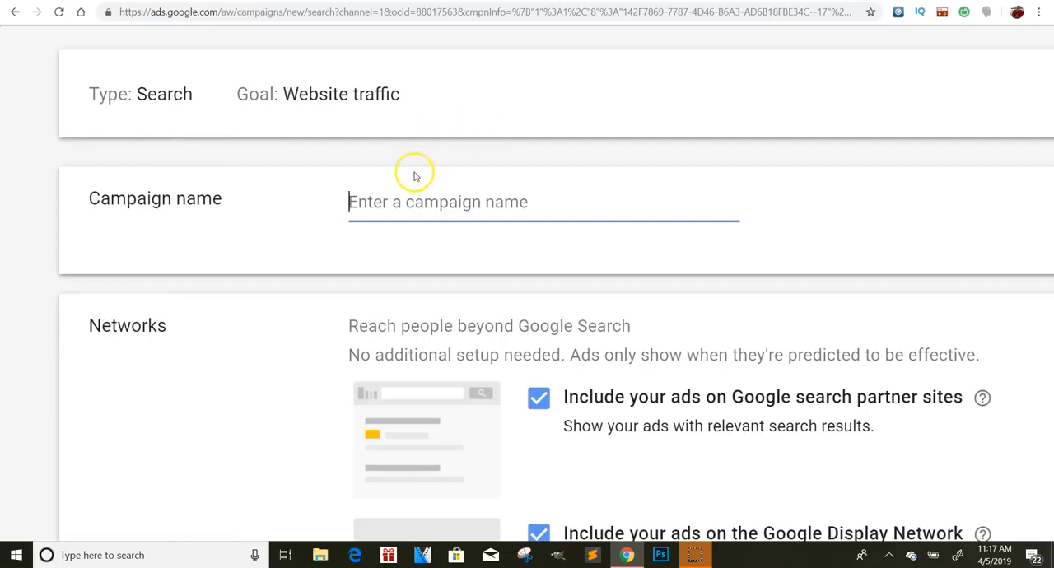
pyautogui.moveTo(415, 178)
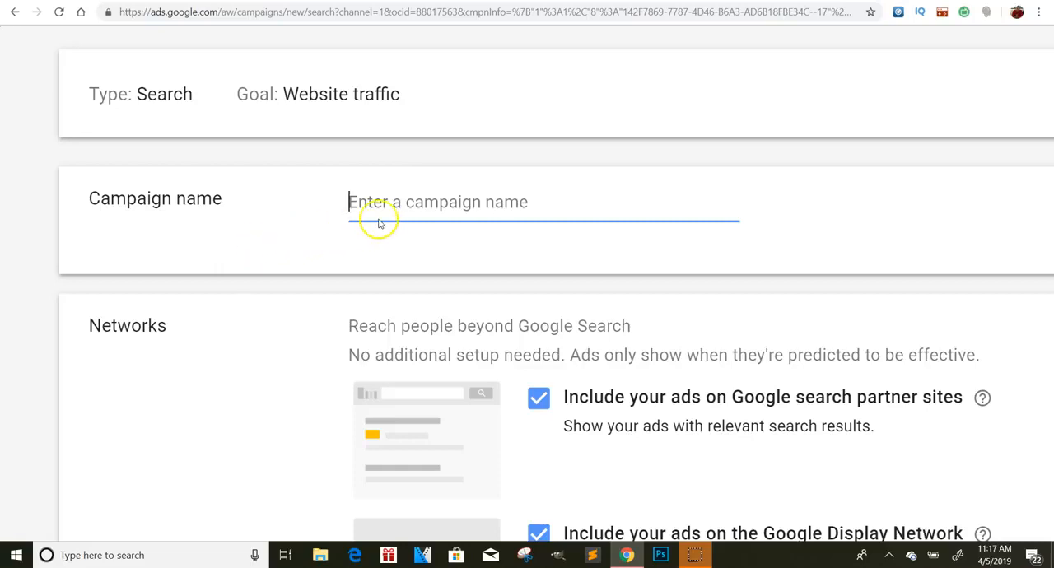
pyautogui.moveTo(392, 218)
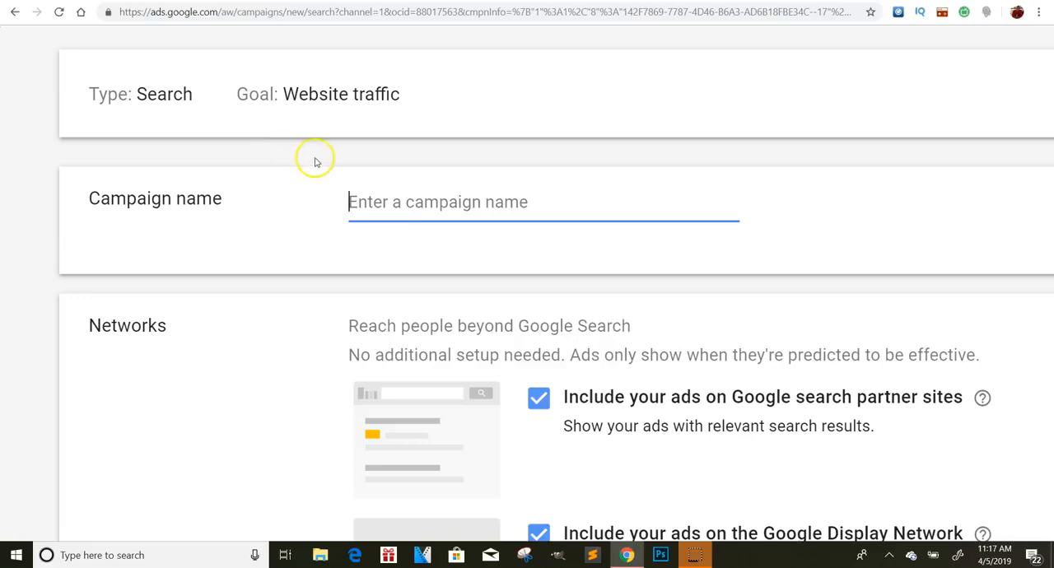
pyautogui.moveTo(312, 265)
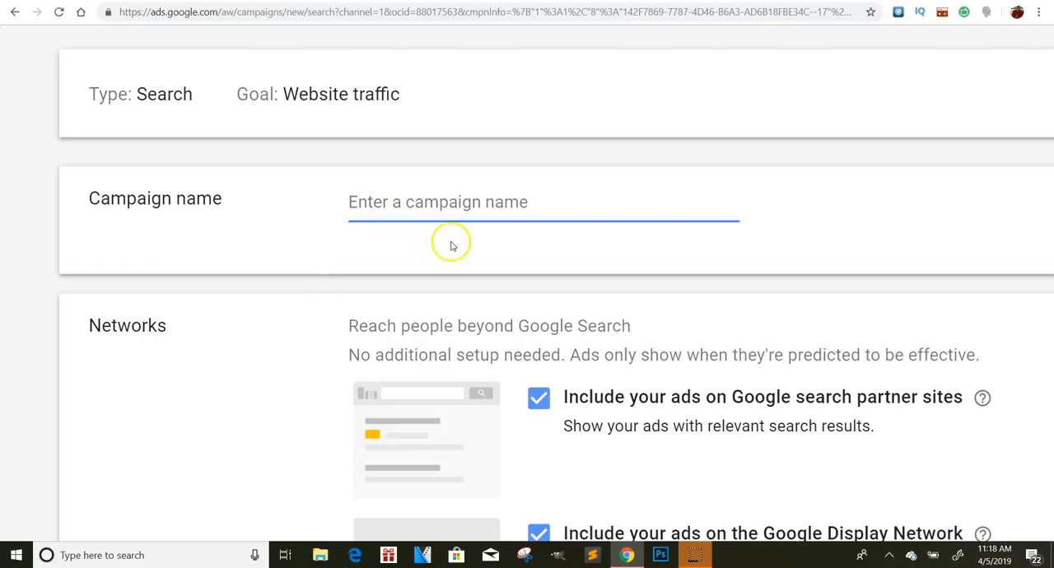
pyautogui.scroll(-3)
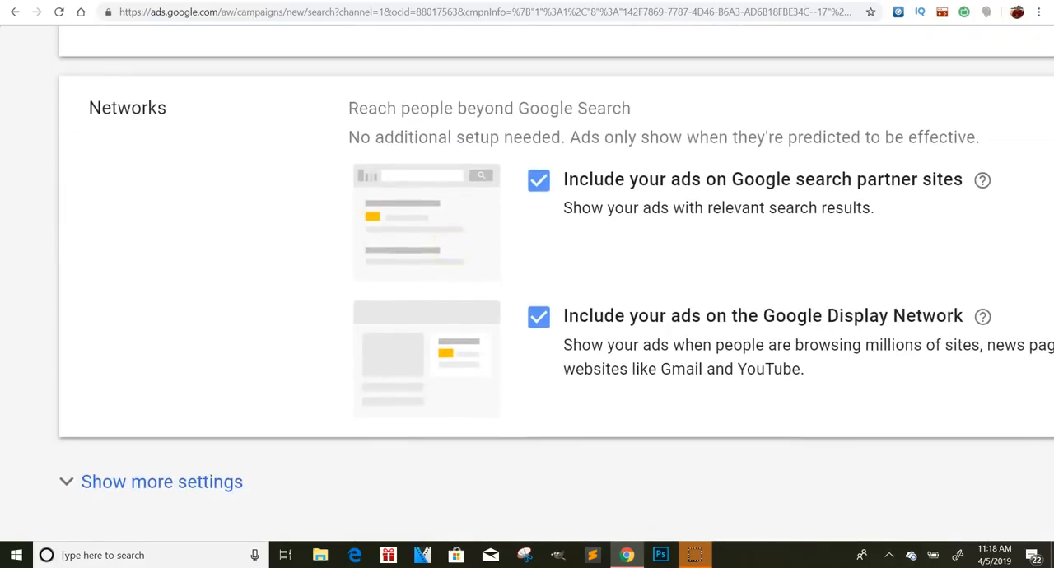
pyautogui.scroll(-3)
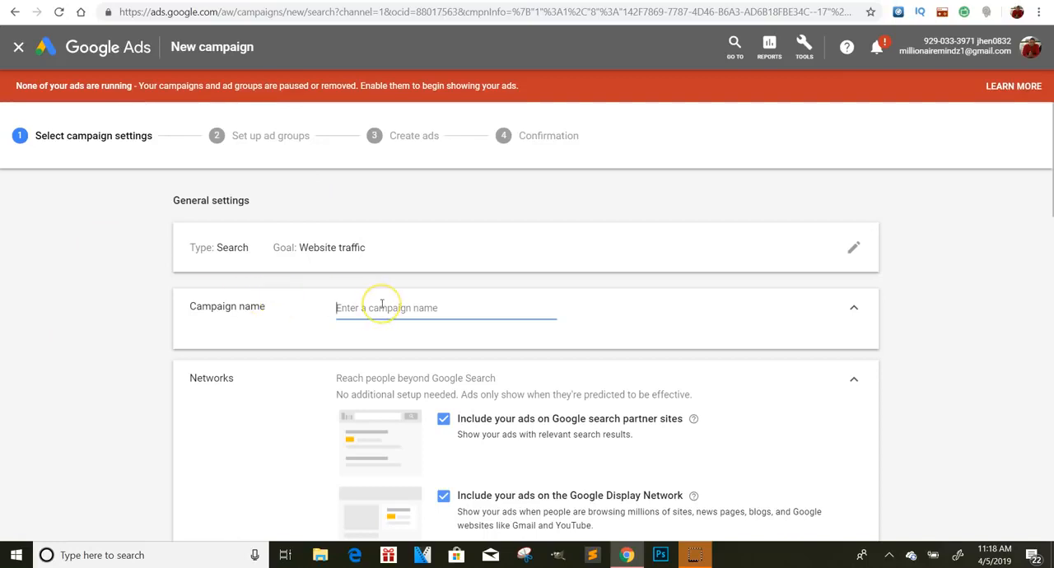
# Type 'avgo' as the campaign name and scroll down to Targeting and audiences.
pyautogui.write('a')
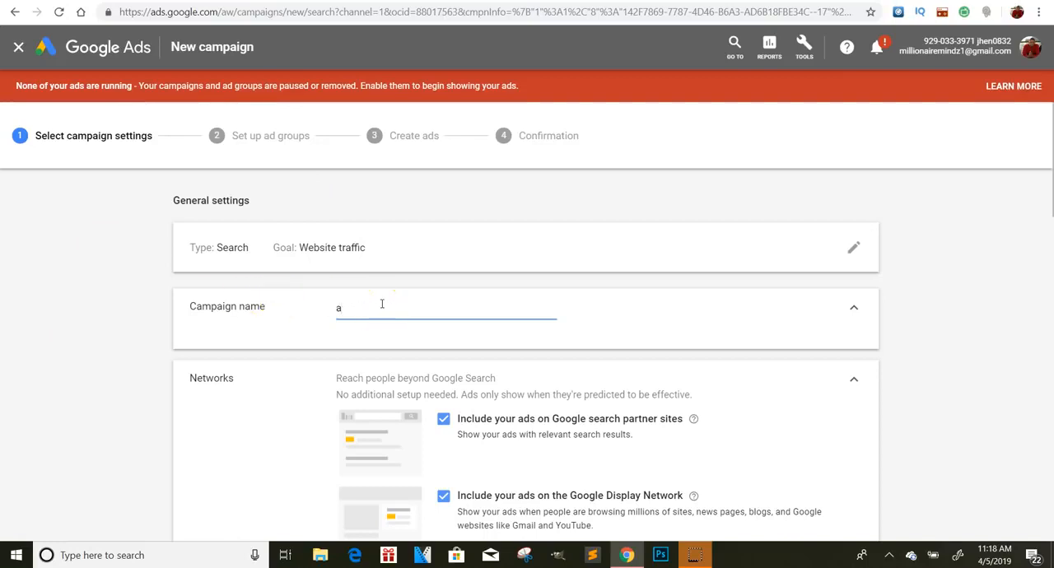
pyautogui.write('v')
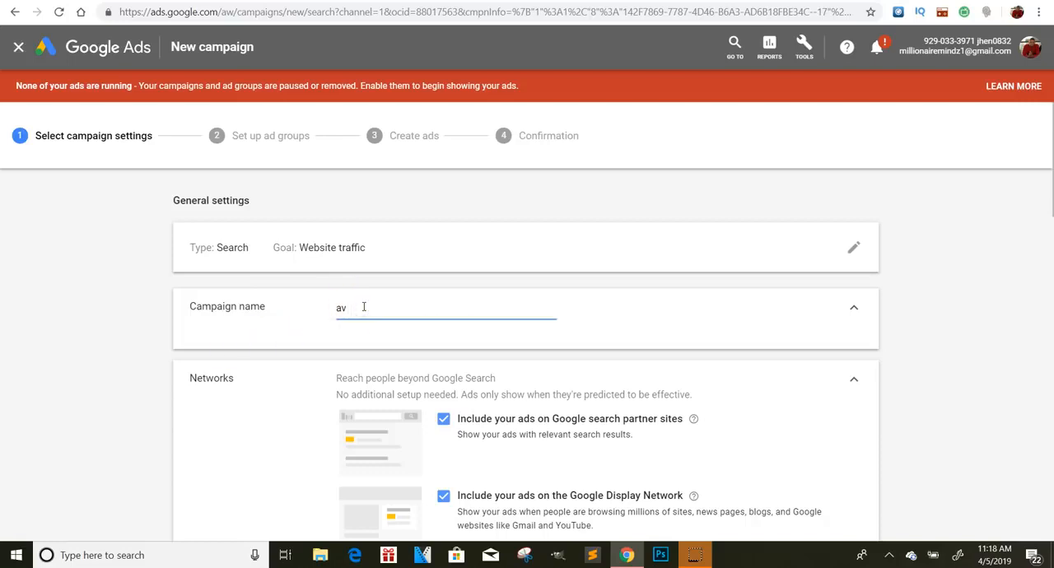
pyautogui.write('go')
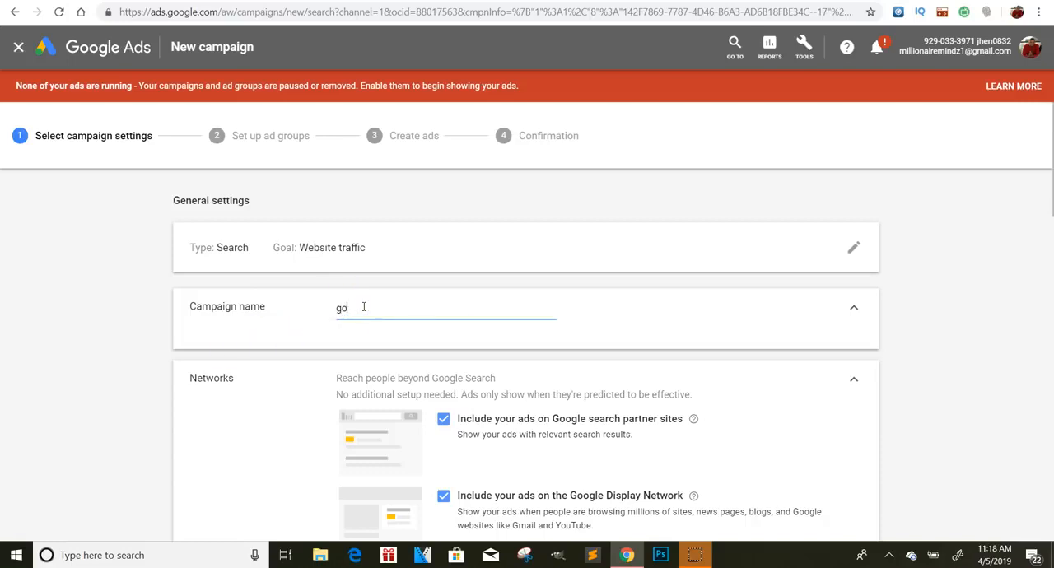
pyautogui.scroll(-3)
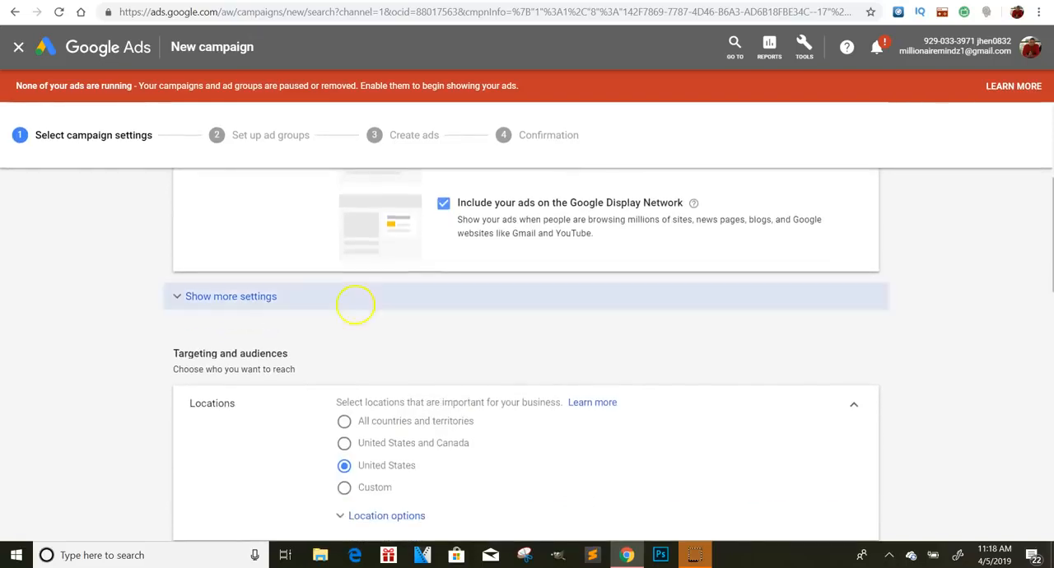
# Expand Location options, keeping 'People in, and showing interest in' selected.
pyautogui.scroll(-3)
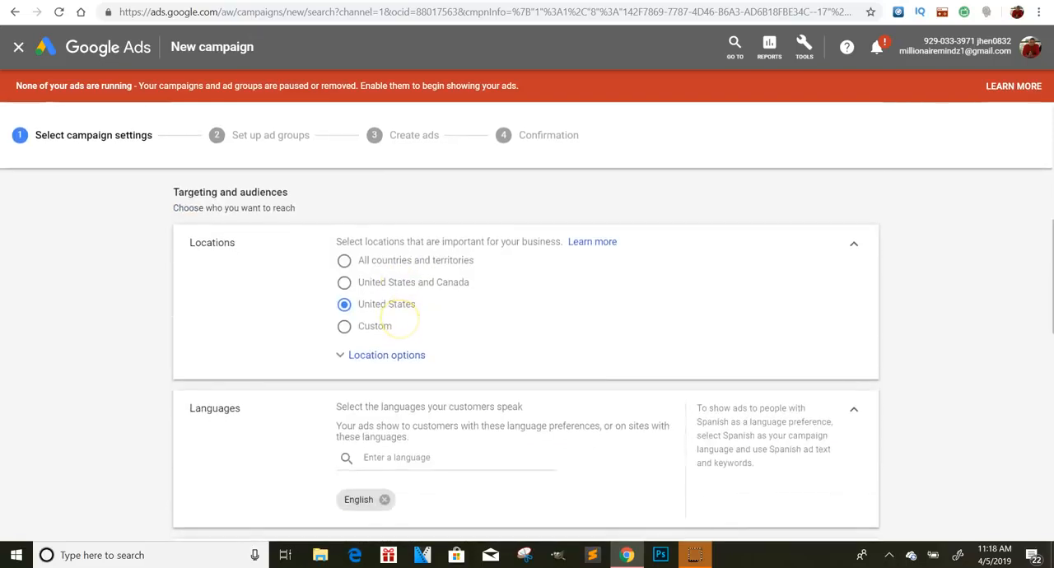
pyautogui.scroll(-3)
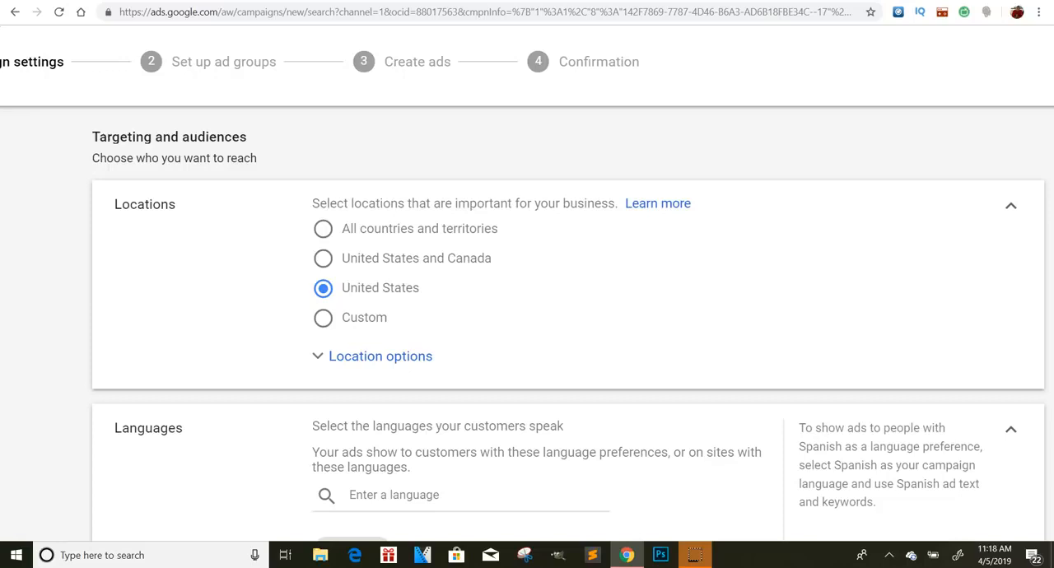
pyautogui.moveTo(302, 252)
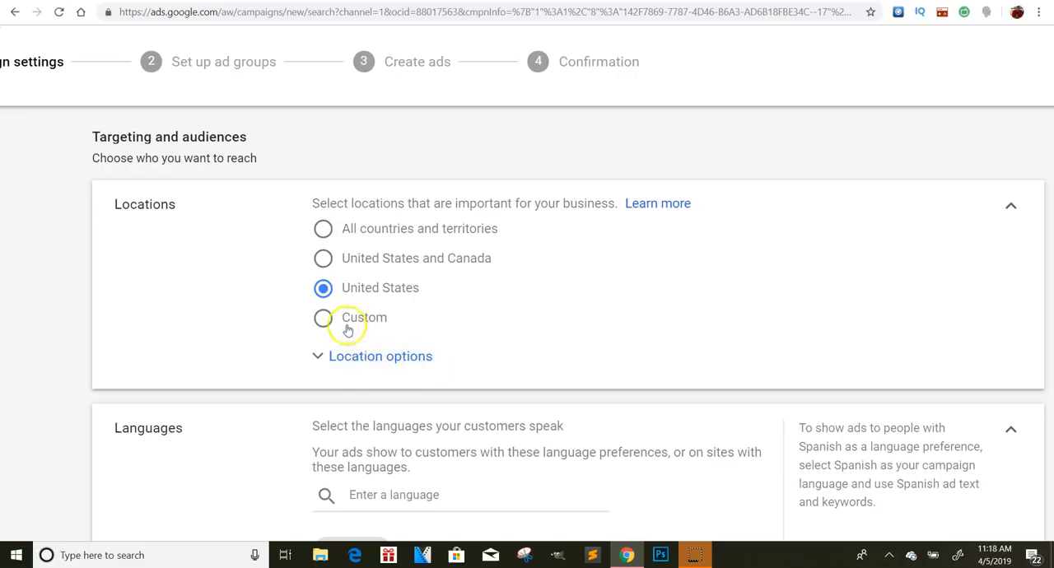
pyautogui.click(381, 355)
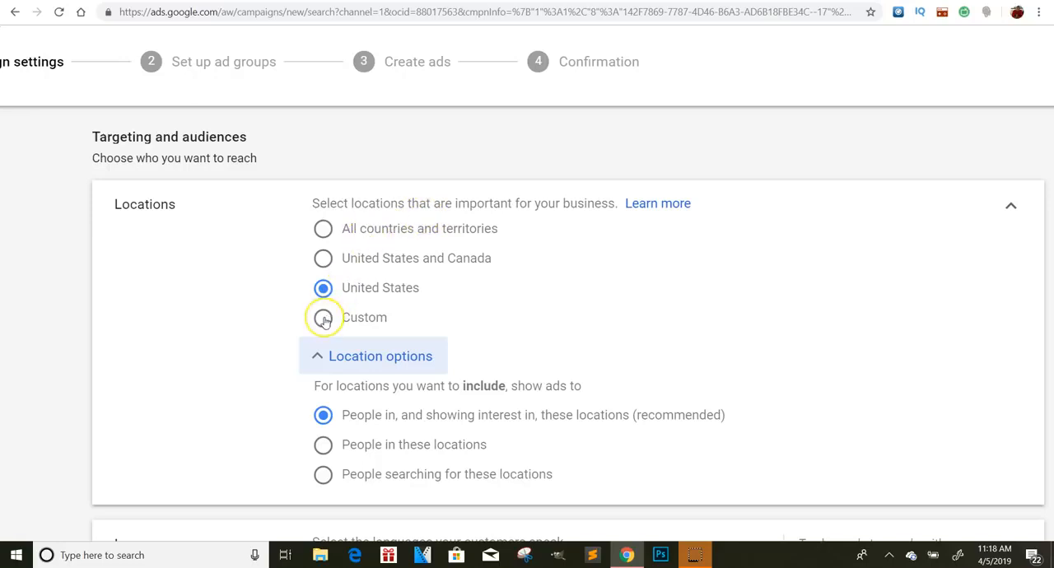
pyautogui.moveTo(545, 258)
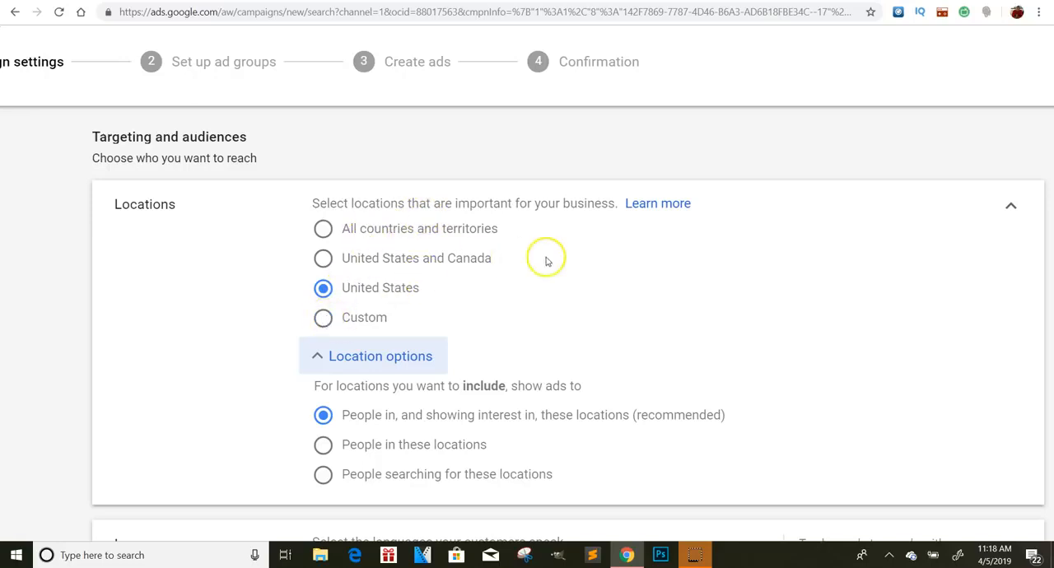
pyautogui.scroll(-3)
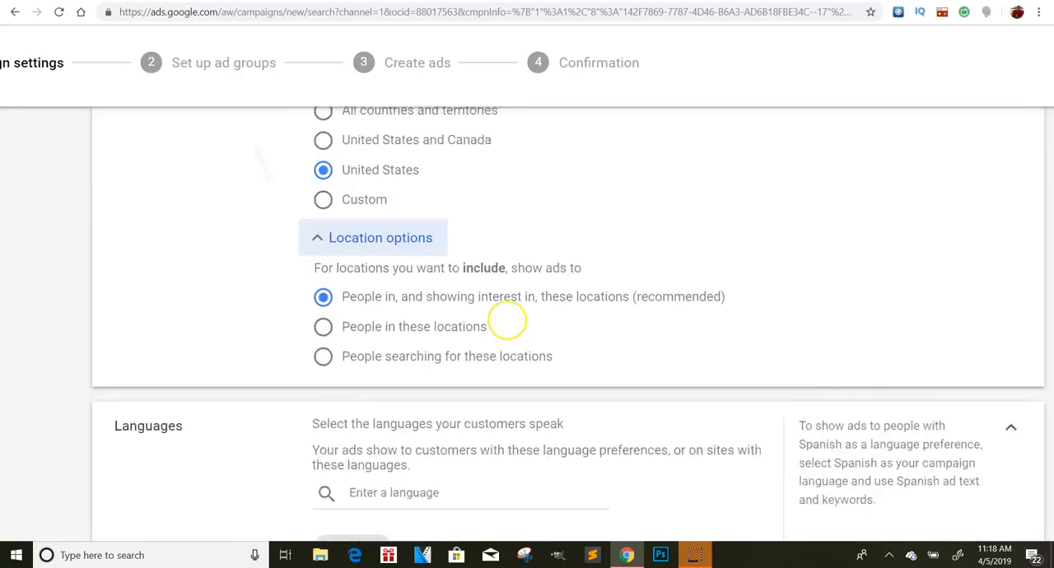
pyautogui.scroll(-3)
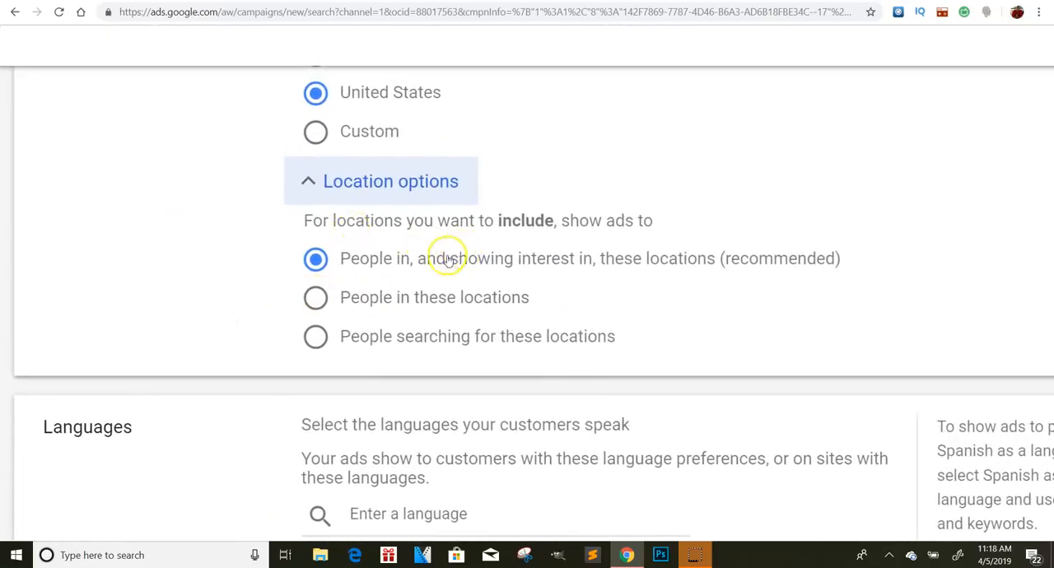
pyautogui.moveTo(464, 274)
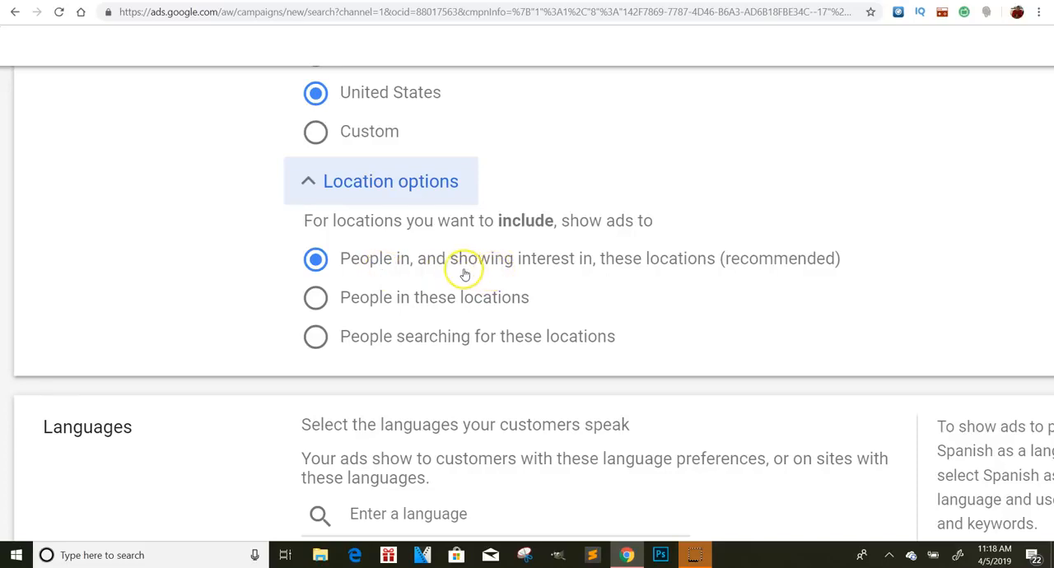
pyautogui.moveTo(316, 259)
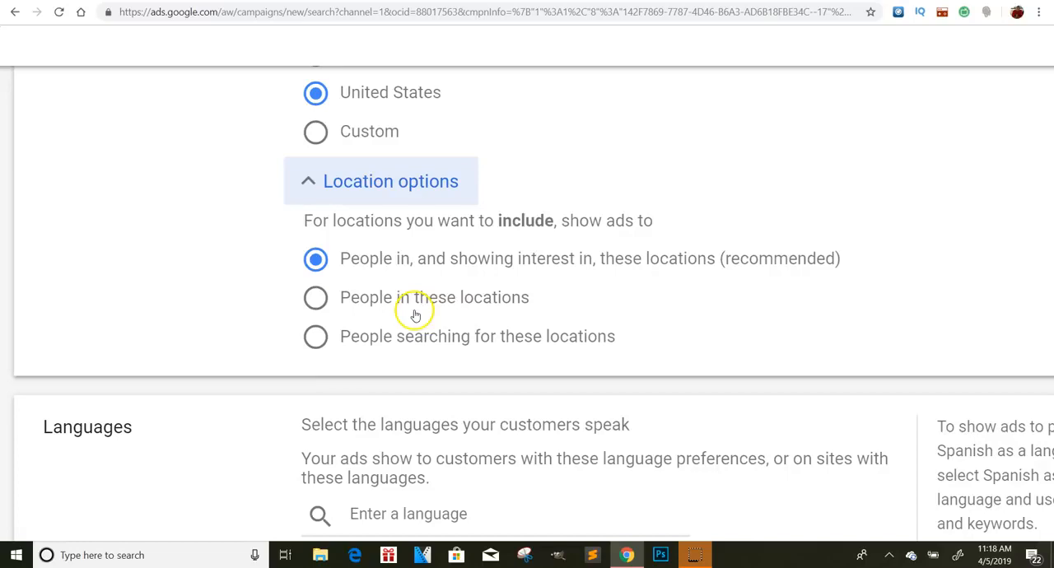
pyautogui.moveTo(536, 349)
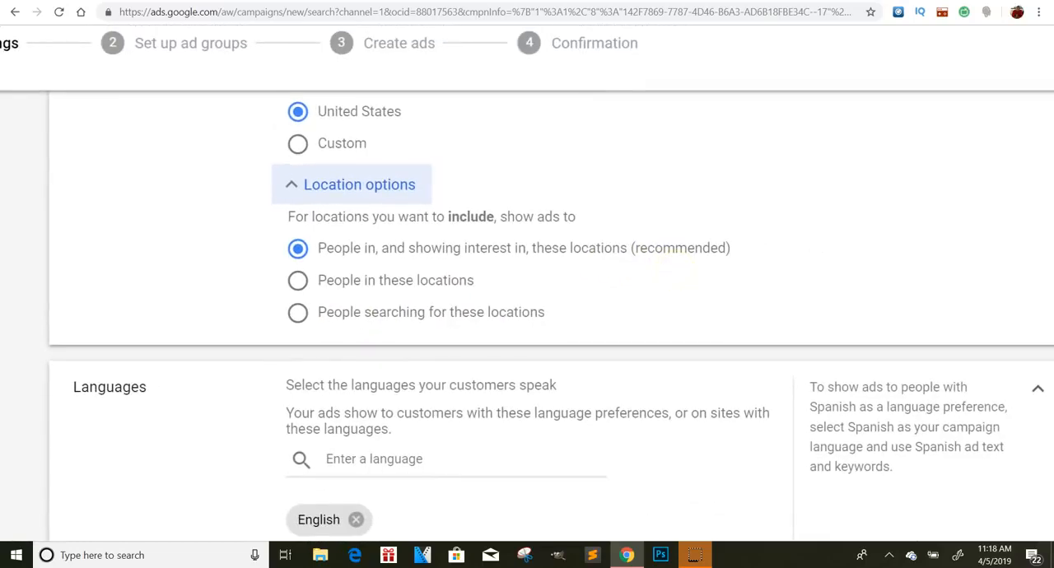
pyautogui.moveTo(401, 261)
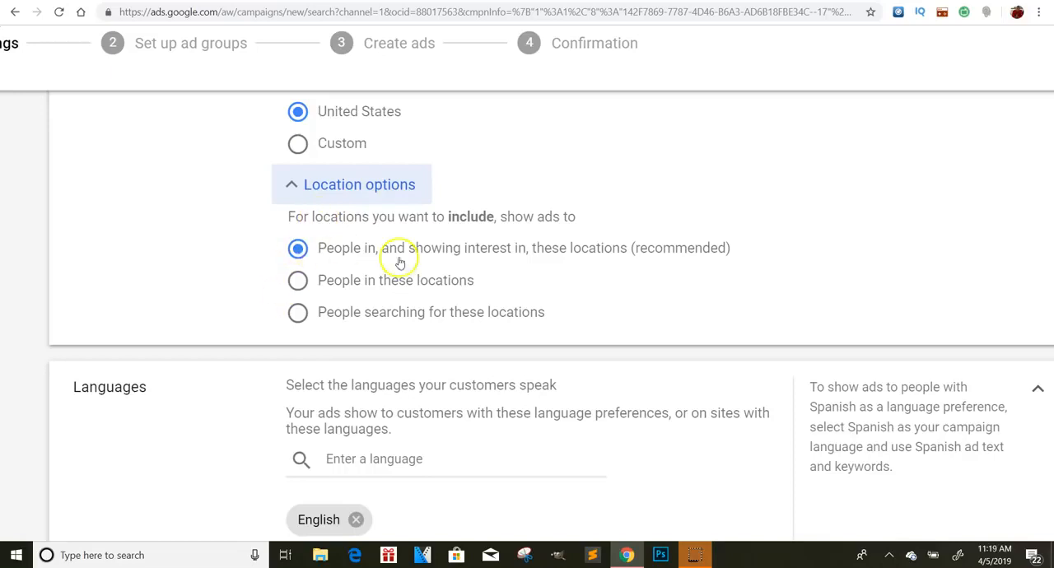
pyautogui.scroll(-3)
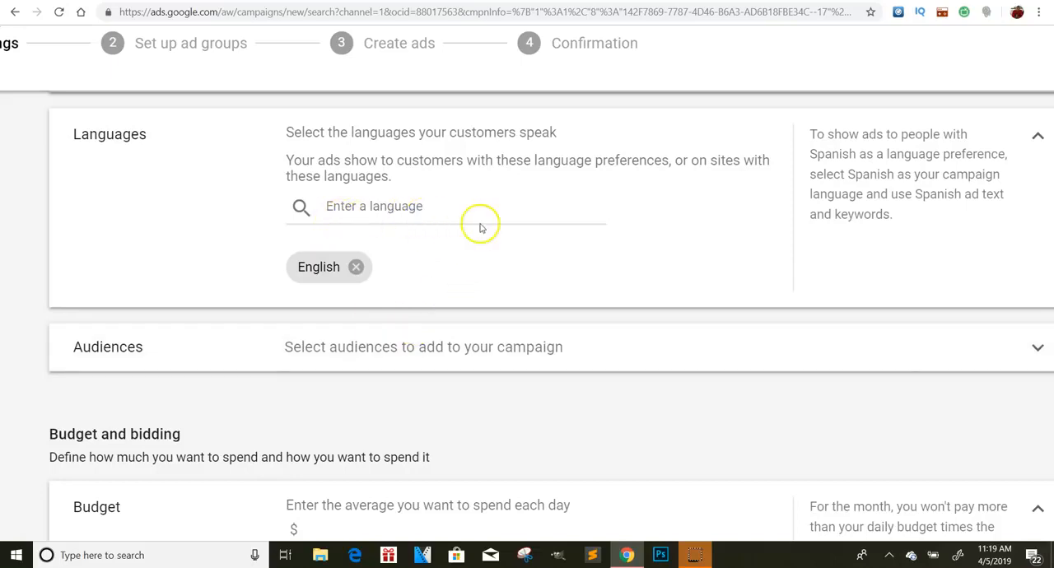
pyautogui.scroll(-3)
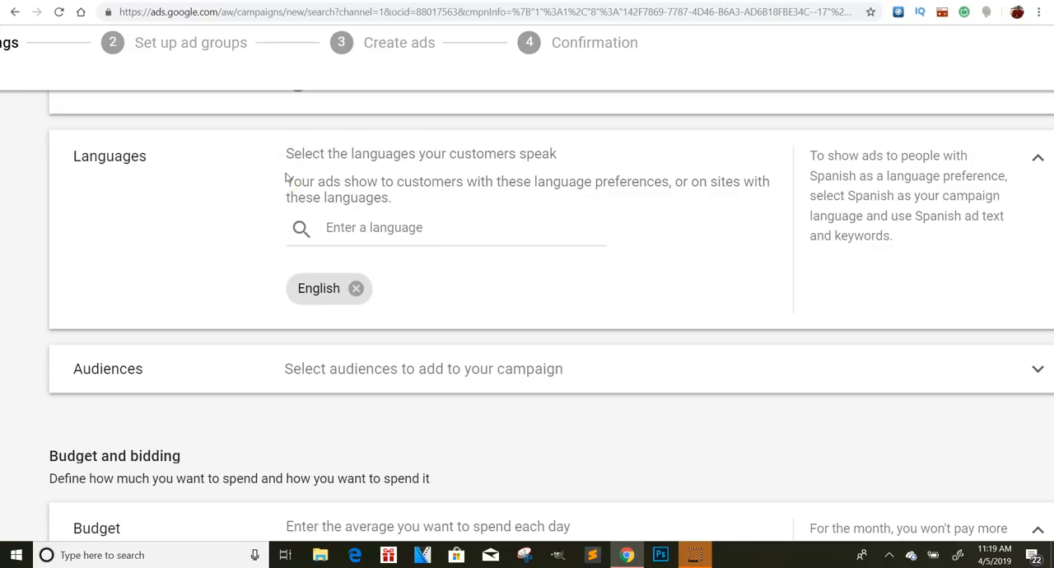
pyautogui.moveTo(403, 97)
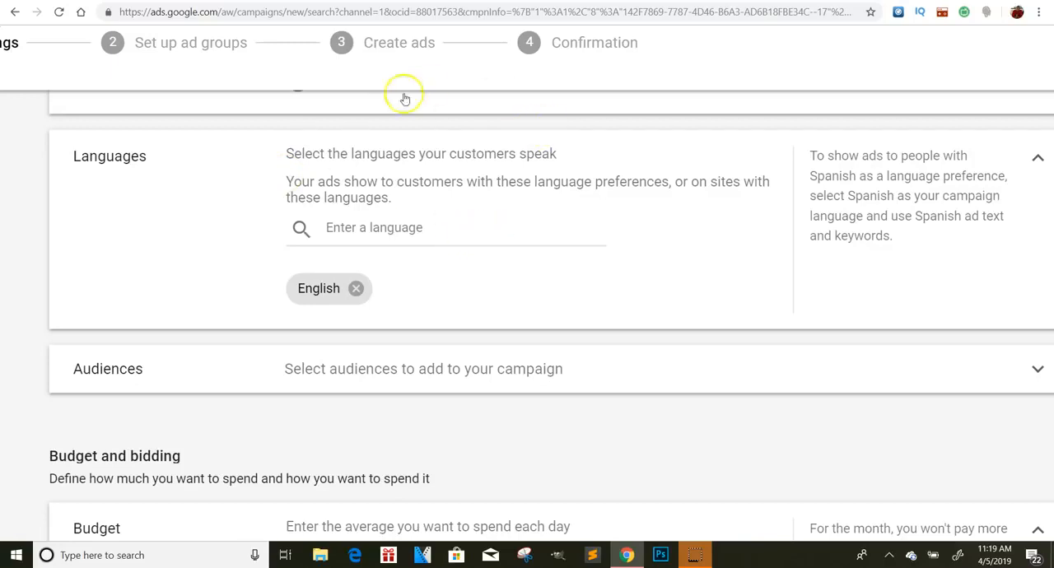
pyautogui.moveTo(383, 108)
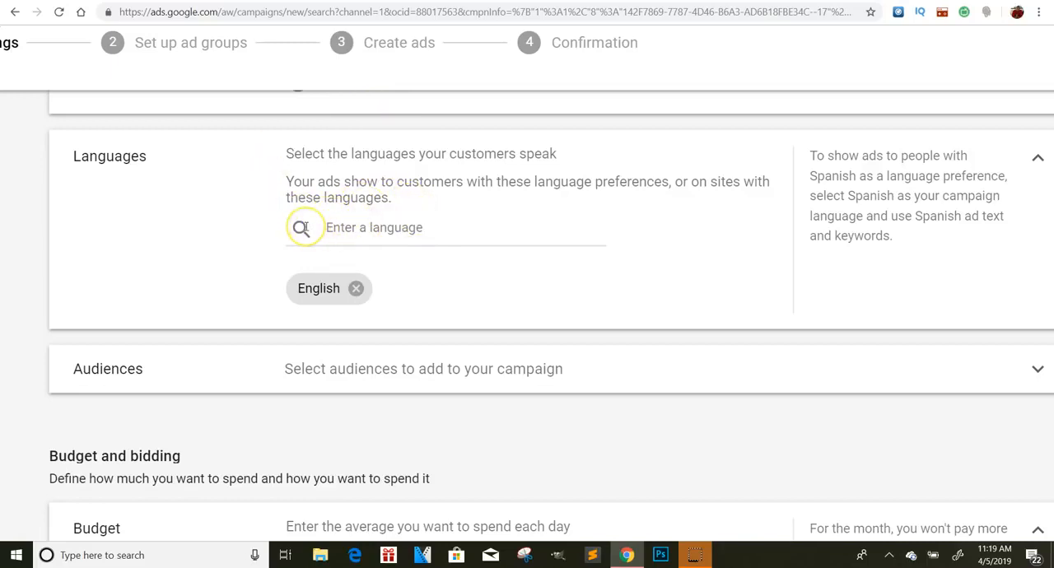
pyautogui.scroll(-3)
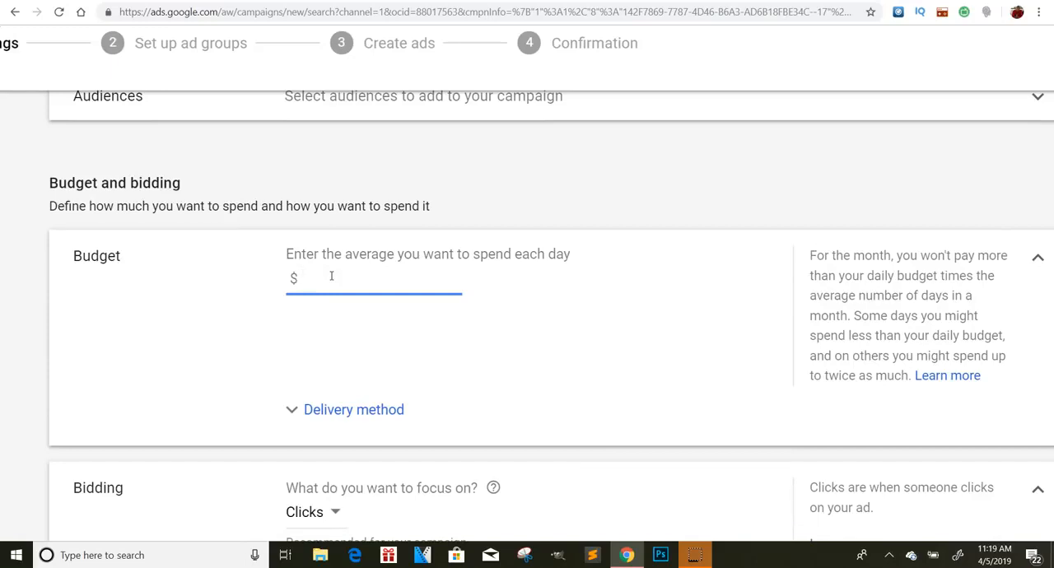
# Enter a 20 dollar daily budget and select Accelerated as the delivery method.
pyautogui.write('20')
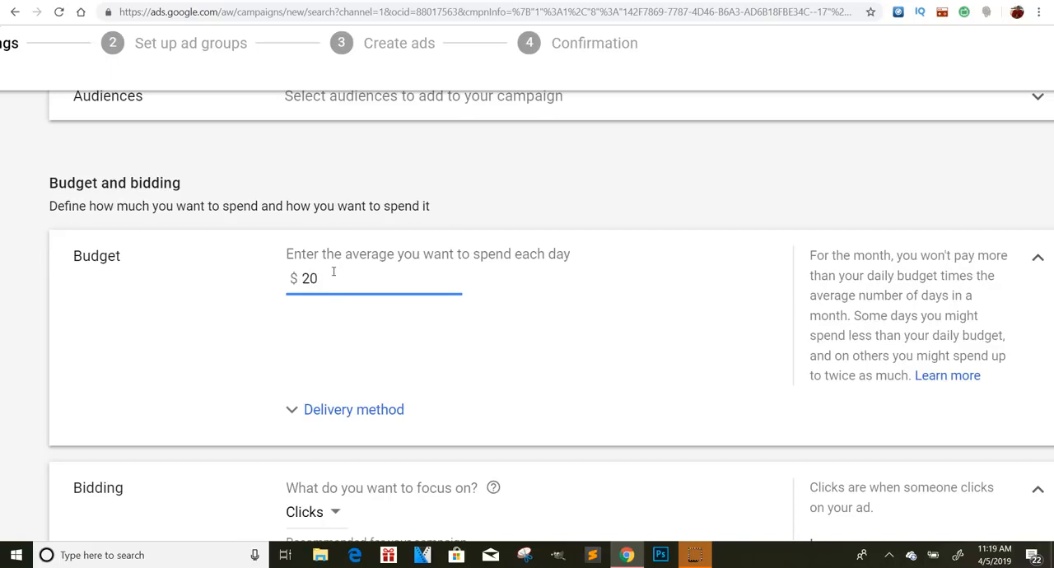
pyautogui.write('\\\\\\')
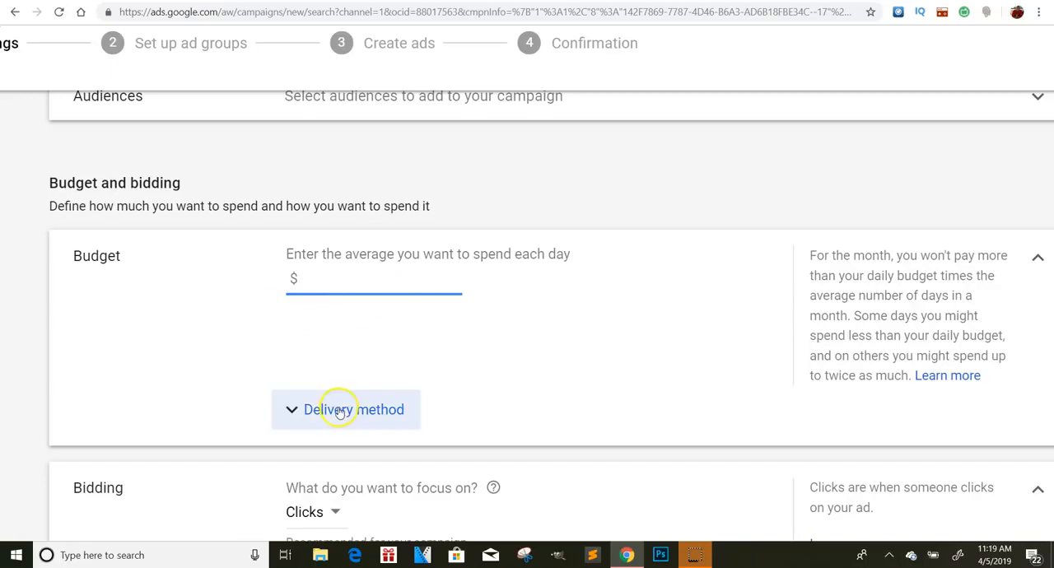
pyautogui.click(354, 409)
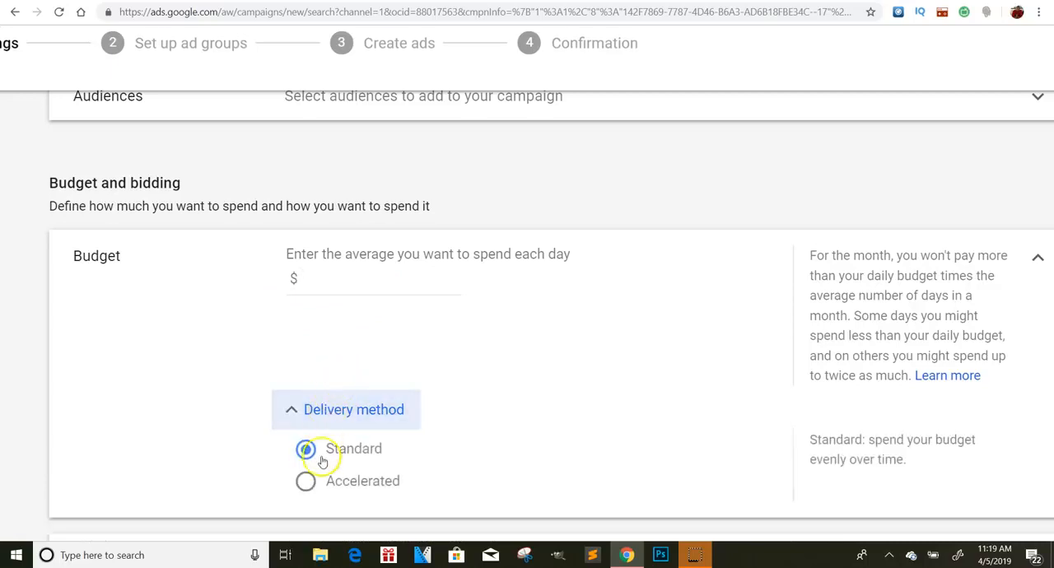
pyautogui.click(306, 481)
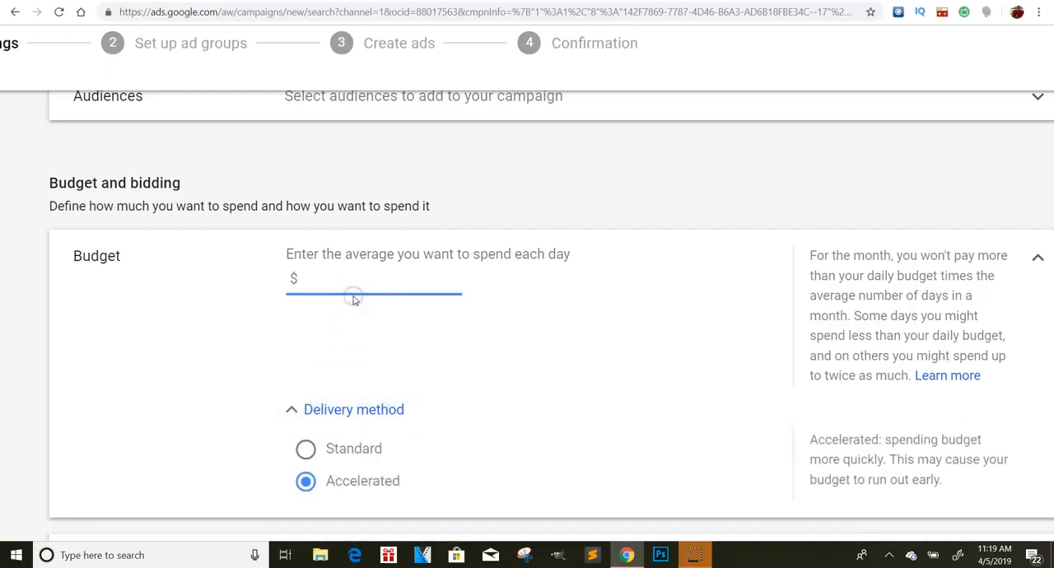
pyautogui.write('20')
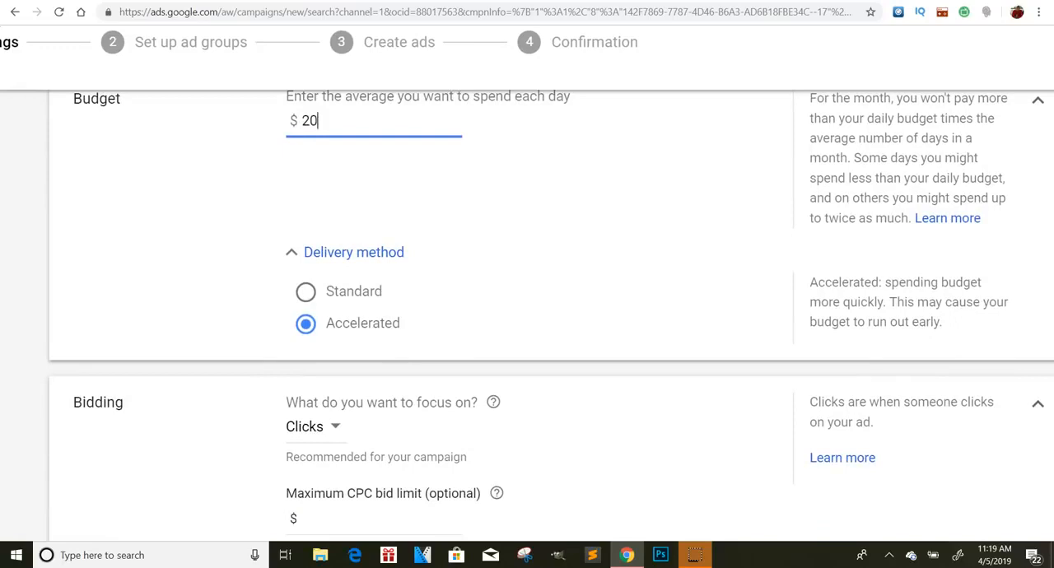
pyautogui.moveTo(258, 294)
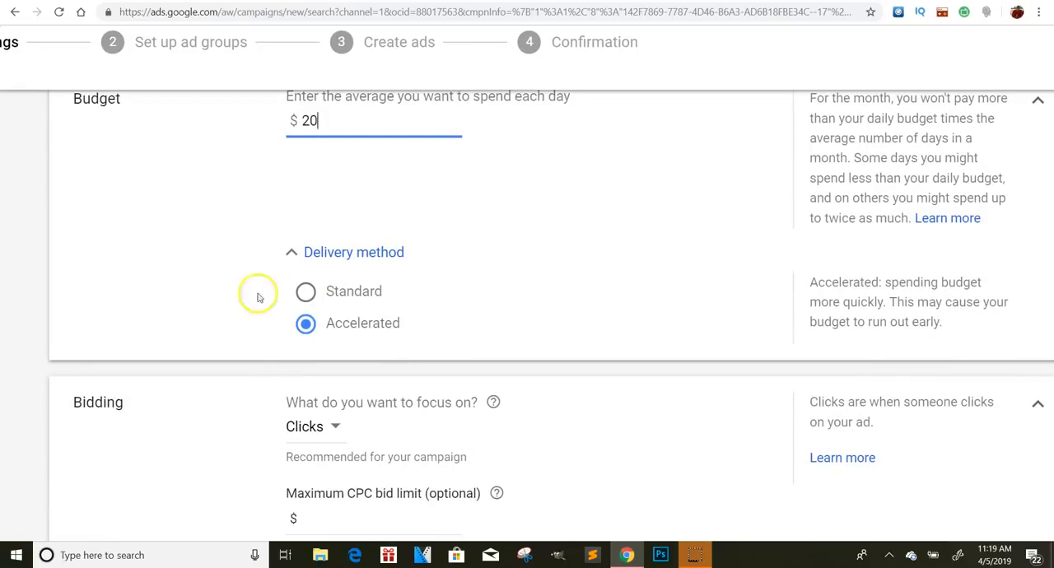
pyautogui.moveTo(466, 287)
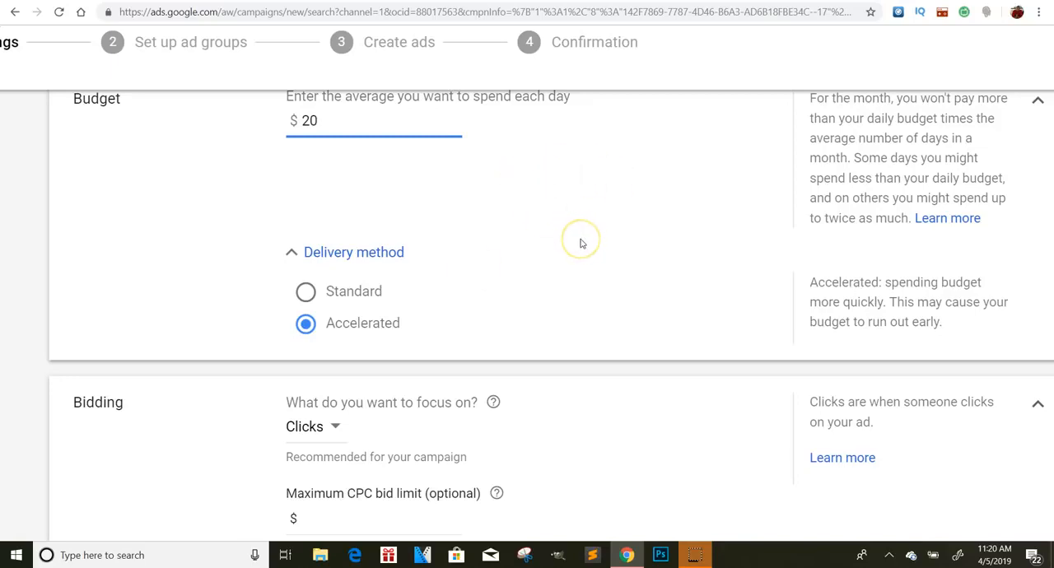
pyautogui.moveTo(558, 273)
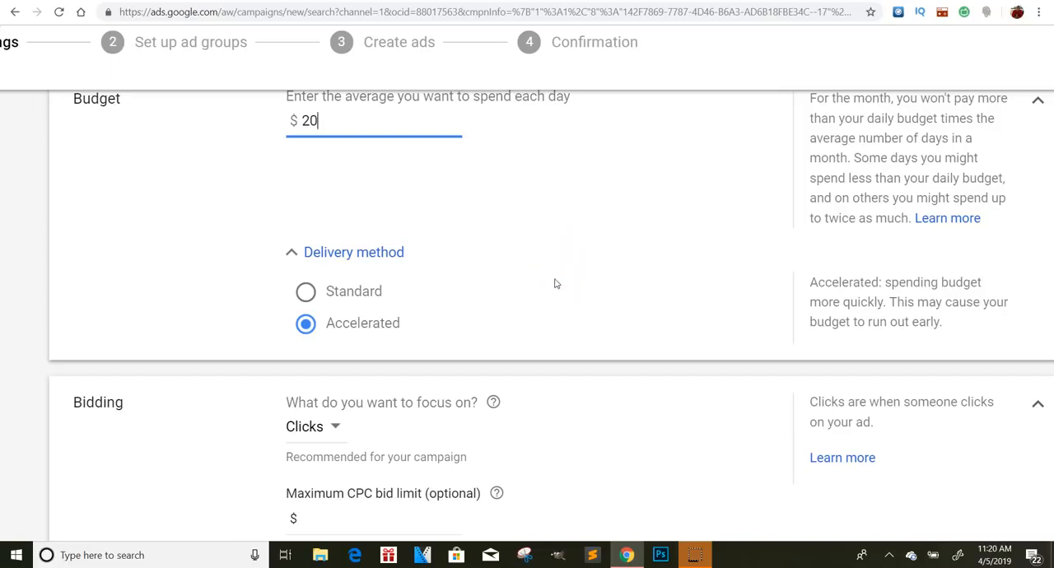
# Keep bidding focused on Clicks and directly select the Maximize clicks bid strategy.
pyautogui.scroll(-3)
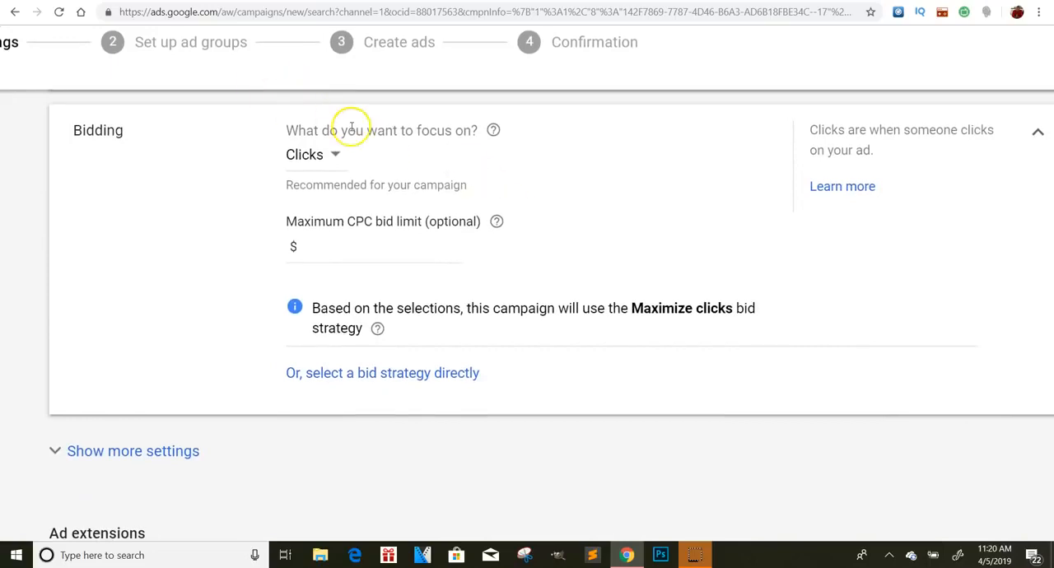
pyautogui.moveTo(306, 133)
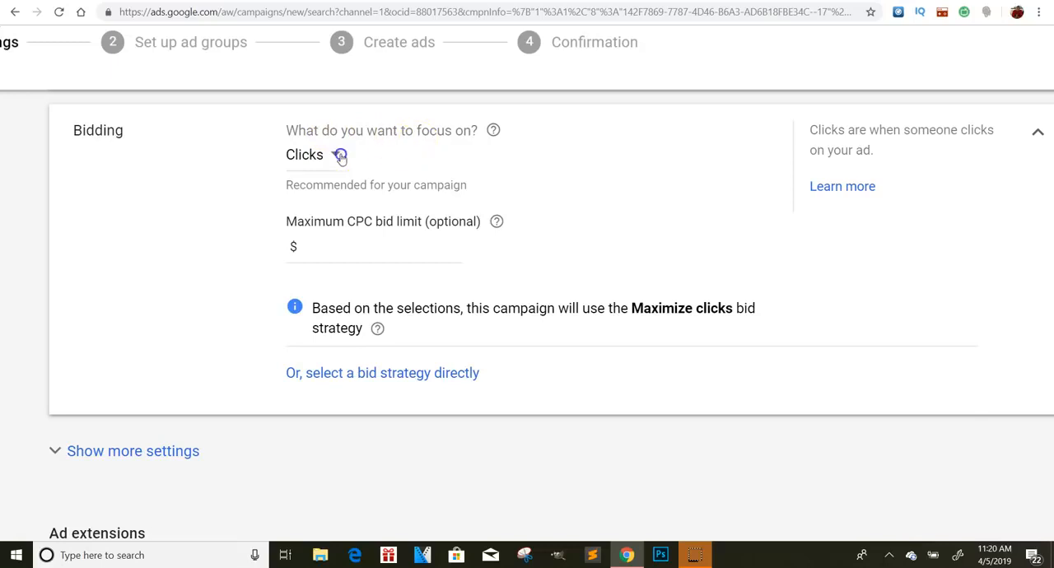
pyautogui.click(317, 155)
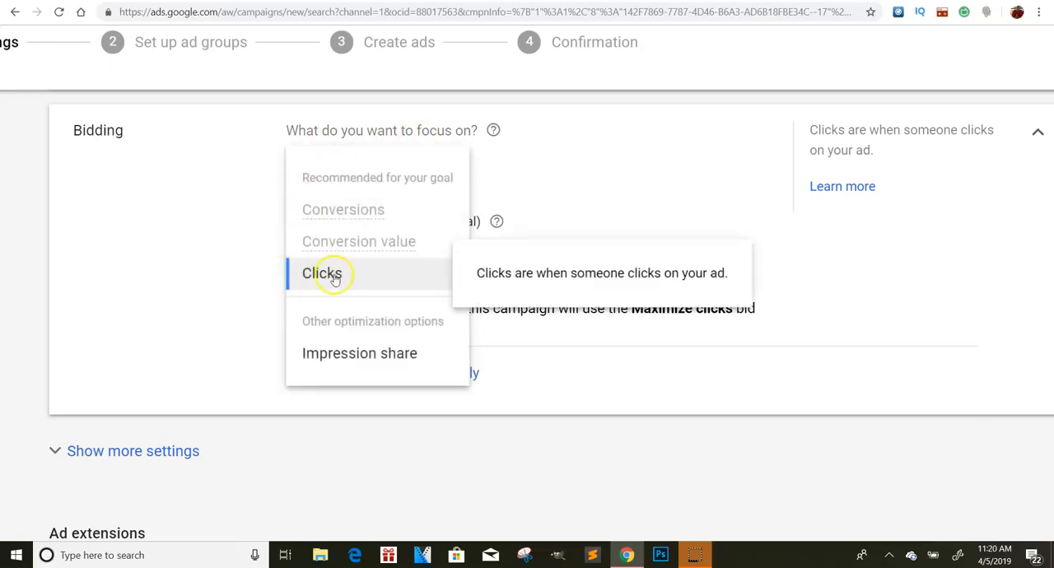
pyautogui.click(322, 273)
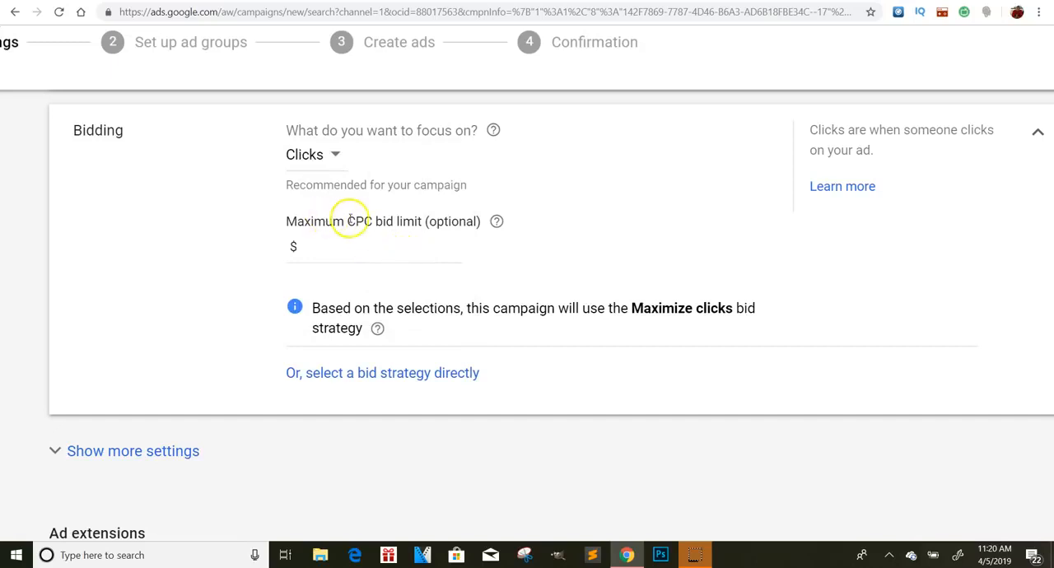
pyautogui.moveTo(387, 229)
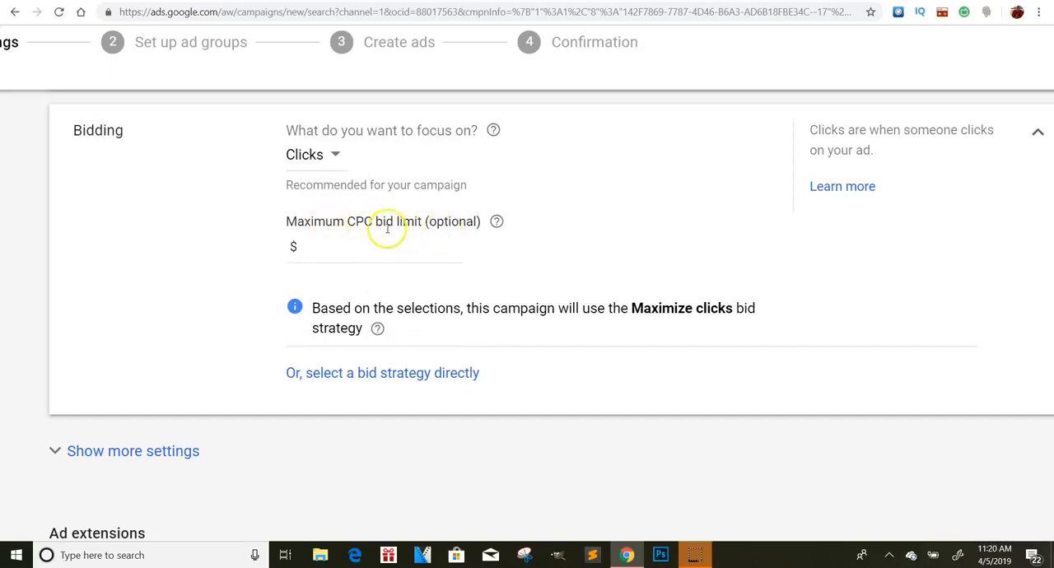
pyautogui.moveTo(441, 320)
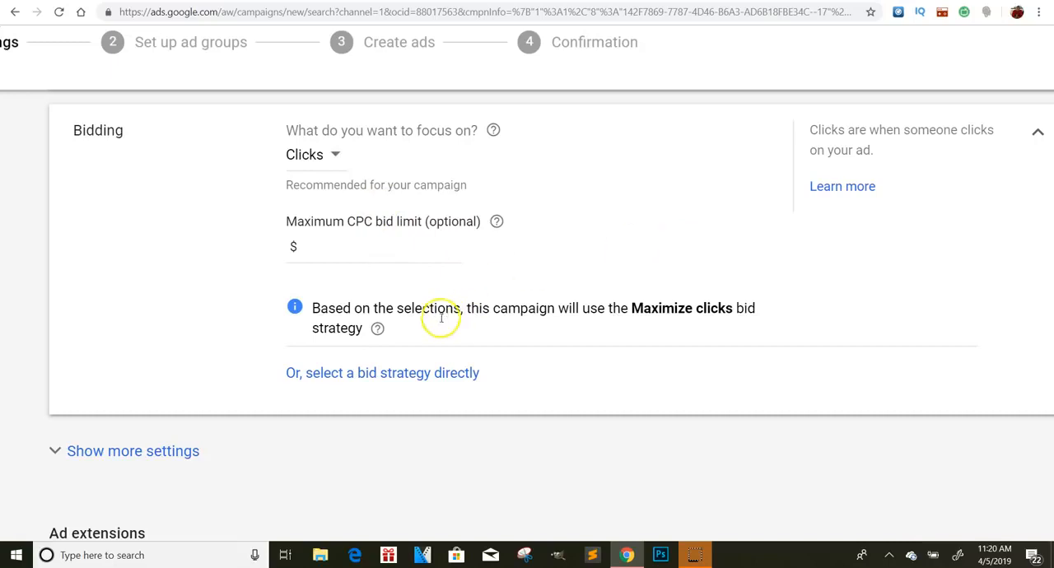
pyautogui.click(382, 373)
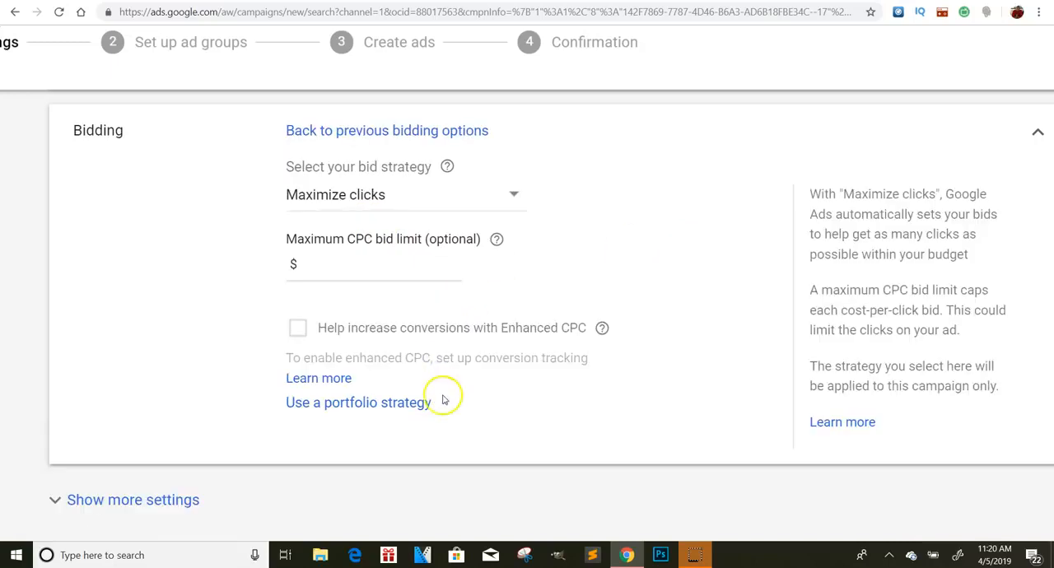
pyautogui.moveTo(442, 192)
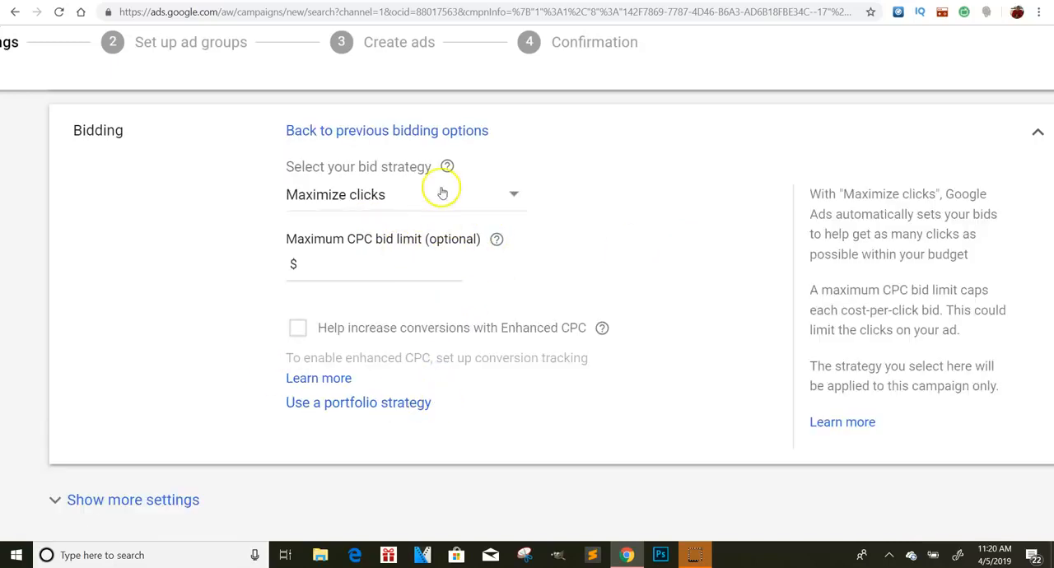
pyautogui.moveTo(344, 179)
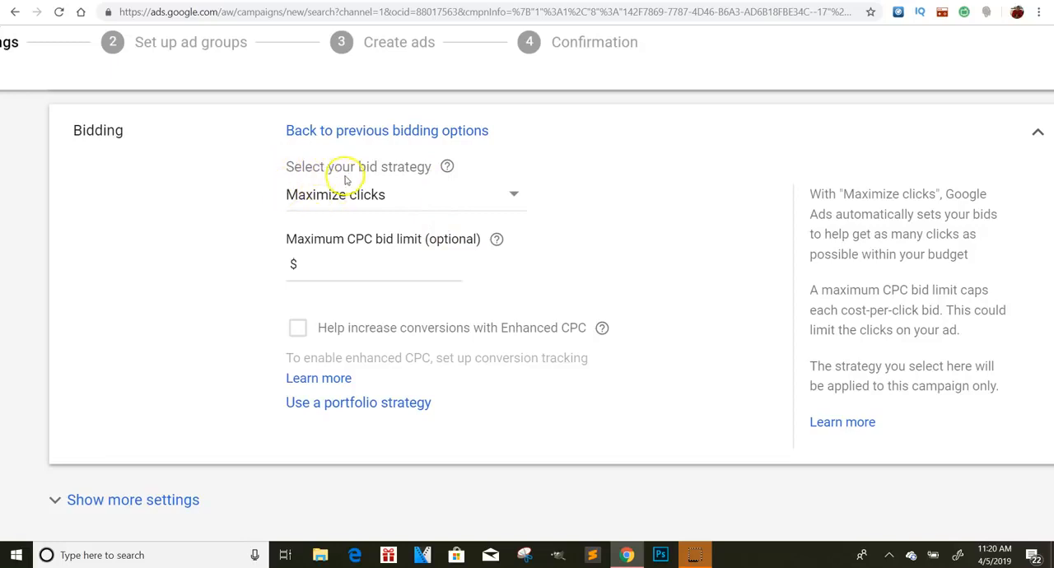
pyautogui.click(405, 194)
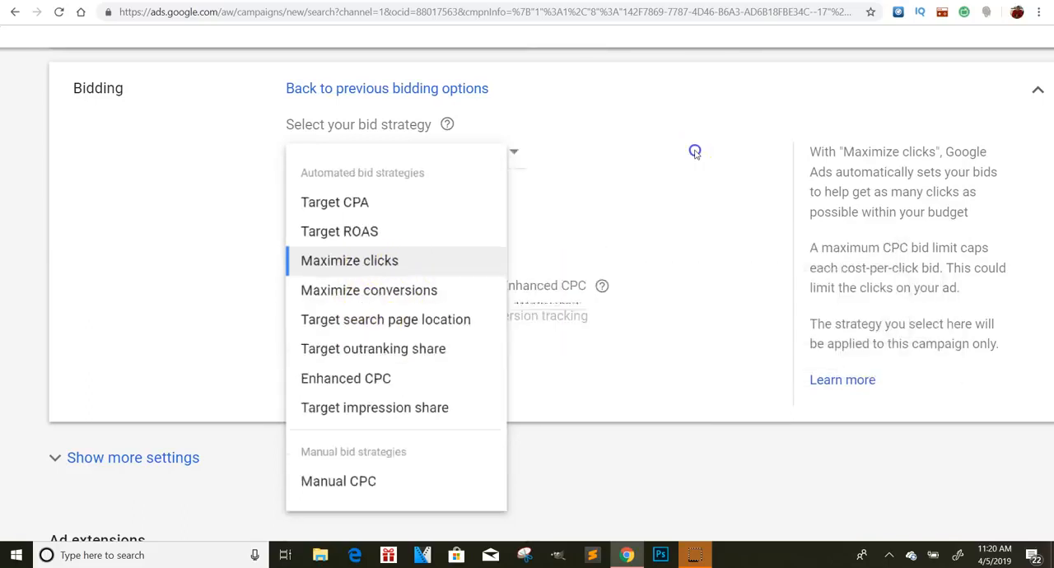
pyautogui.click(349, 260)
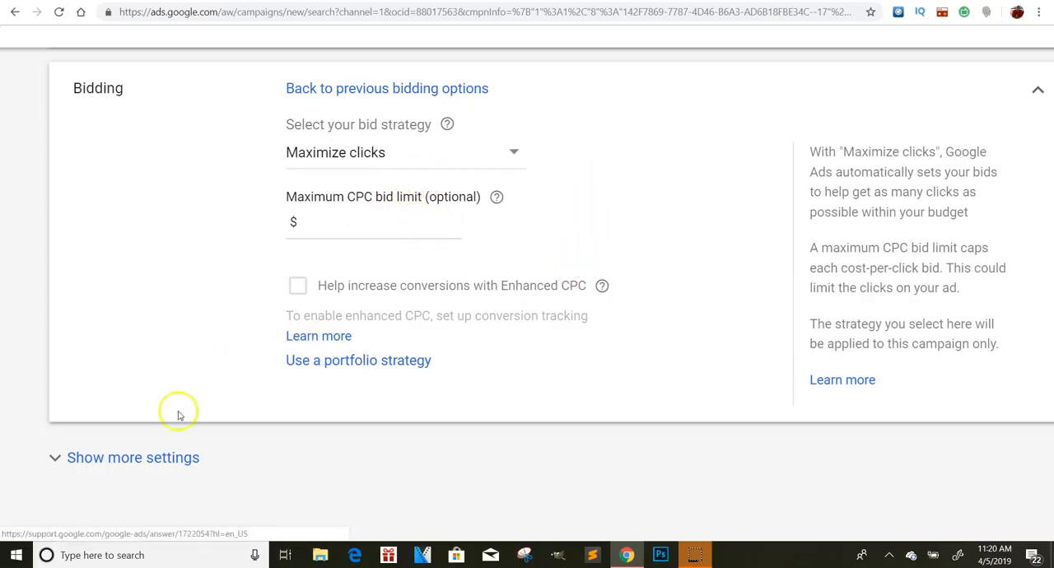
# Show and hide the extra settings, then save and continue to ad groups.
pyautogui.click(133, 457)
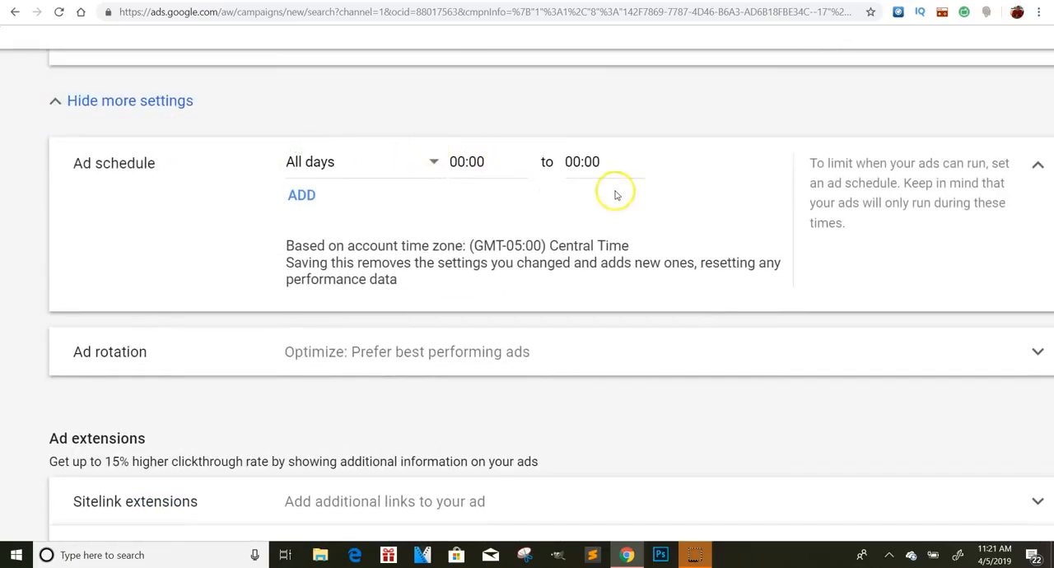
pyautogui.click(129, 101)
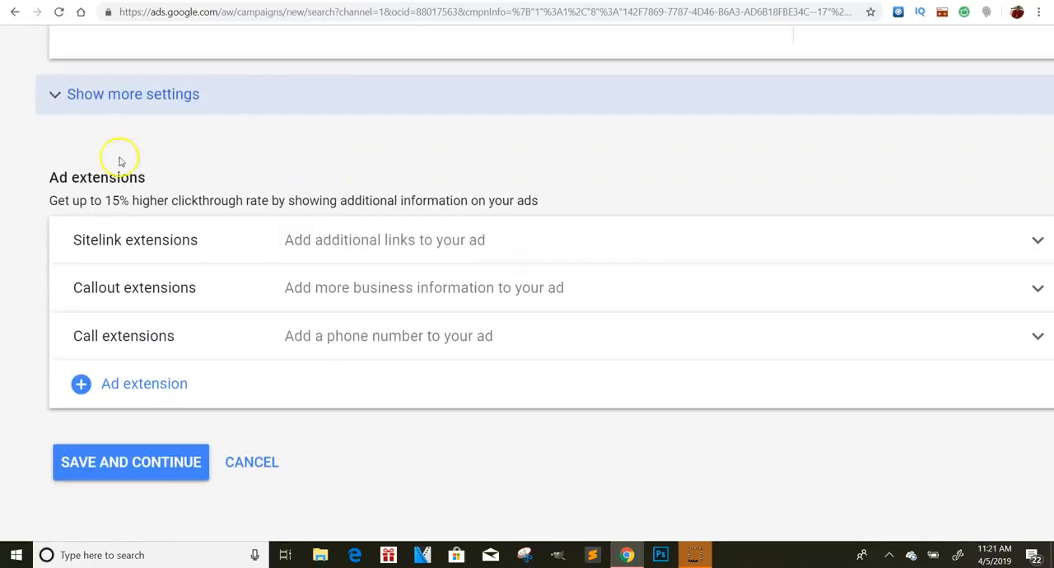
pyautogui.click(130, 462)
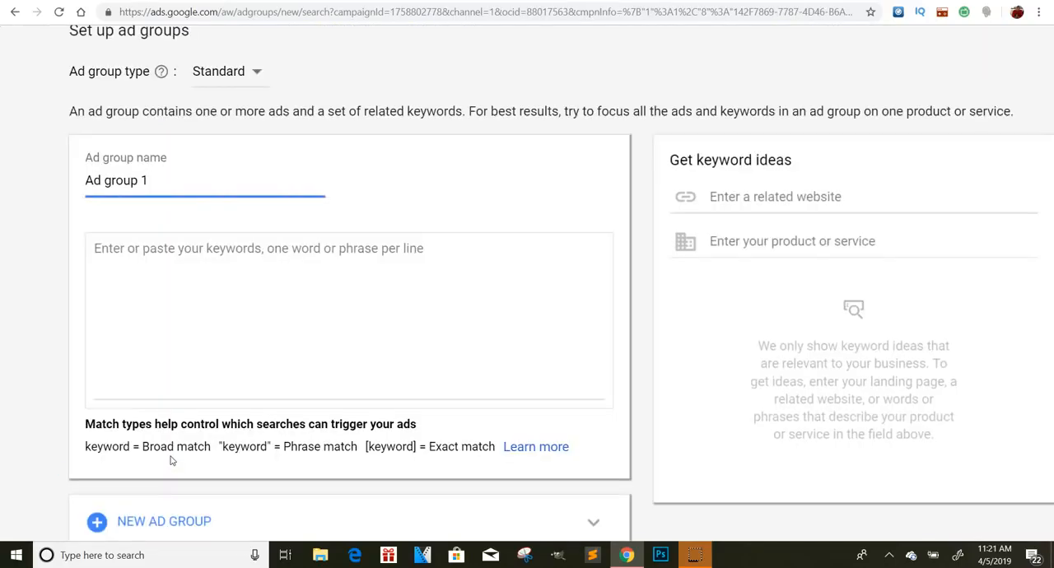
# Scroll down the Ad group 1 setup page.
pyautogui.scroll(-3)
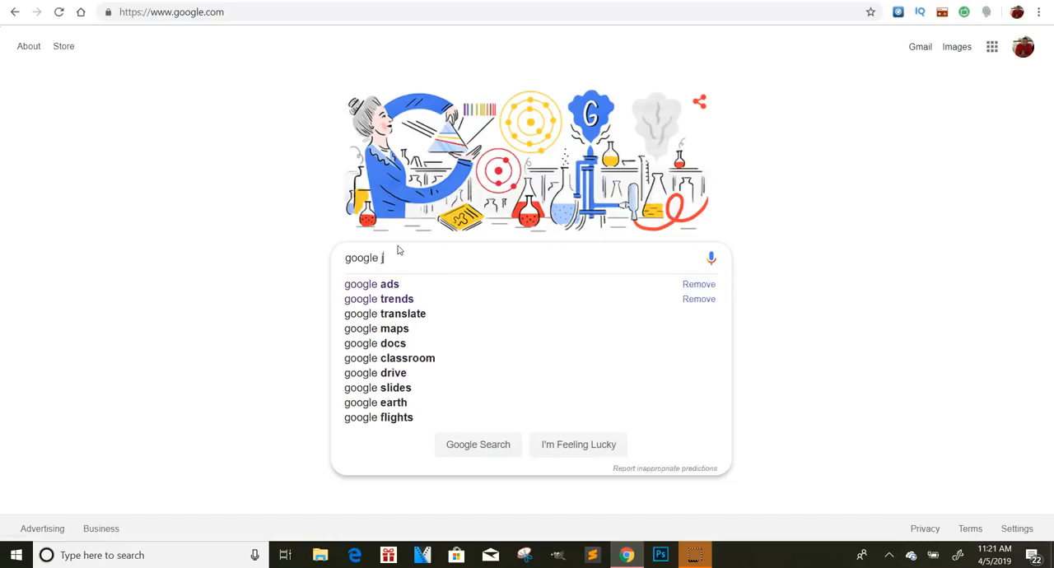
# Search 'google keyword planner' and launch Keyword Planner from the Google Ads result.
pyautogui.press('Backspace')
pyautogui.write('keyword planner')
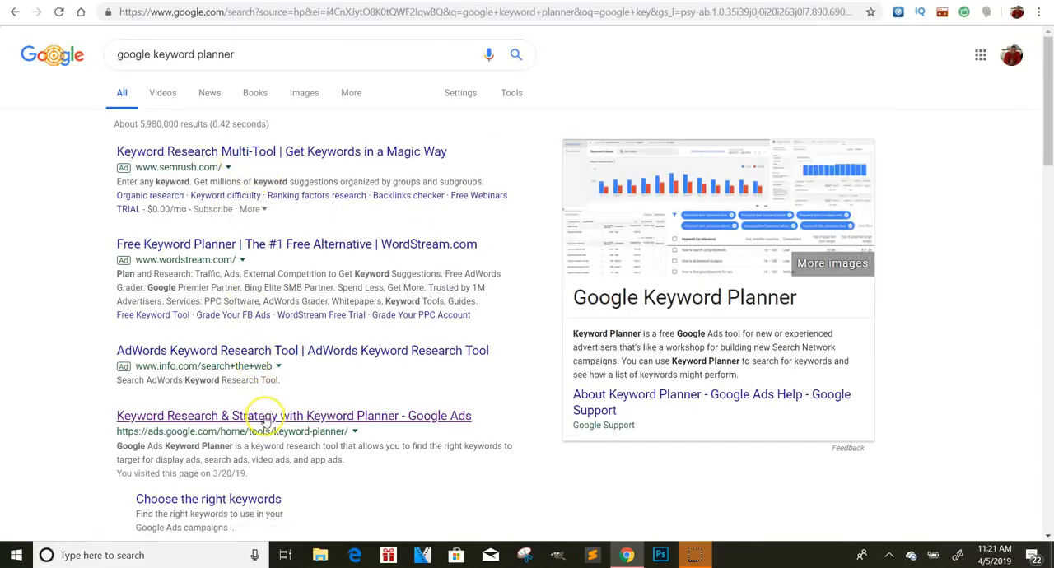
pyautogui.click(293, 415)
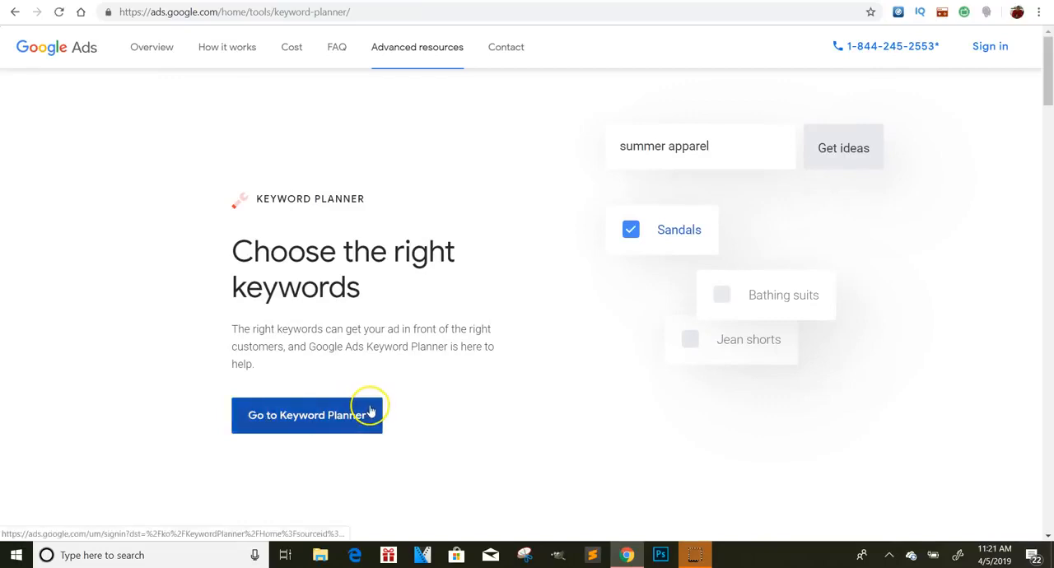
pyautogui.click(307, 415)
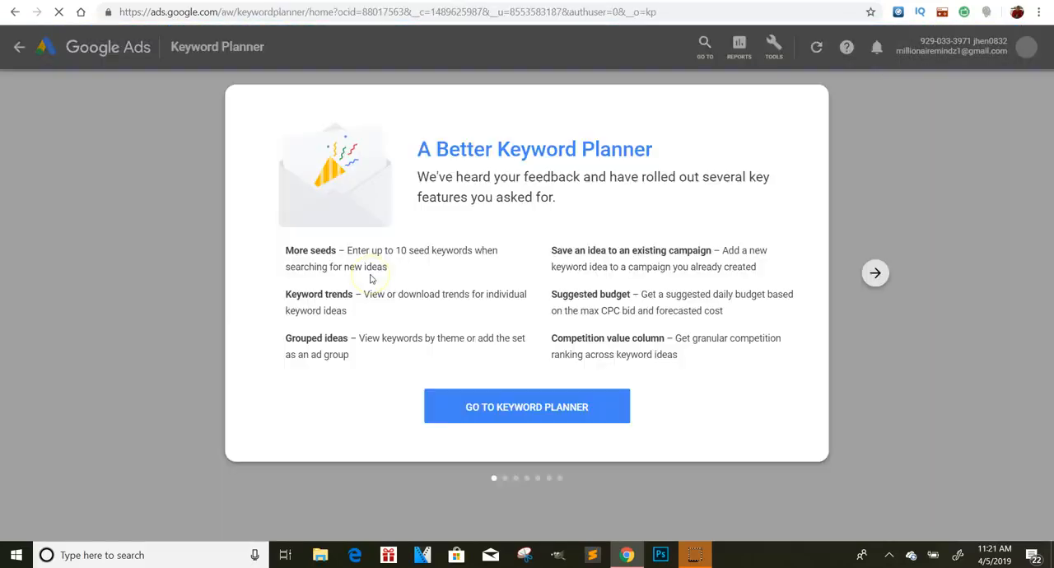
# Search Keyword Planner's Find new keywords for ideas on 'gold'.
pyautogui.click(526, 406)
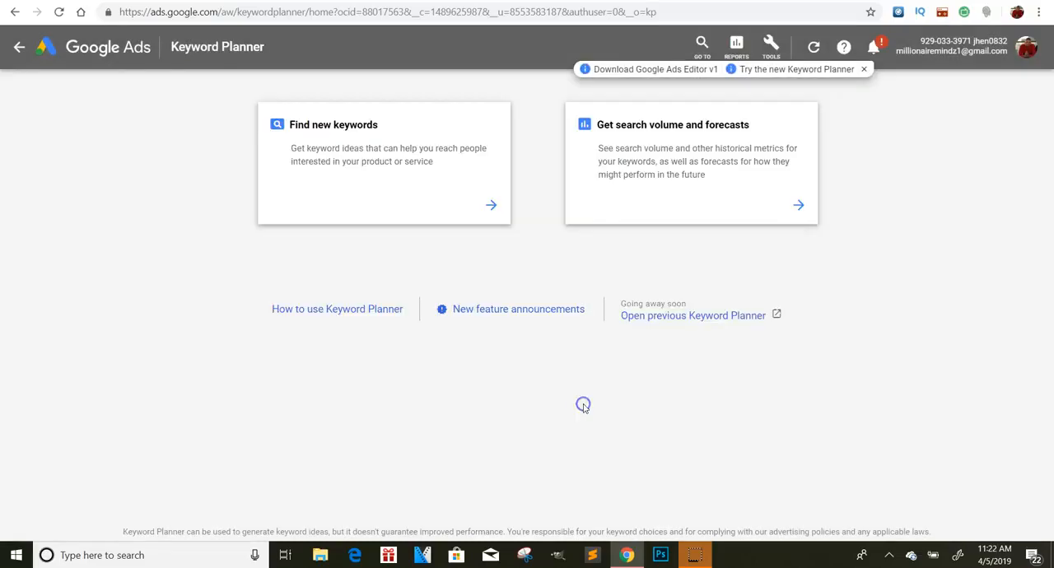
pyautogui.moveTo(580, 201)
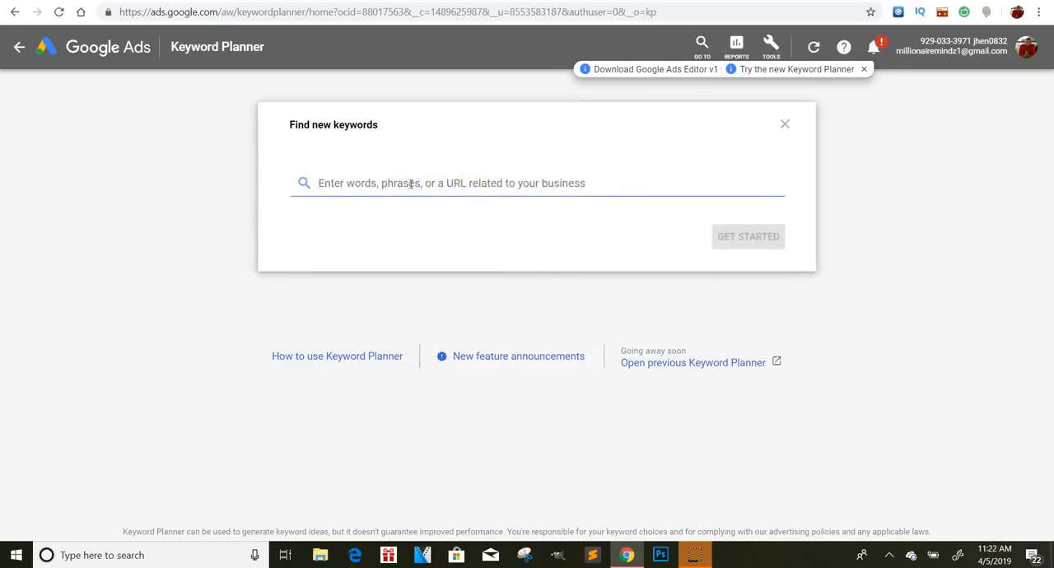
pyautogui.write('gold')
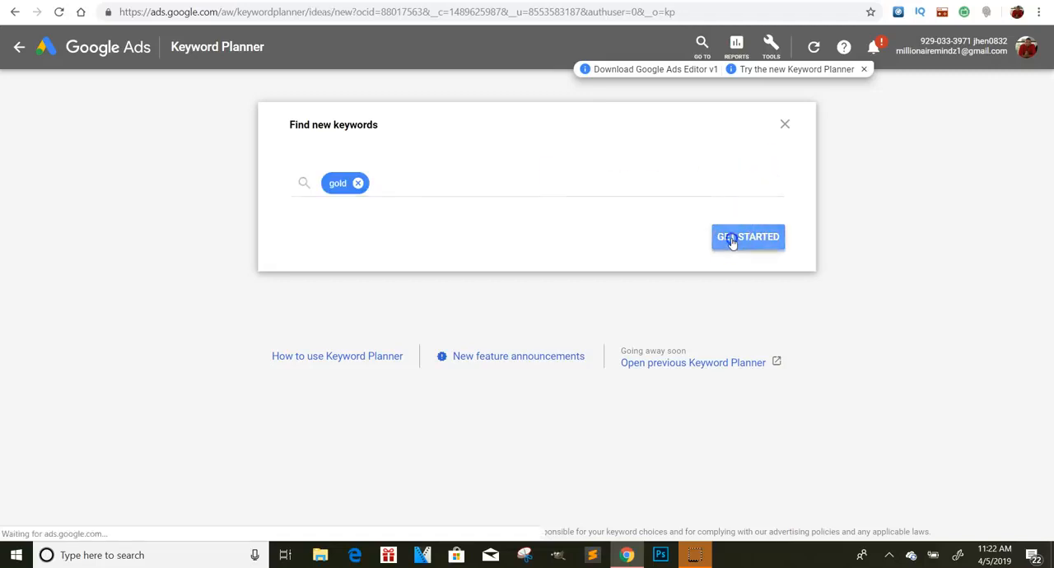
pyautogui.click(748, 237)
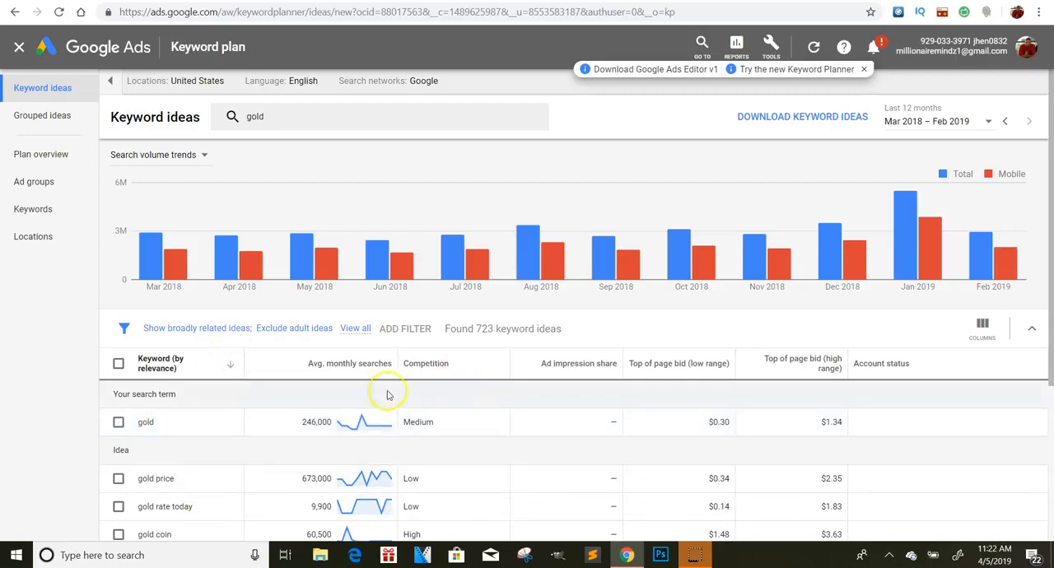
pyautogui.moveTo(317, 430)
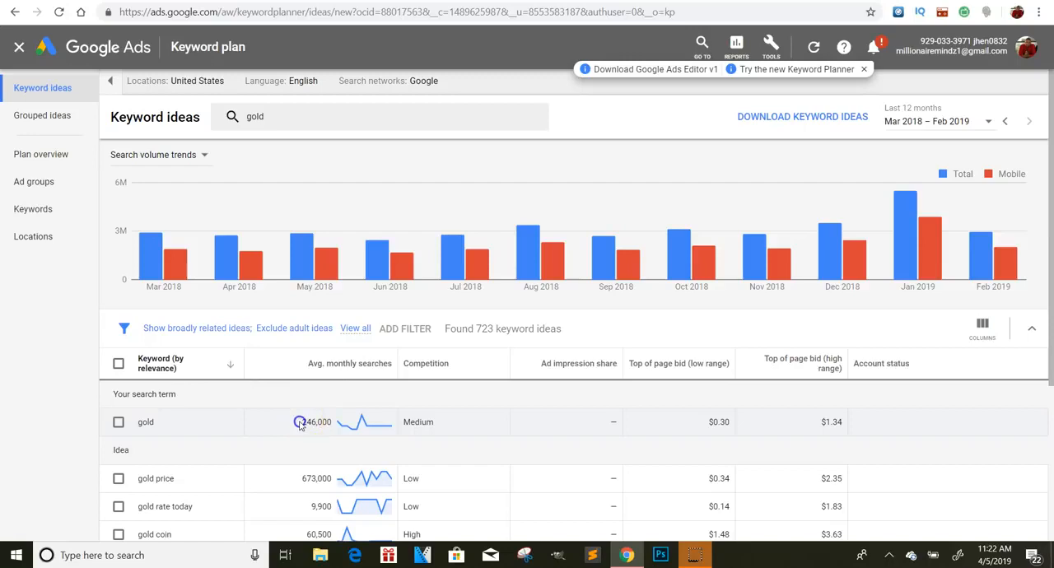
pyautogui.moveTo(295, 478)
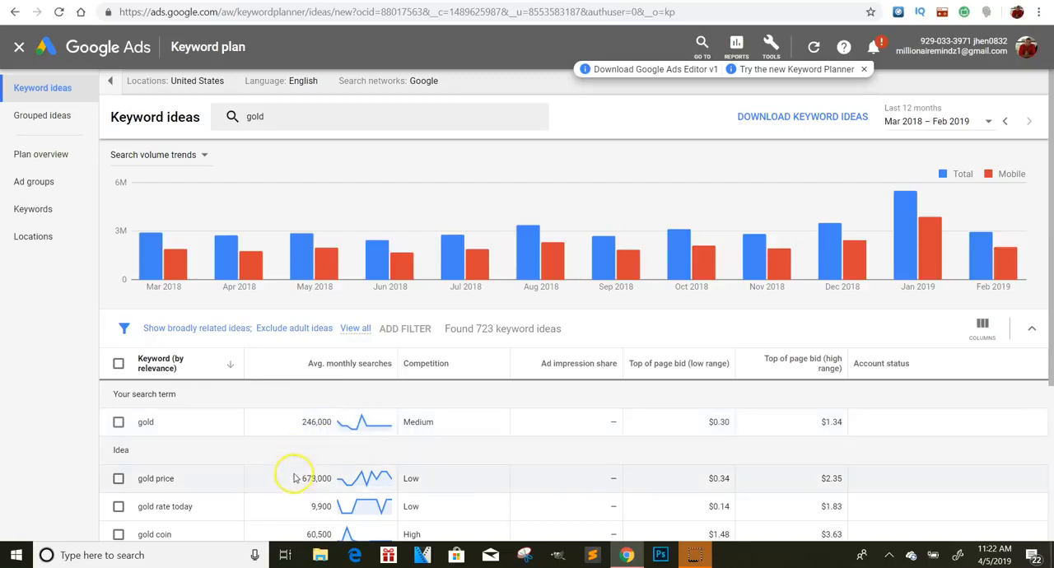
pyautogui.moveTo(162, 487)
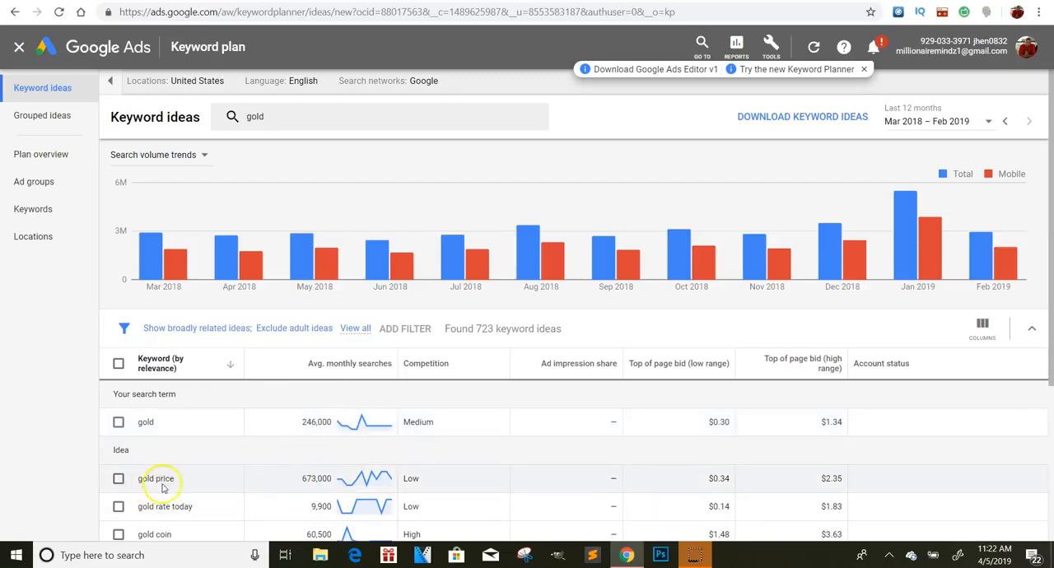
# Scroll through the gold keyword ideas to review search volumes and bids.
pyautogui.scroll(-3)
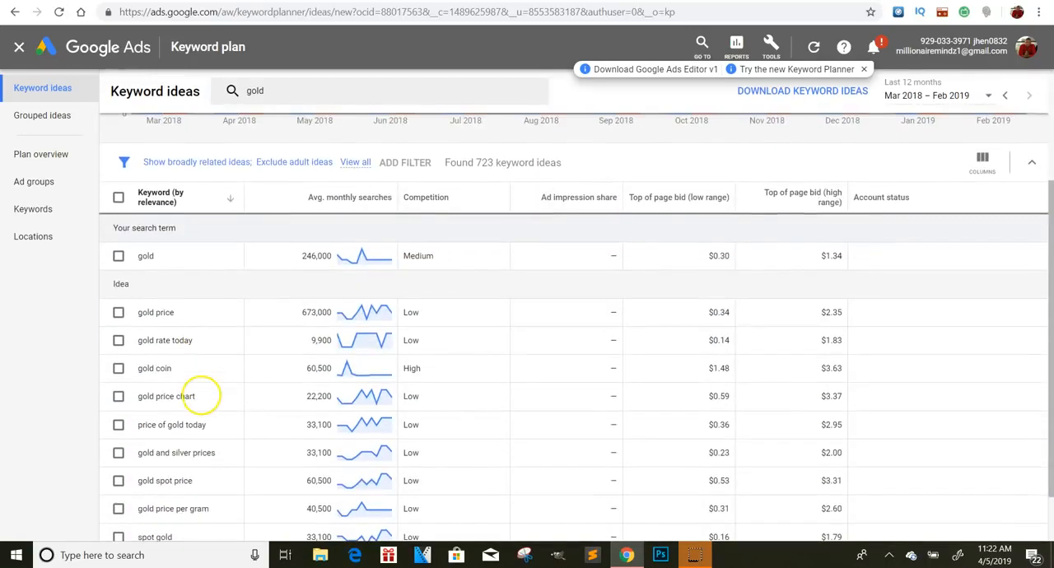
pyautogui.moveTo(396, 311)
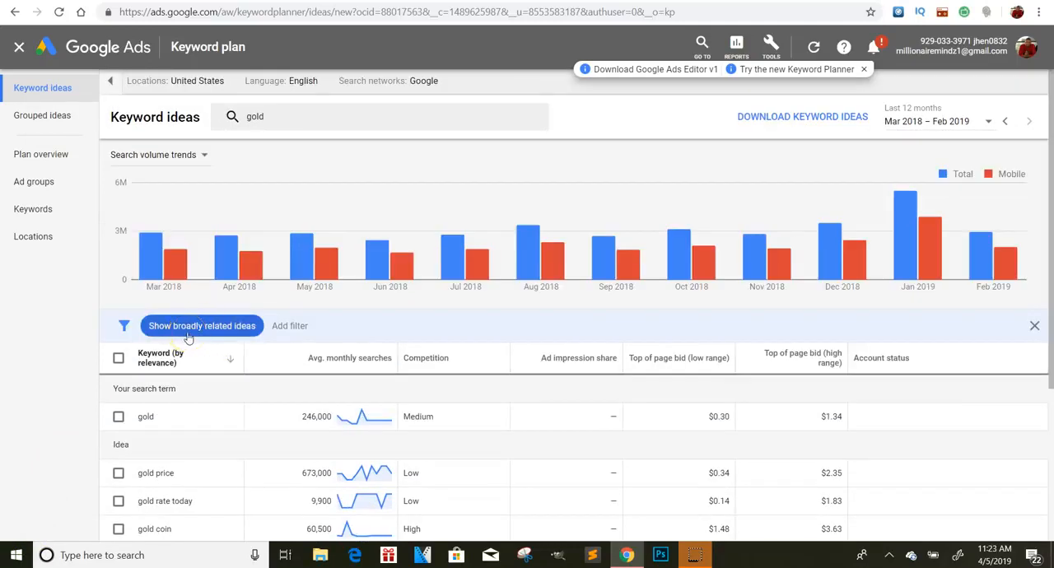
# Filter the gold keyword ideas to closely related ideas only.
pyautogui.click(202, 325)
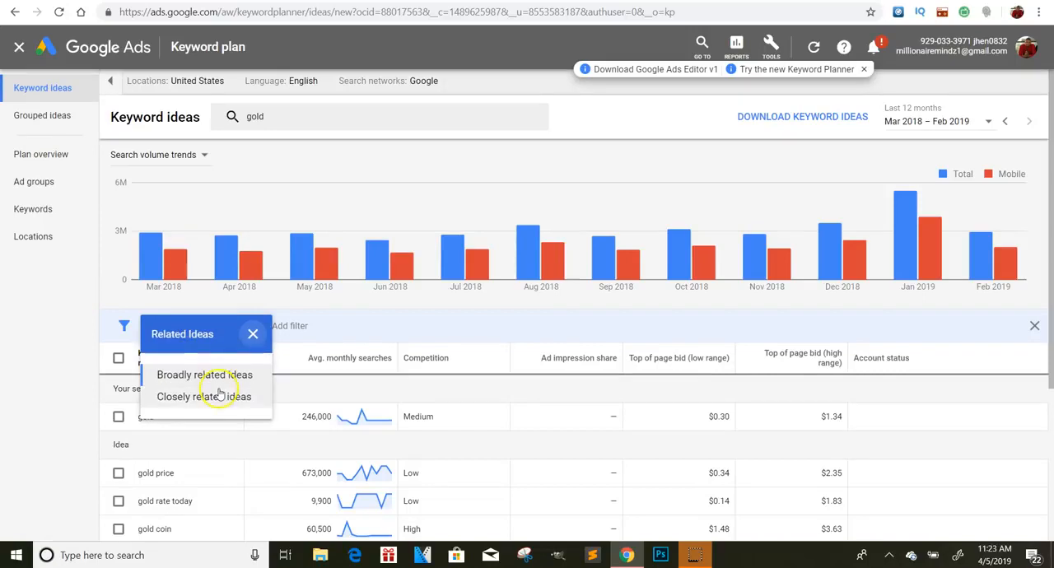
pyautogui.click(203, 397)
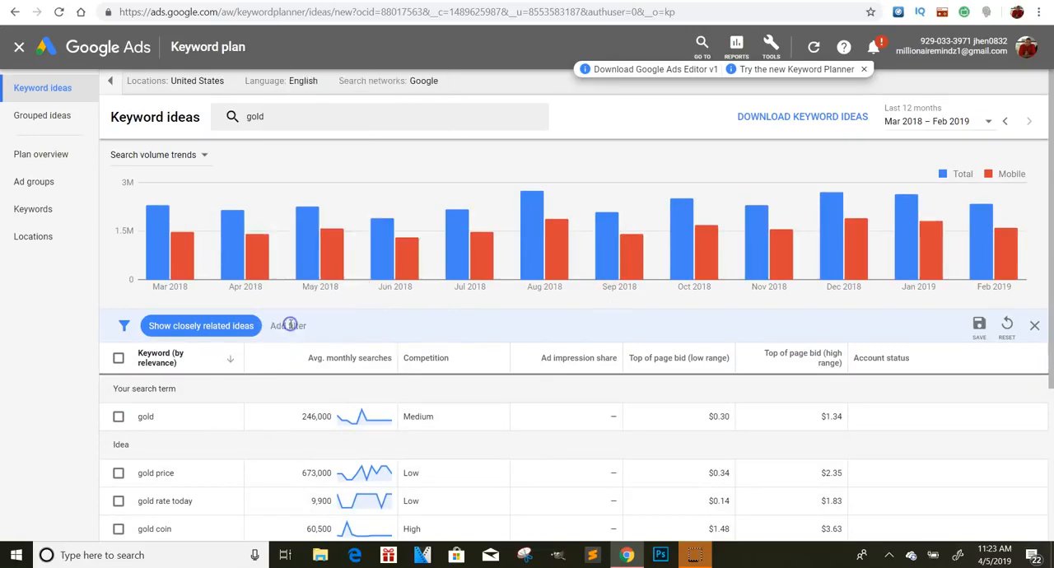
pyautogui.moveTo(333, 272)
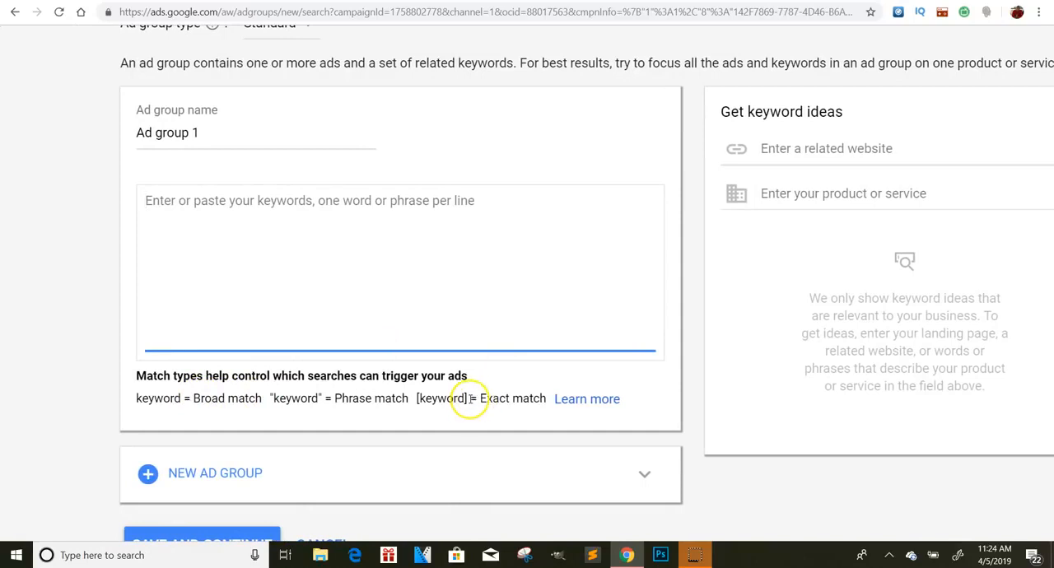
# Enter the exact-match keyword [gold] for Ad group 1 and save the ad group.
pyautogui.doubleClick(442, 399)
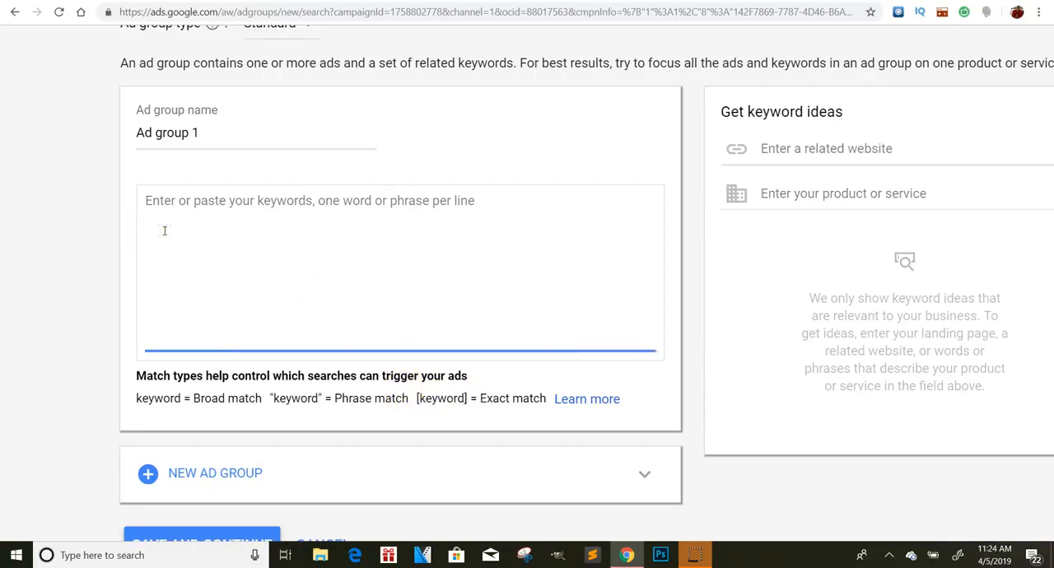
pyautogui.write('{')
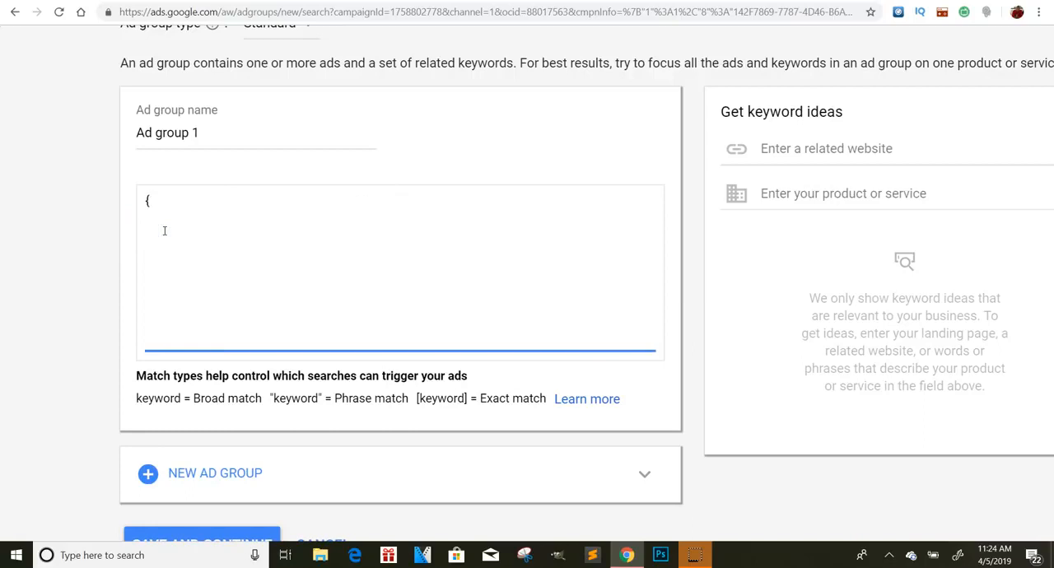
pyautogui.write('+[+')
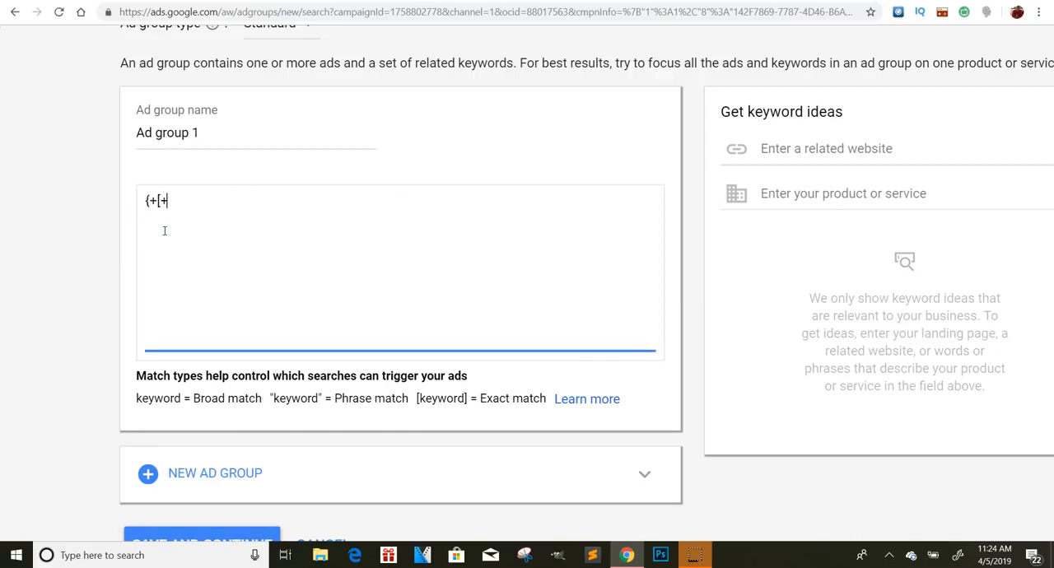
pyautogui.press('Backspace')
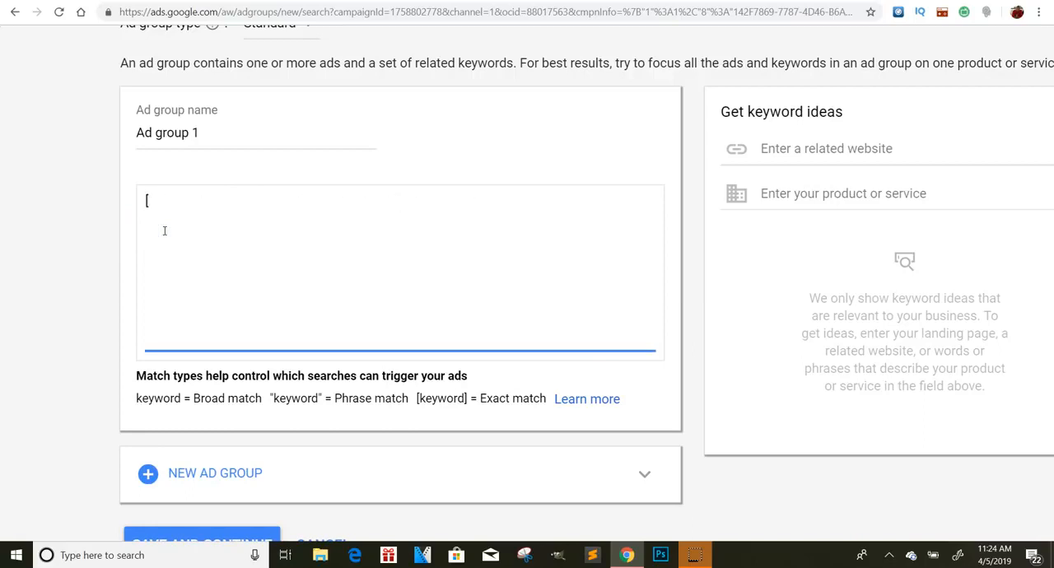
pyautogui.write('gold')
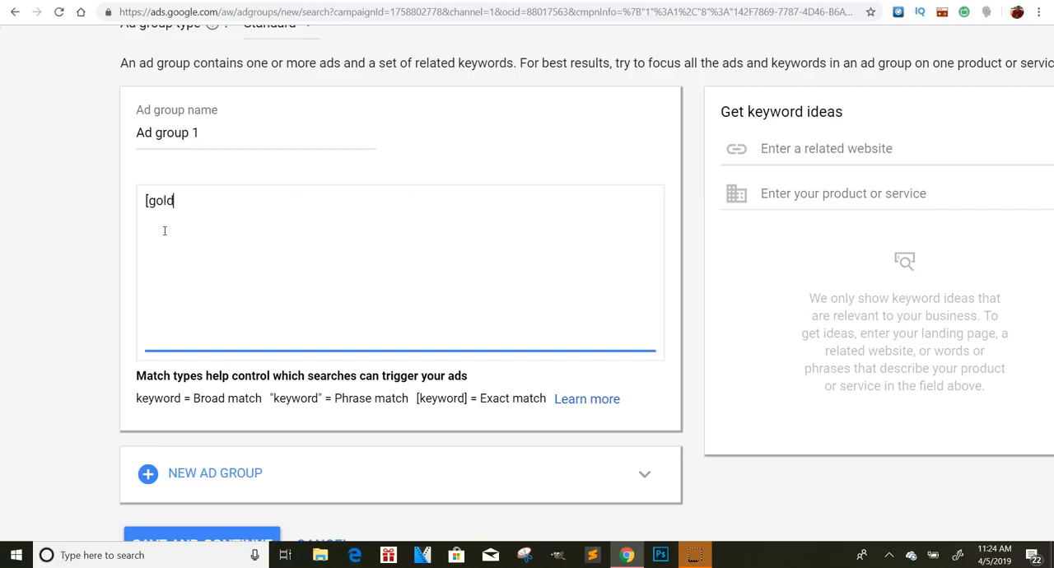
pyautogui.write(']')
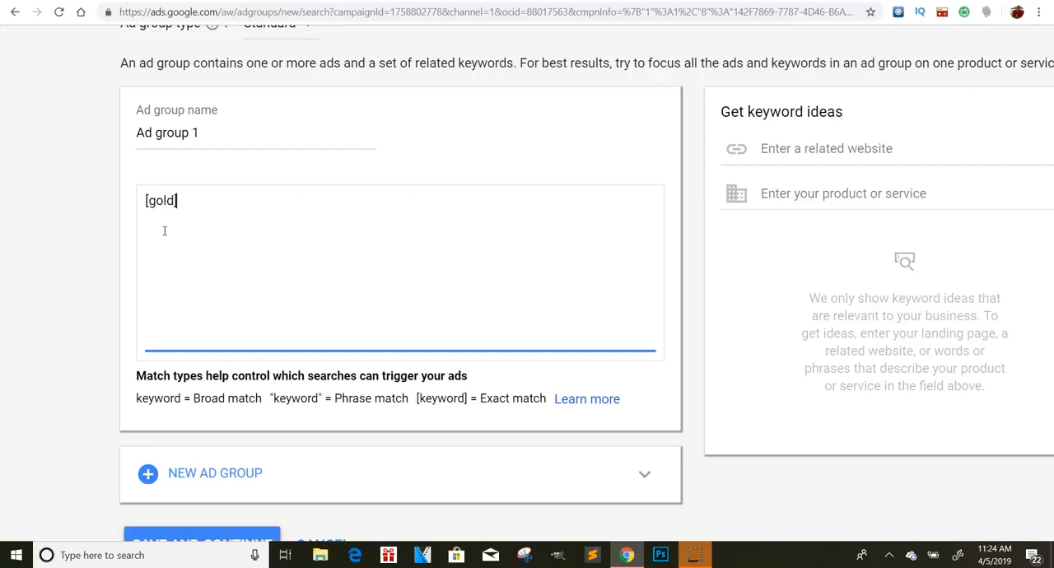
pyautogui.moveTo(208, 399)
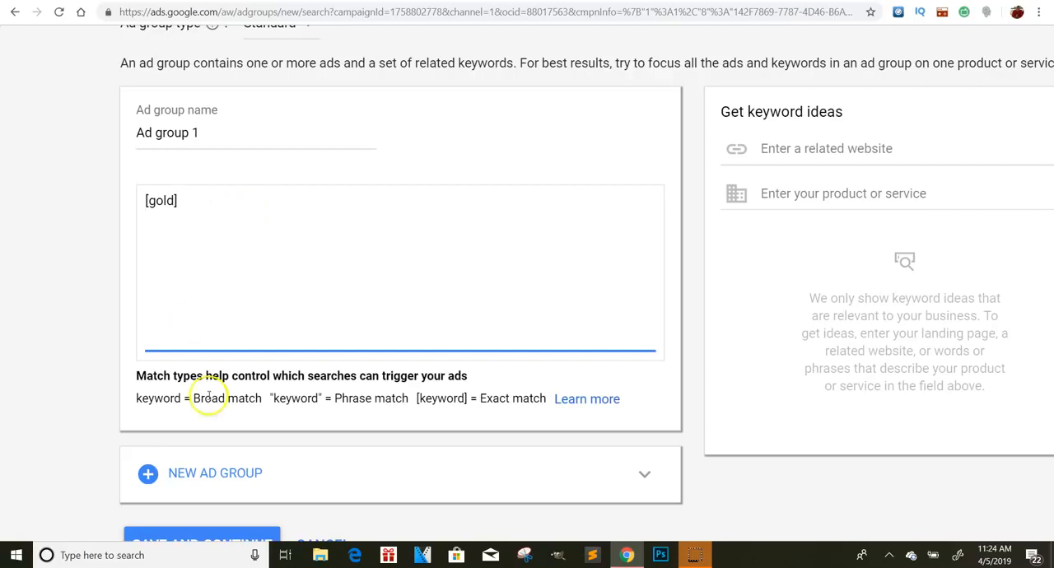
pyautogui.moveTo(296, 341)
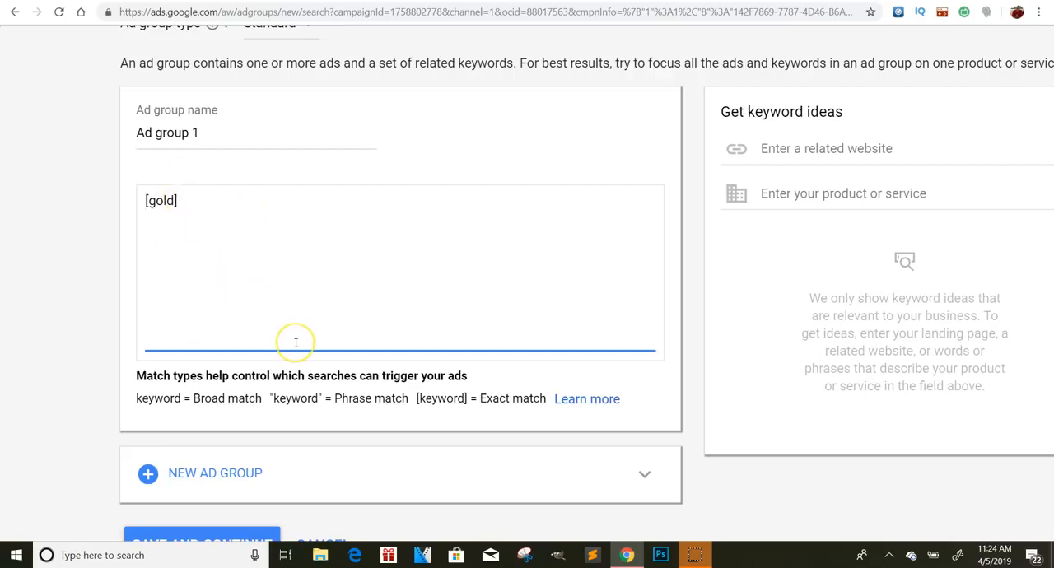
pyautogui.moveTo(244, 217)
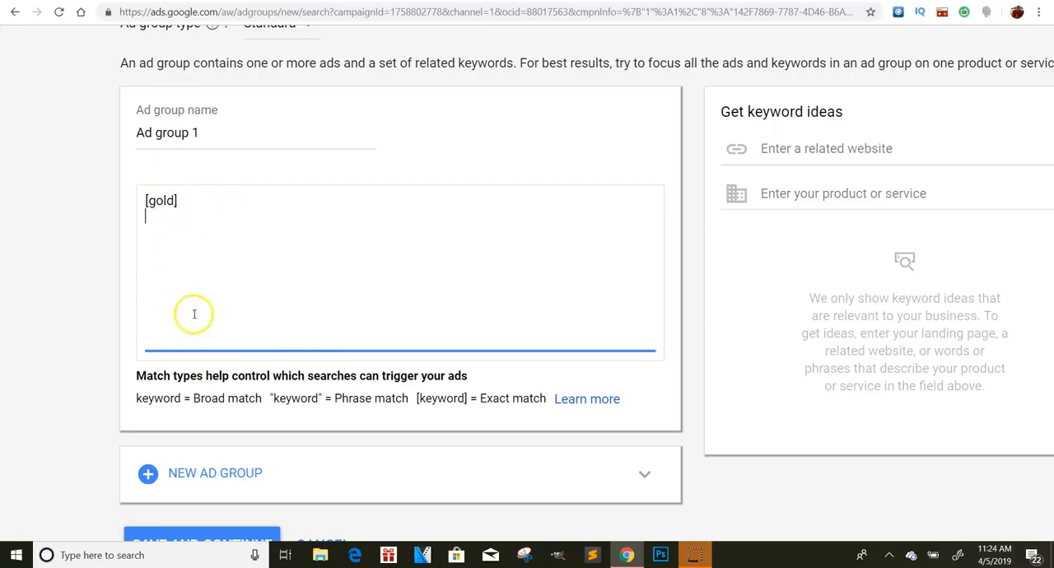
pyautogui.scroll(-3)
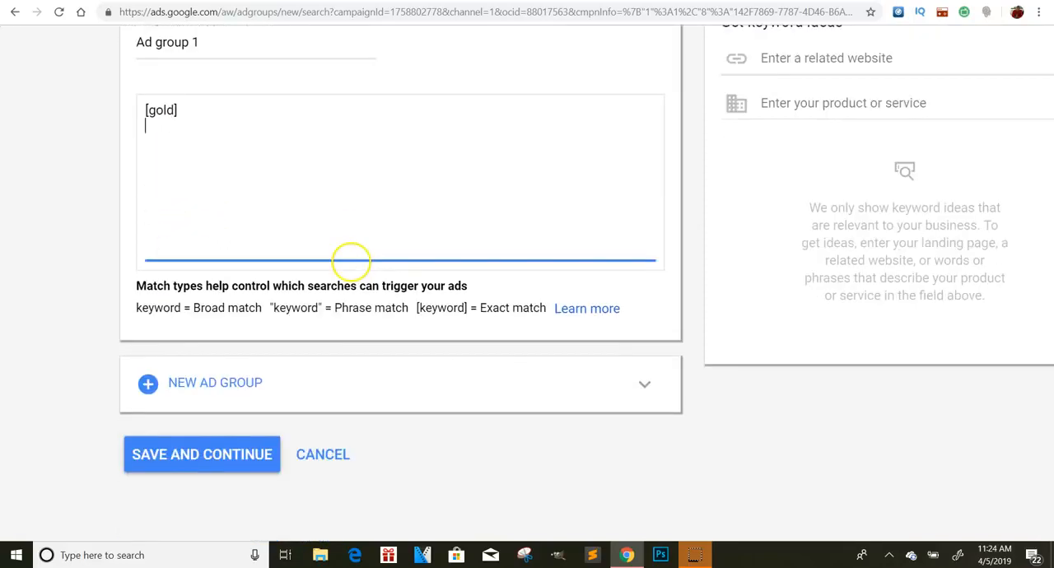
pyautogui.click(202, 454)
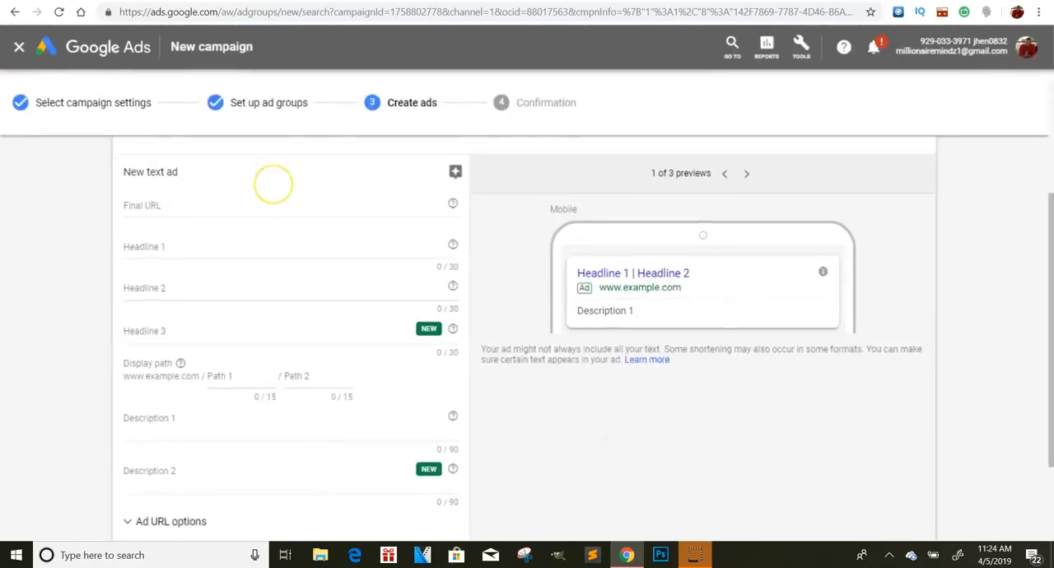
# Scroll through the Avengers text ad's headlines, display path and descriptions.
pyautogui.scroll(-3)
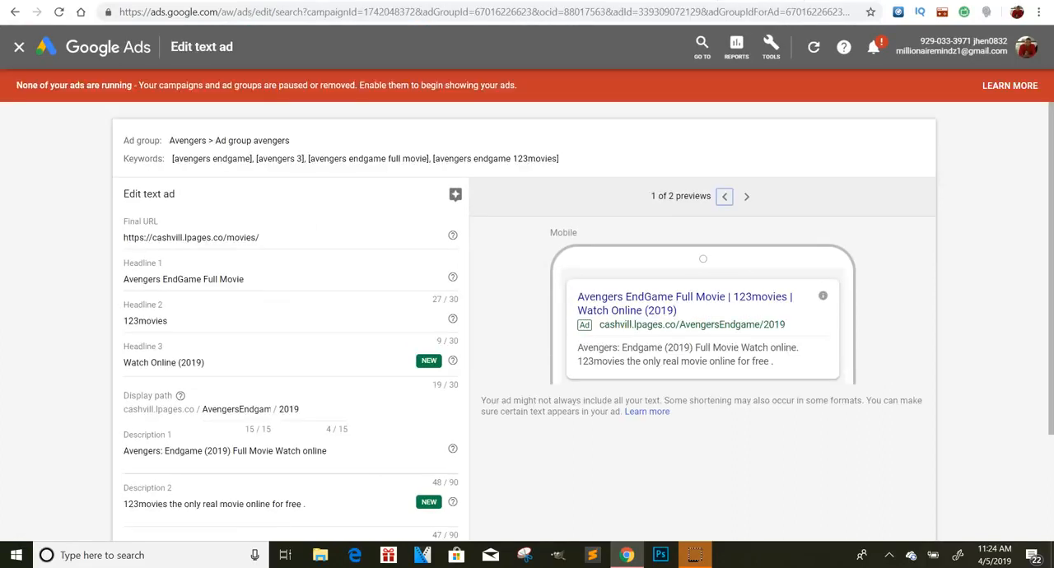
pyautogui.moveTo(507, 244)
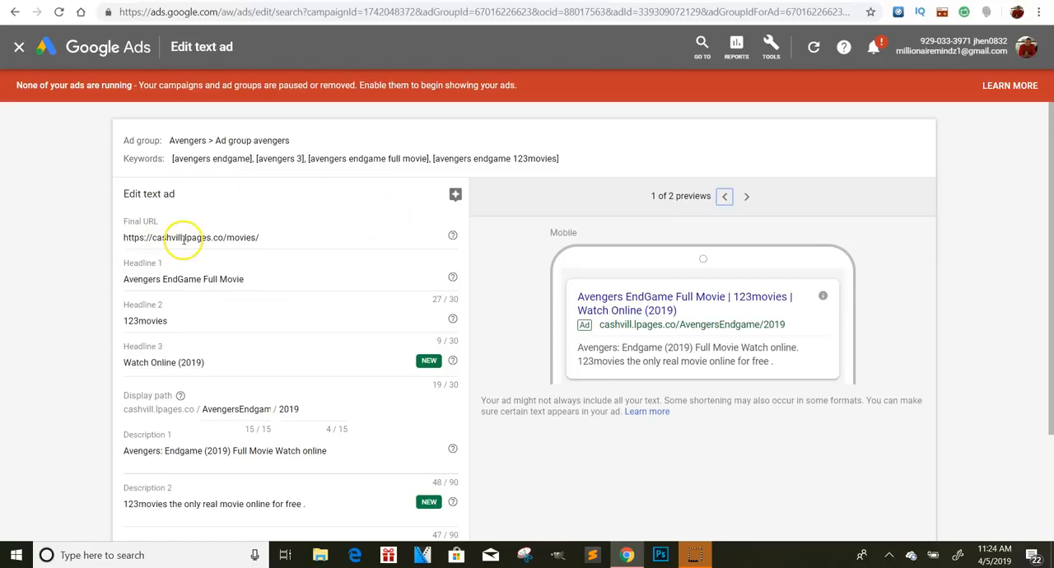
pyautogui.scroll(-3)
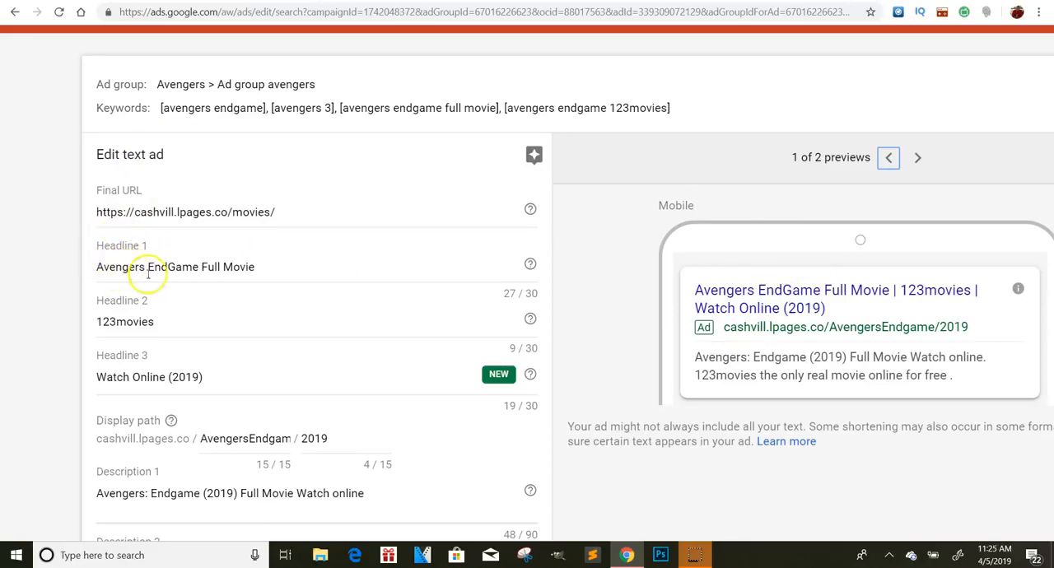
pyautogui.moveTo(256, 267)
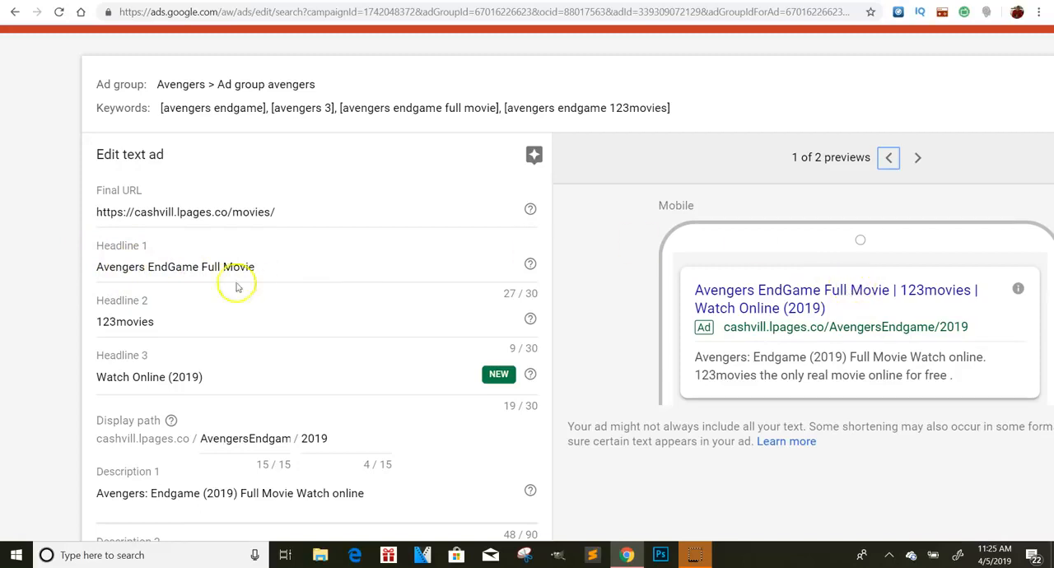
pyautogui.moveTo(70, 315)
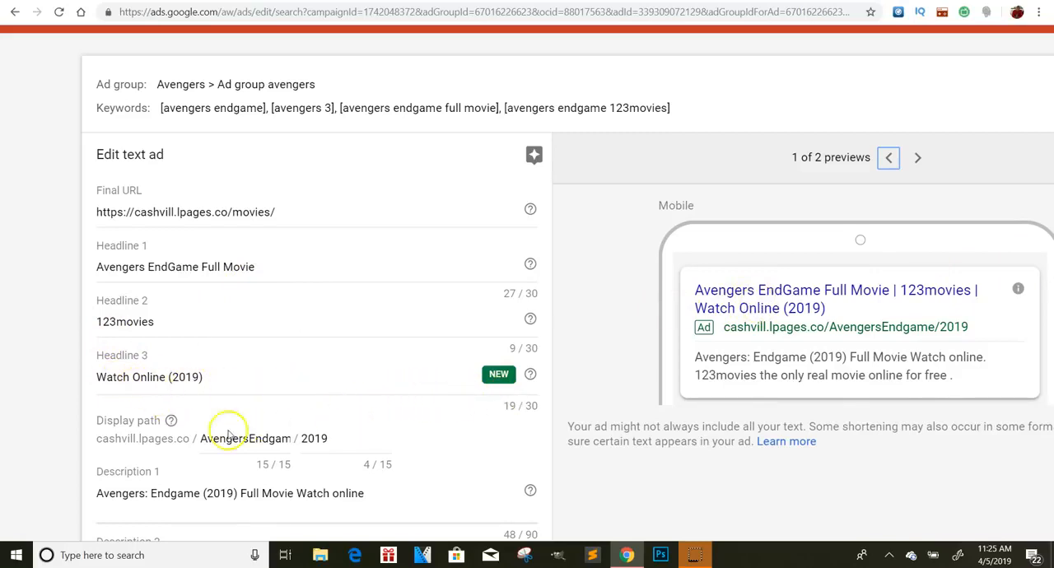
pyautogui.scroll(-3)
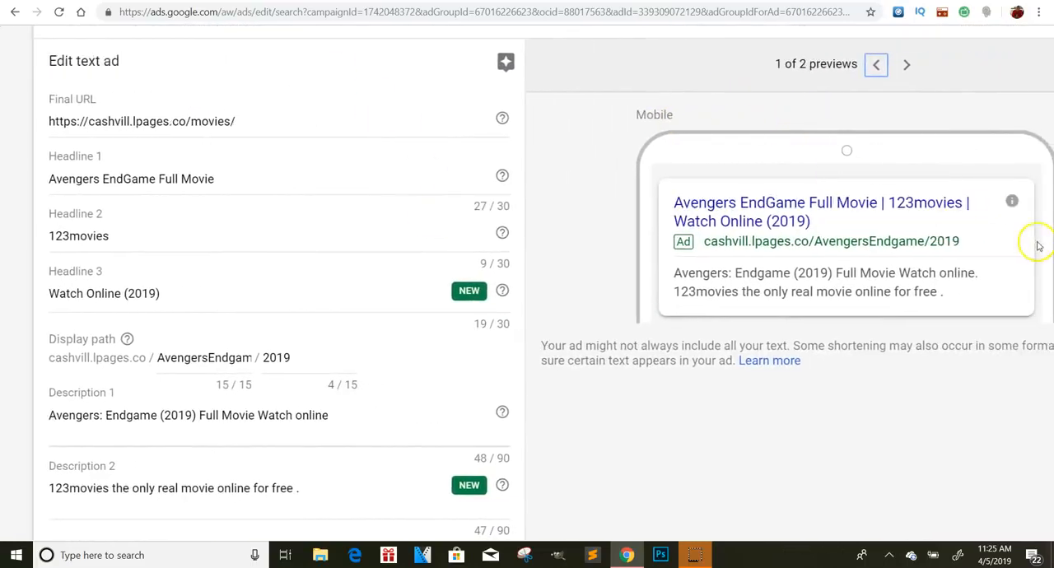
pyautogui.moveTo(820, 247)
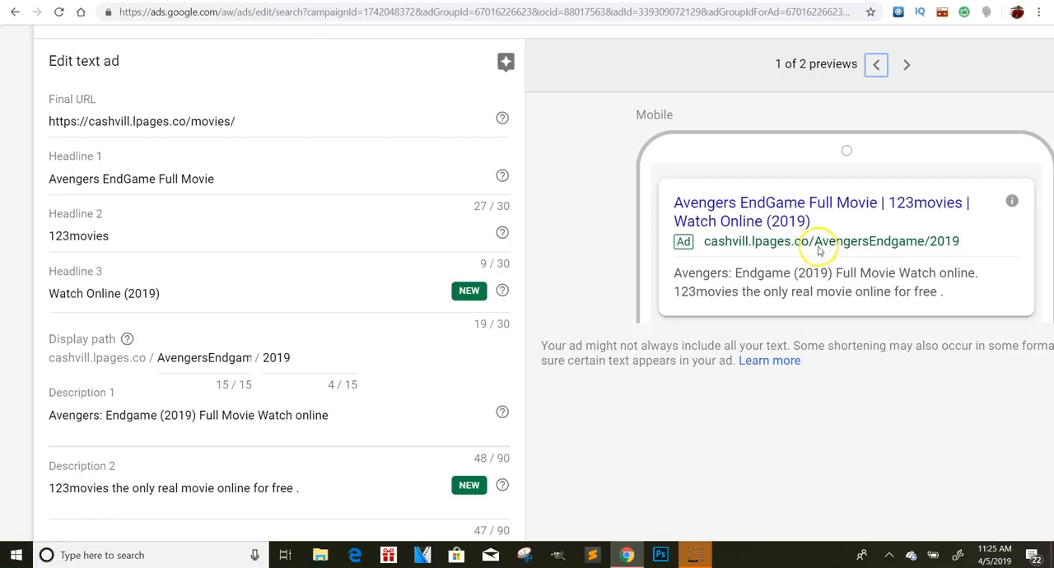
pyautogui.moveTo(955, 249)
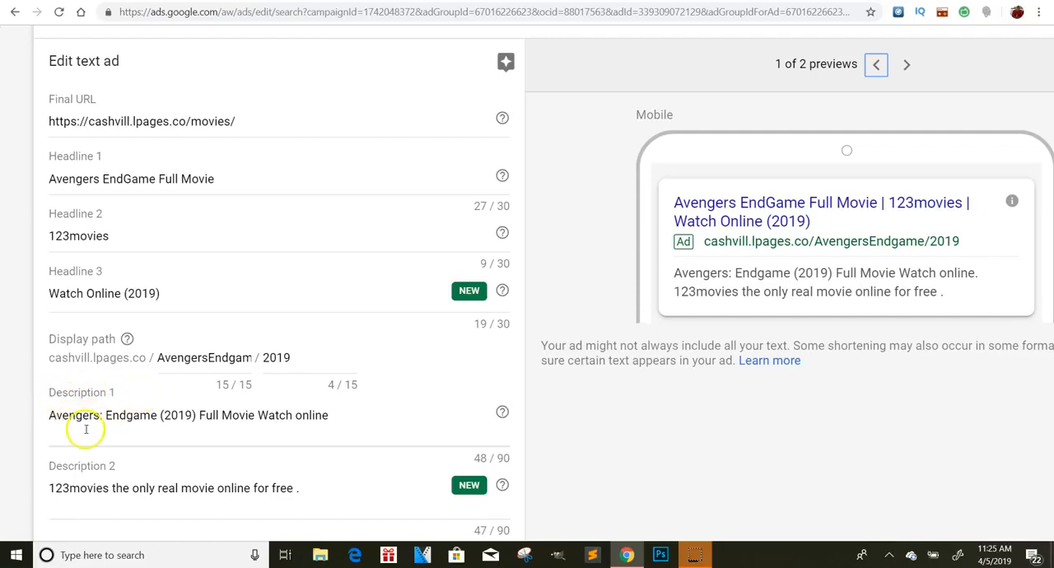
pyautogui.moveTo(706, 315)
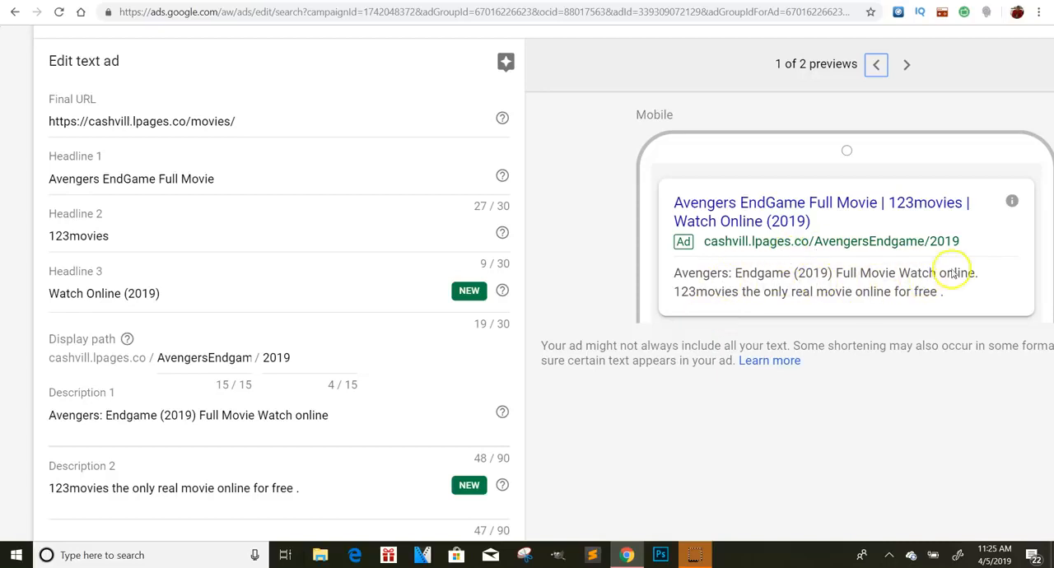
pyautogui.moveTo(976, 278)
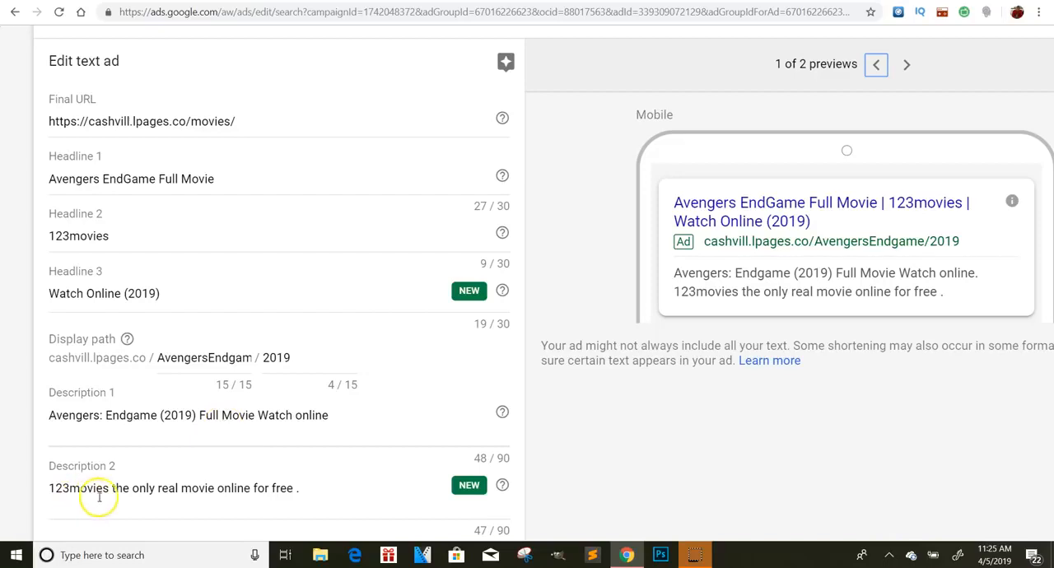
pyautogui.scroll(-3)
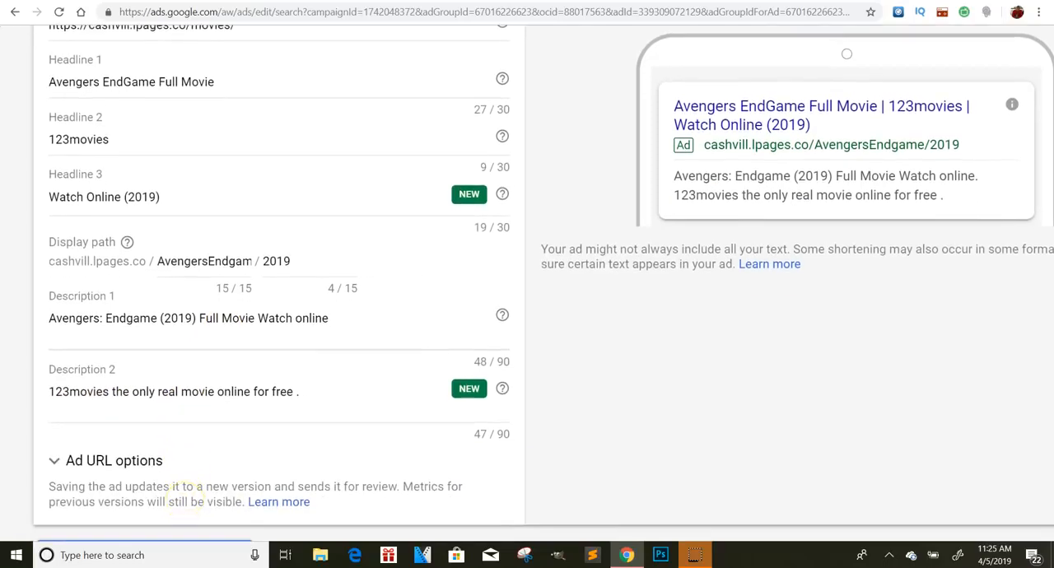
pyautogui.moveTo(208, 365)
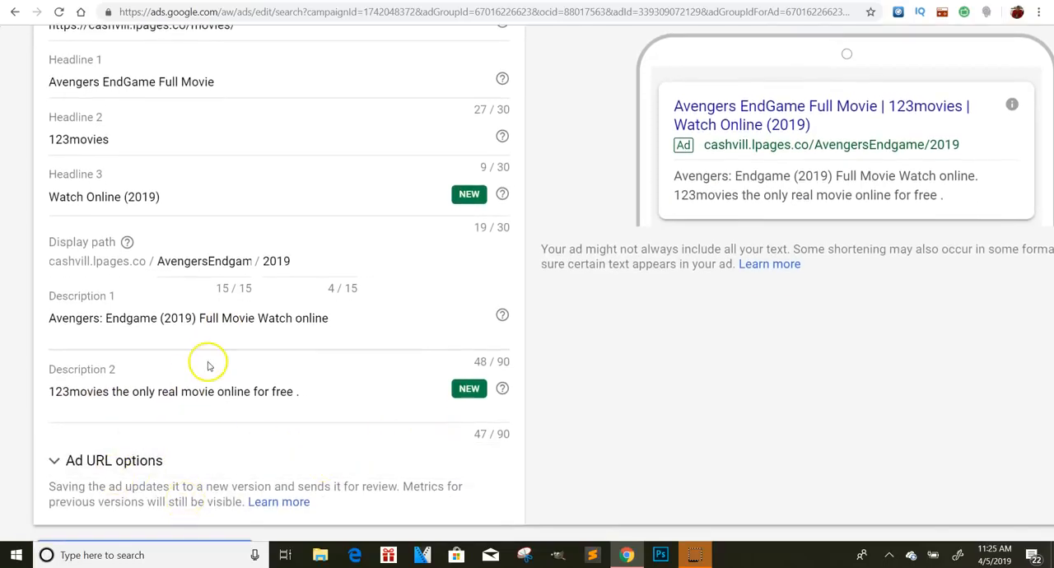
pyautogui.scroll(-3)
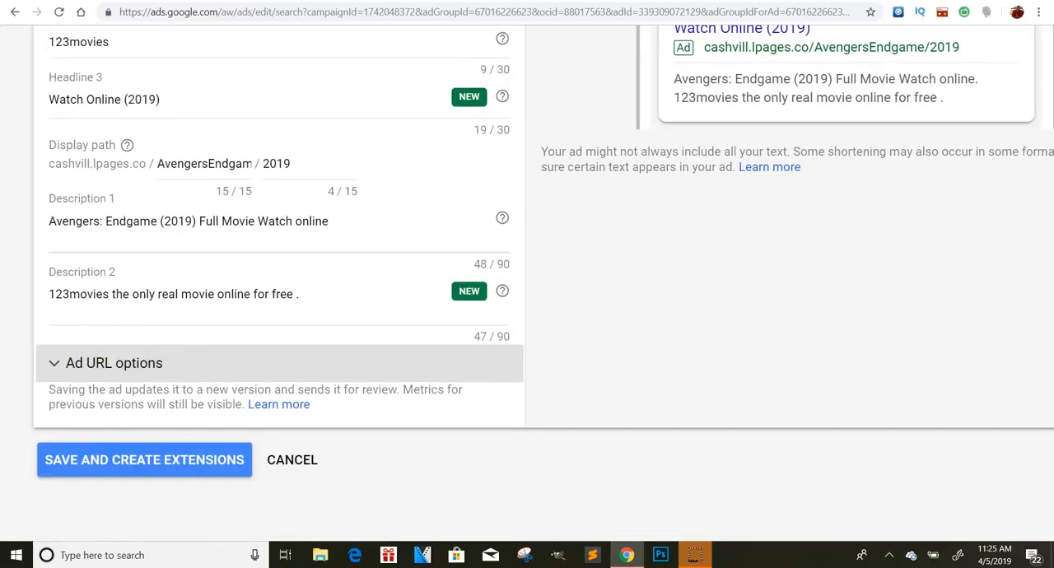
# Return to step 3 Create ads and scroll the blank text ad form for Ad group 1.
pyautogui.click(144, 459)
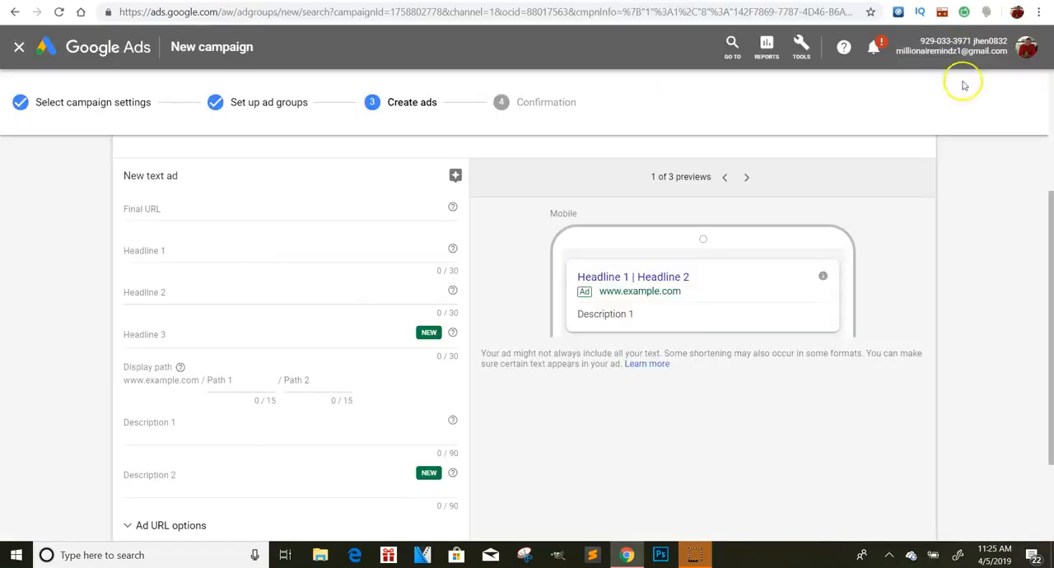
pyautogui.scroll(-3)
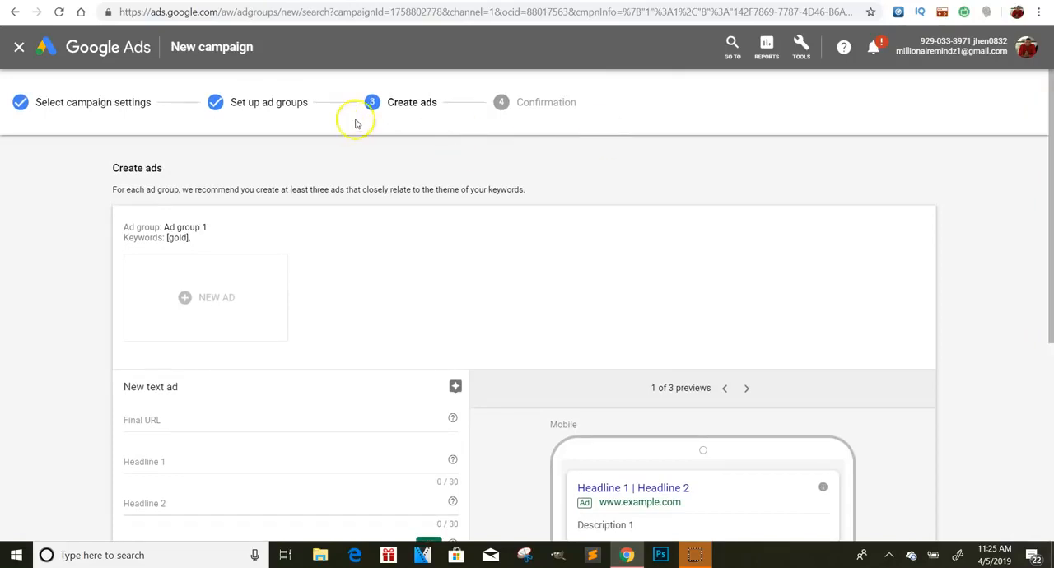
pyautogui.moveTo(521, 108)
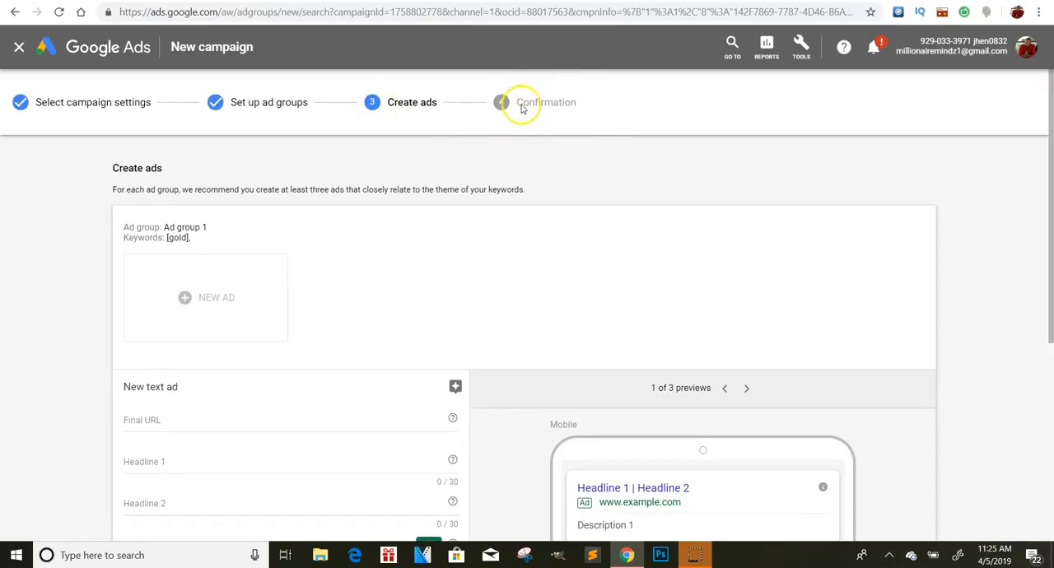
pyautogui.scroll(-3)
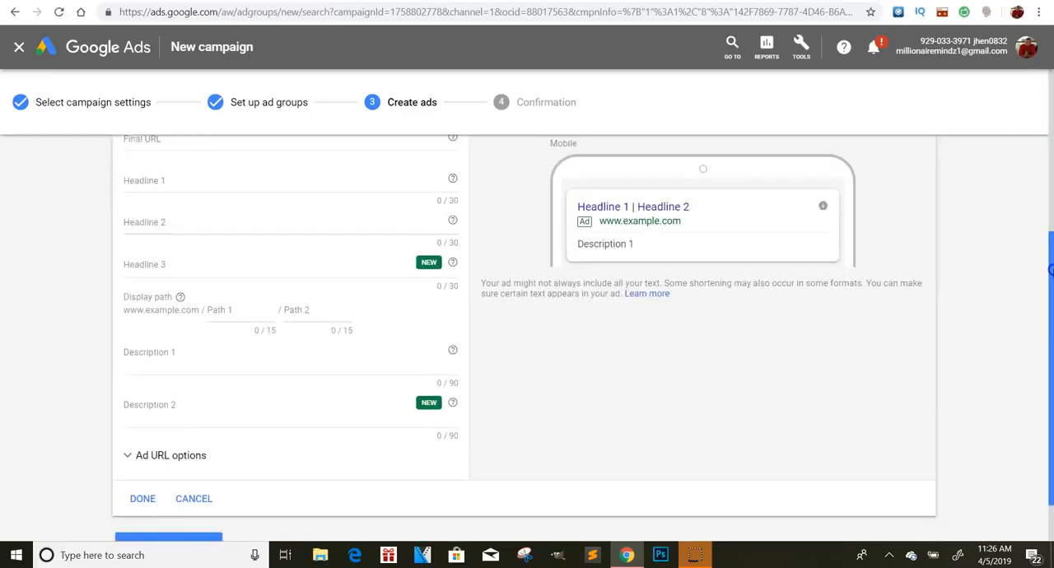
pyautogui.moveTo(703, 307)
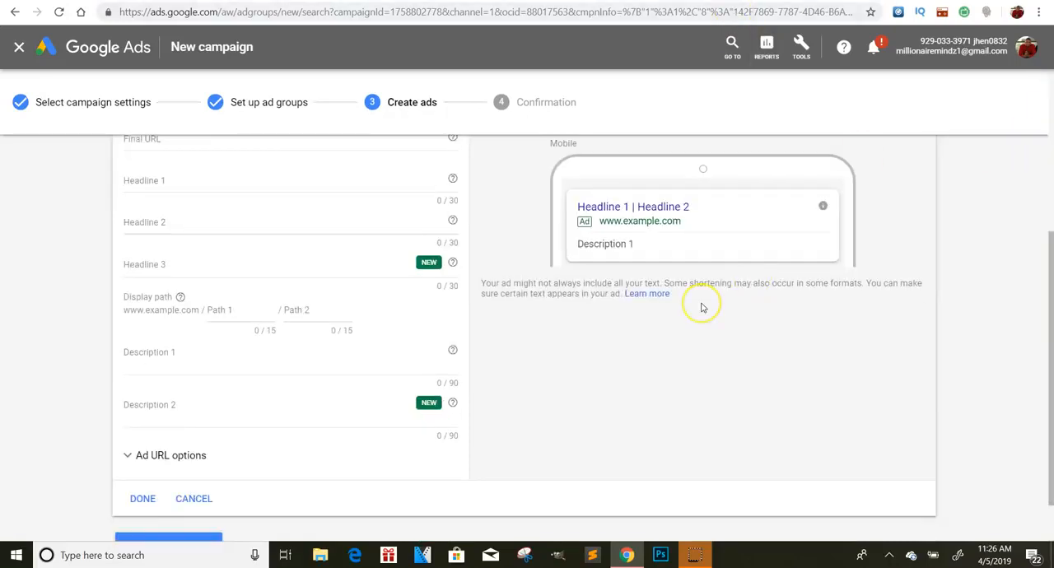
pyautogui.moveTo(703, 307)
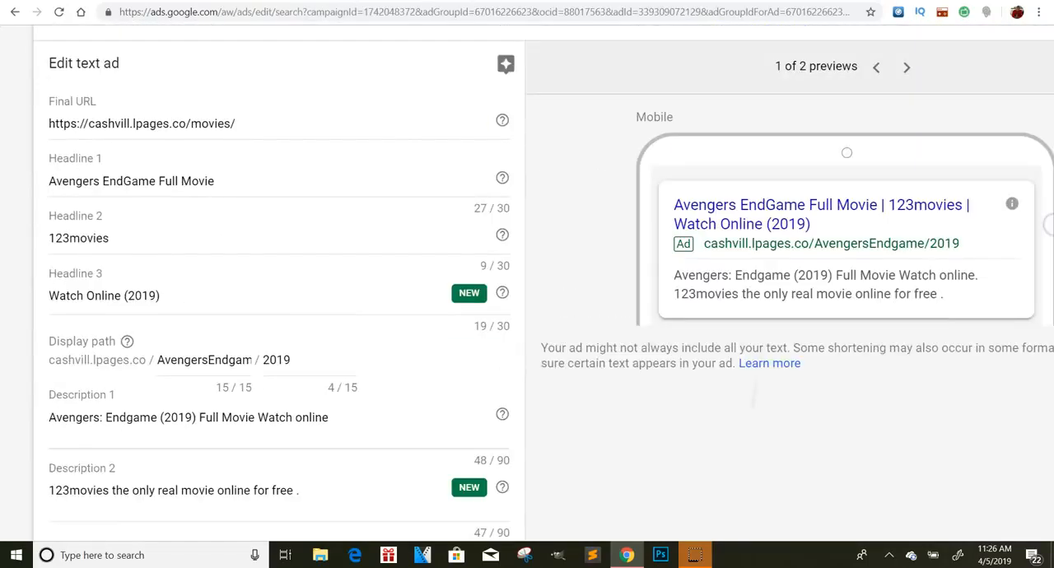
pyautogui.moveTo(679, 214)
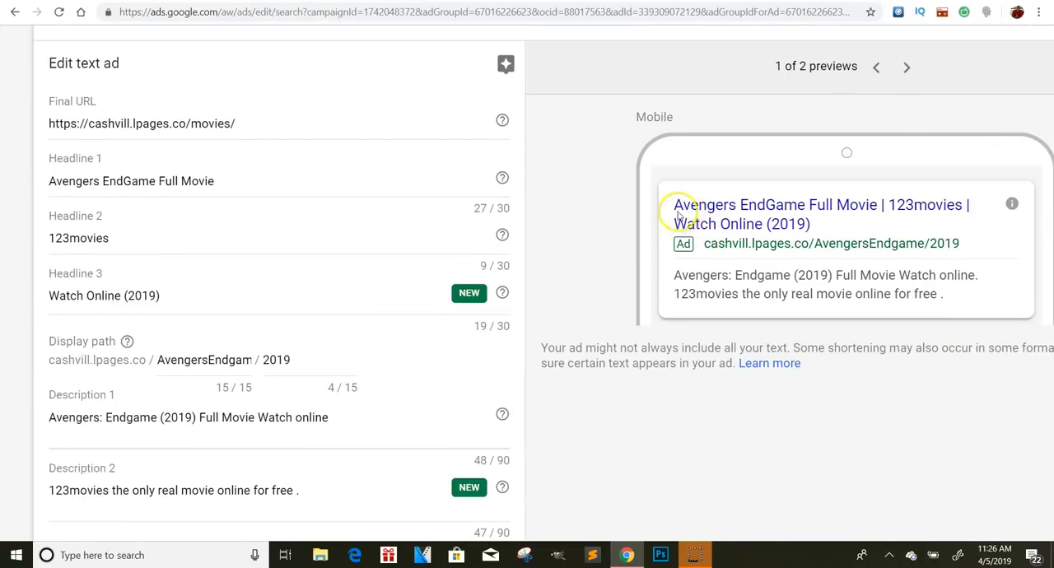
pyautogui.moveTo(671, 213)
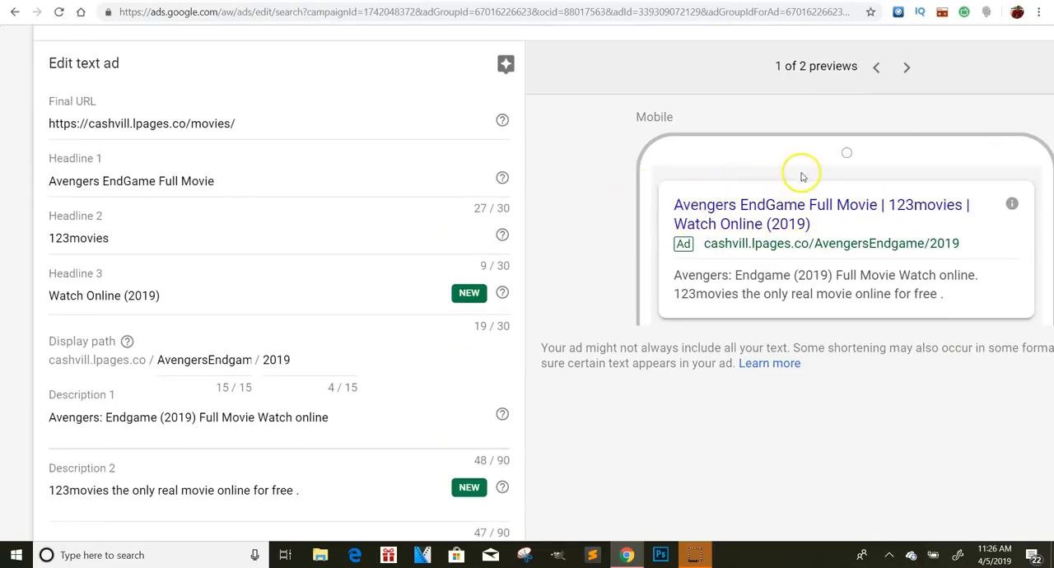
pyautogui.moveTo(888, 196)
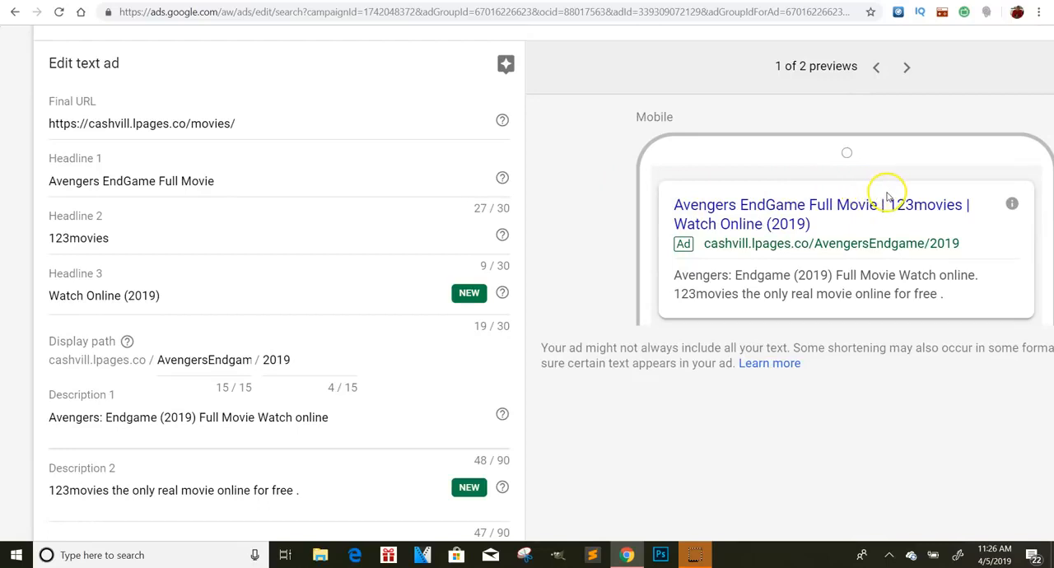
pyautogui.moveTo(683, 238)
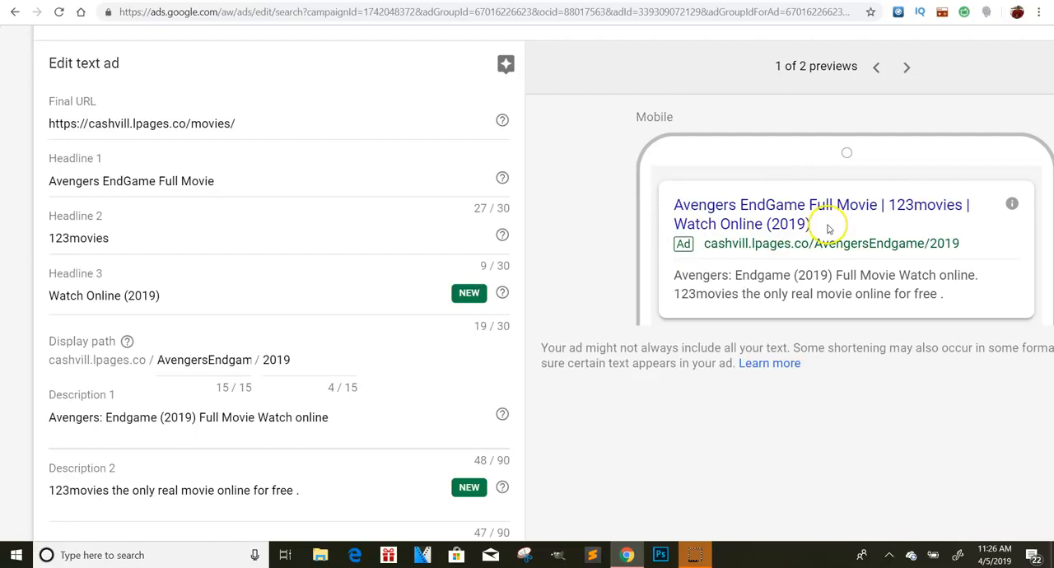
pyautogui.moveTo(724, 233)
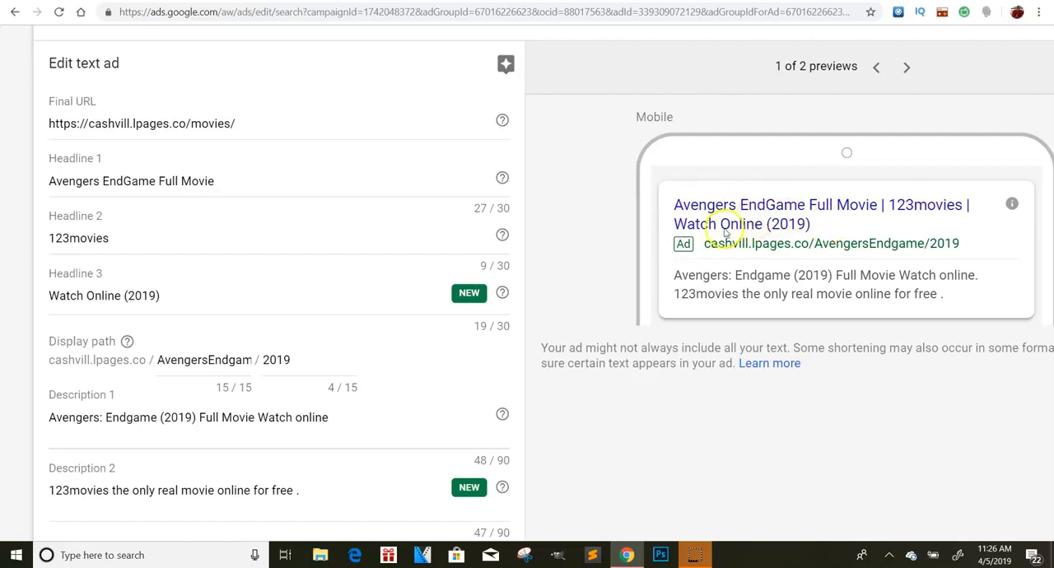
pyautogui.moveTo(646, 158)
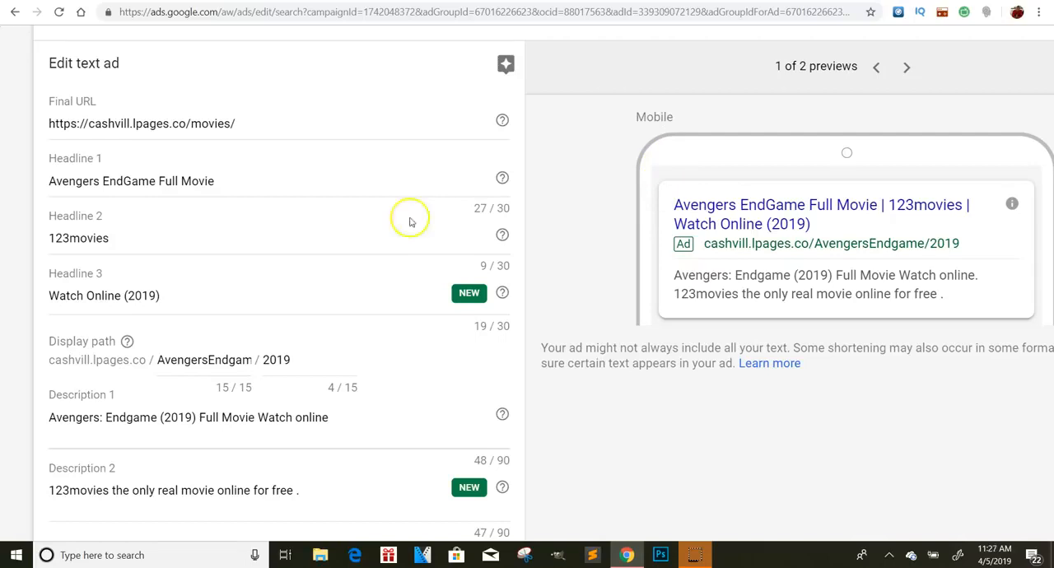
pyautogui.moveTo(930, 262)
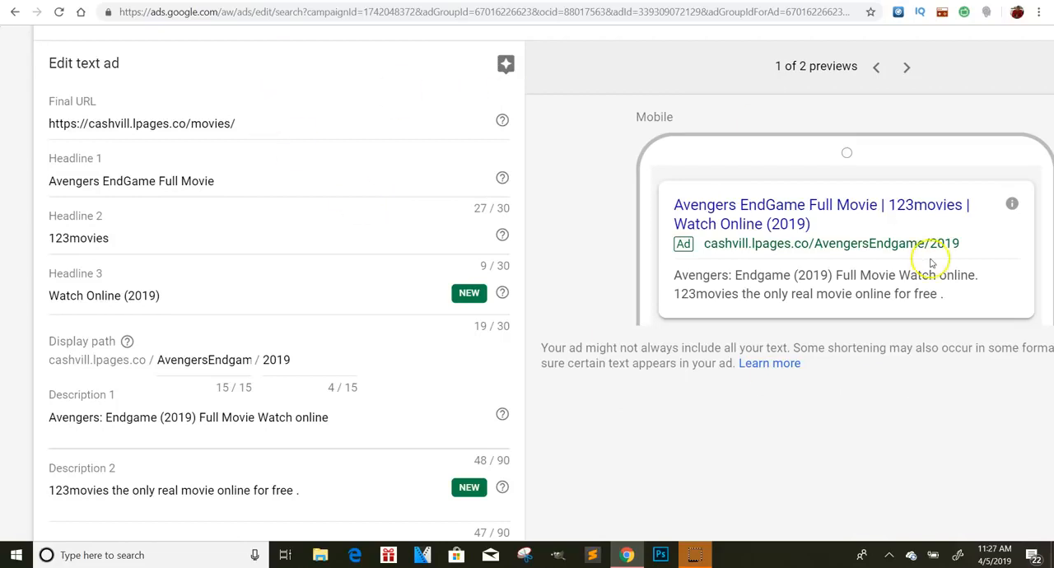
pyautogui.moveTo(928, 264)
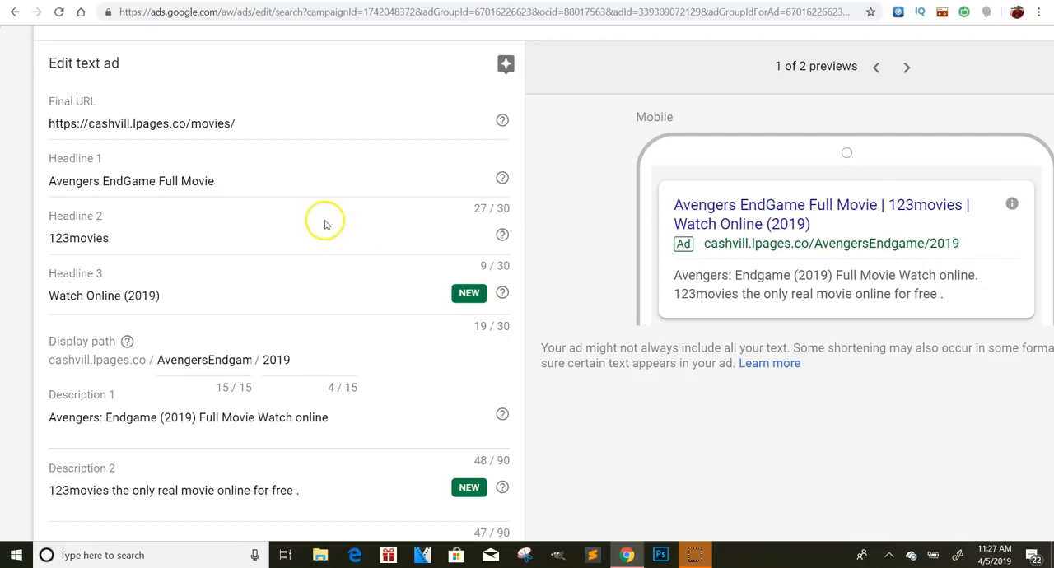
pyautogui.moveTo(869, 210)
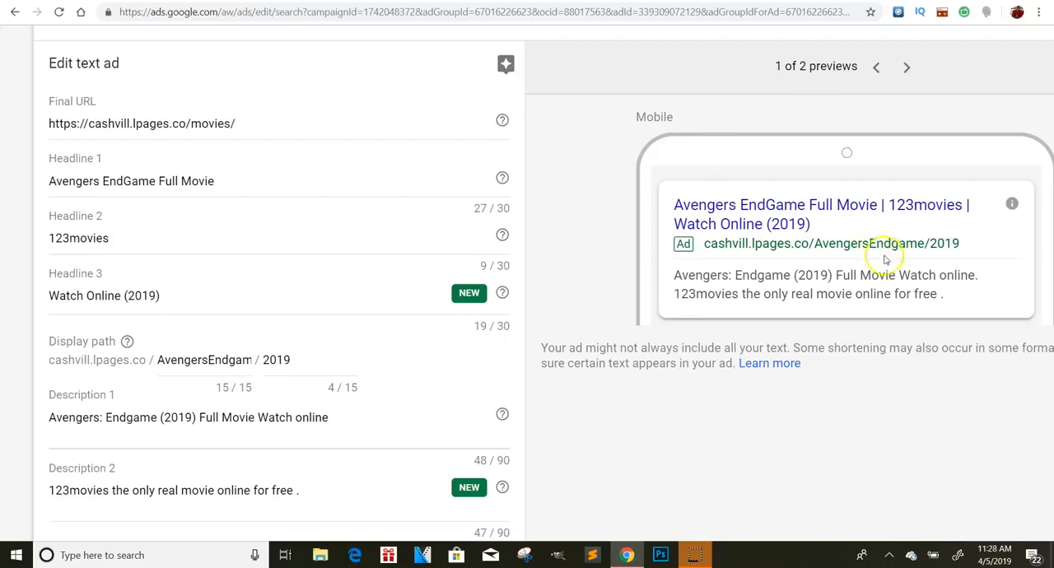
pyautogui.moveTo(609, 86)
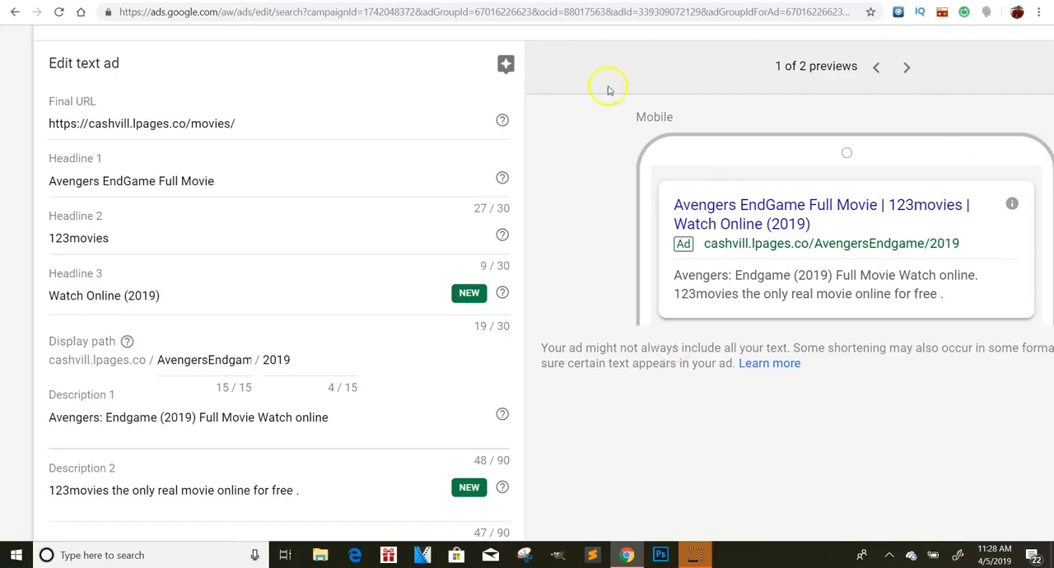
pyautogui.moveTo(924, 89)
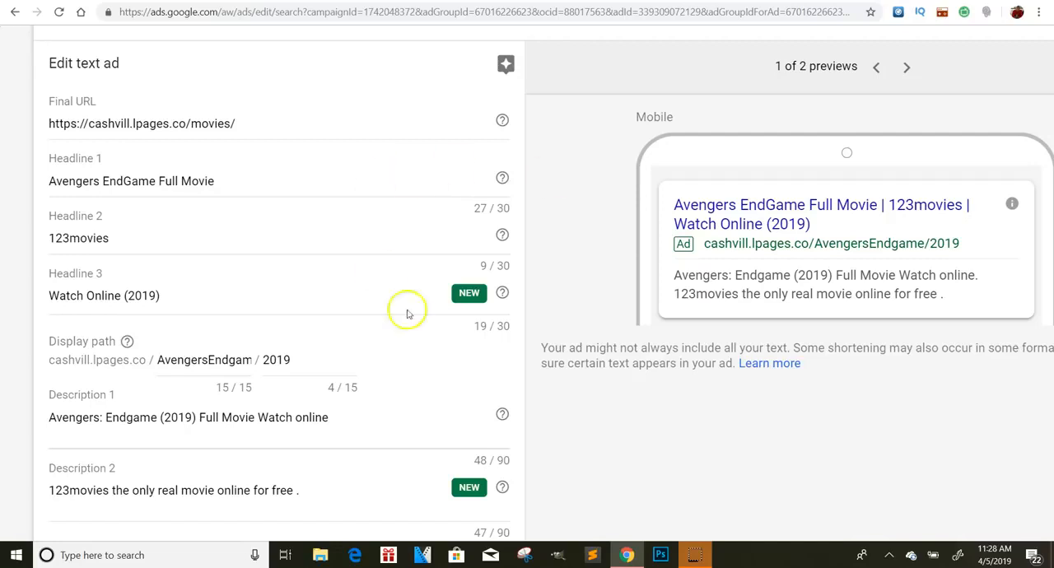
pyautogui.moveTo(12, 138)
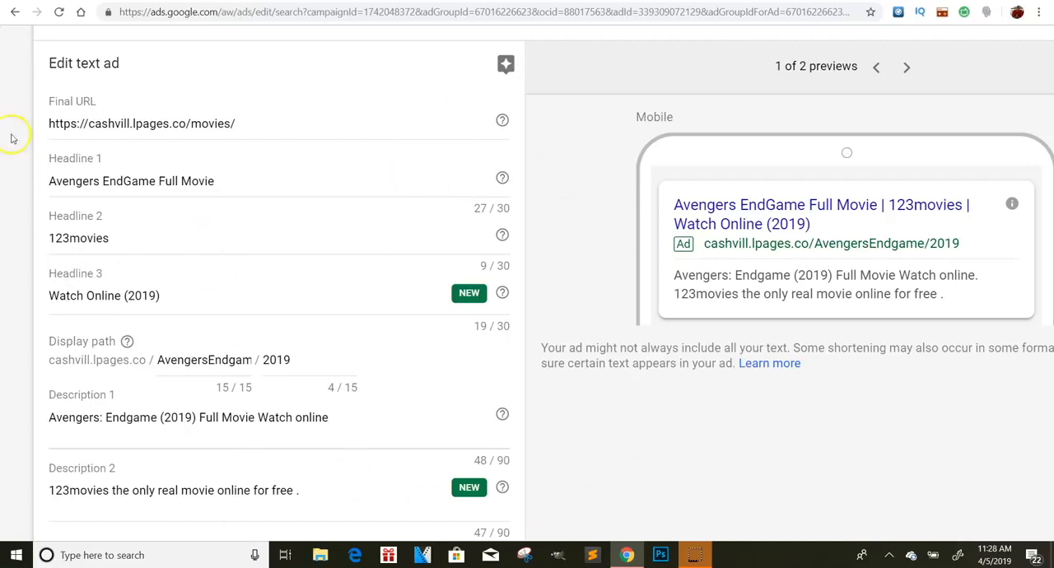
pyautogui.moveTo(494, 200)
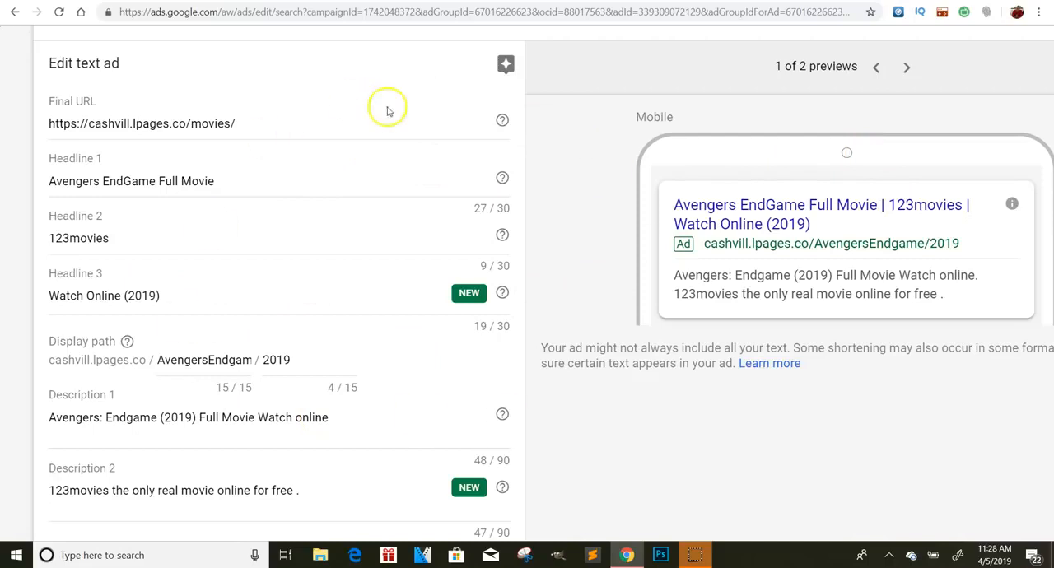
pyautogui.moveTo(375, 90)
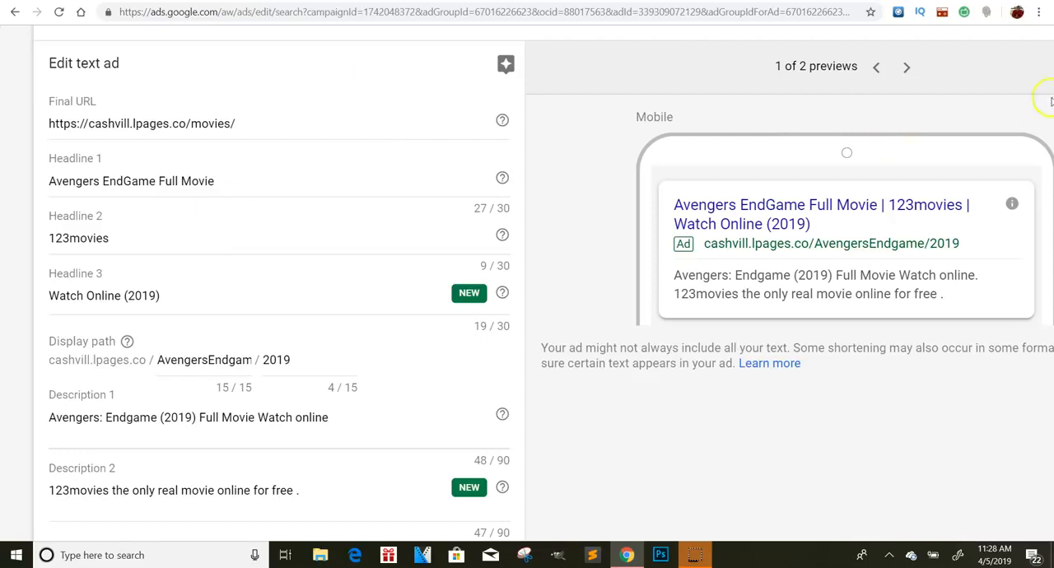
pyautogui.moveTo(29, 535)
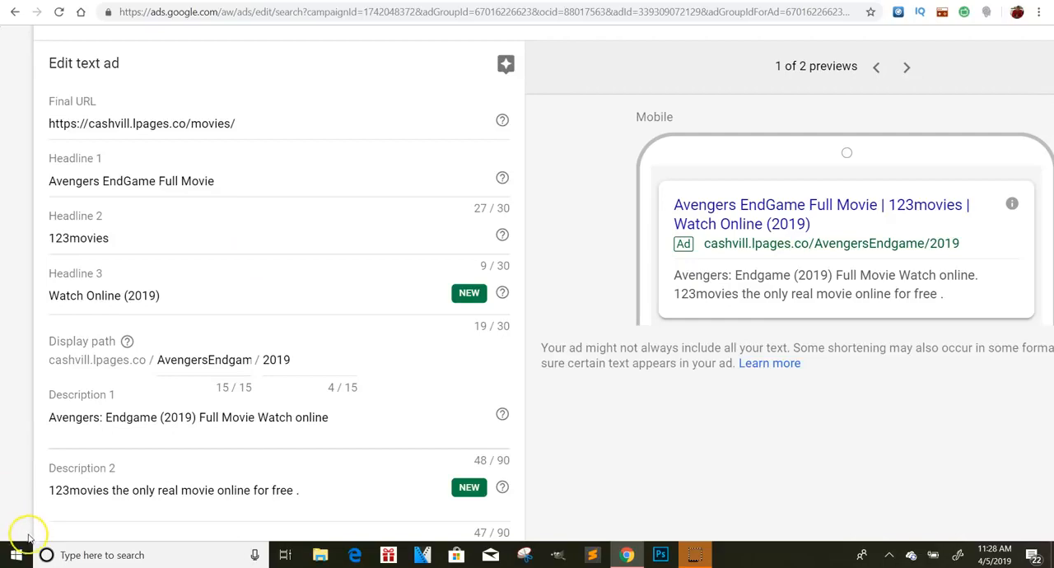